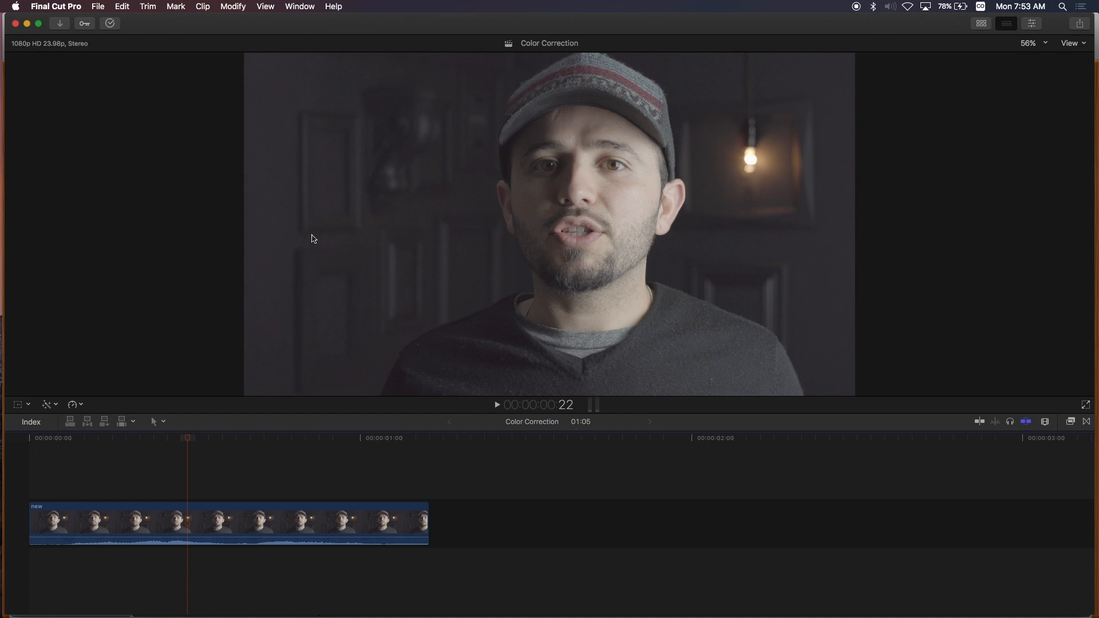
{"action": "mouse_move", "coordinate": [736, 292]}
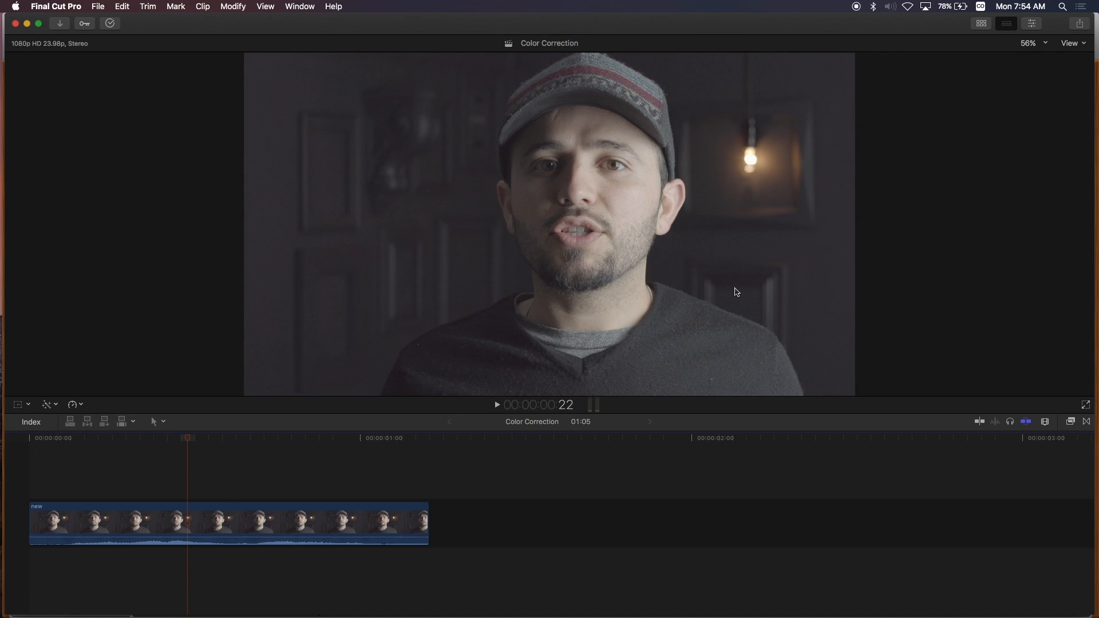
{"action": "mouse_move", "coordinate": [509, 242]}
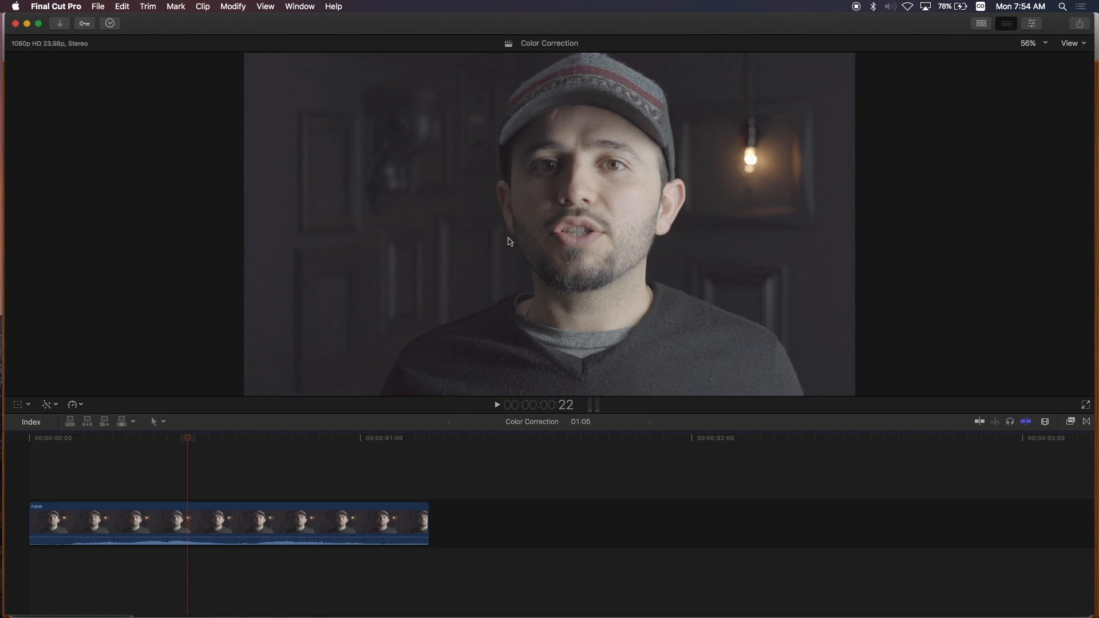
{"action": "mouse_move", "coordinate": [731, 268]}
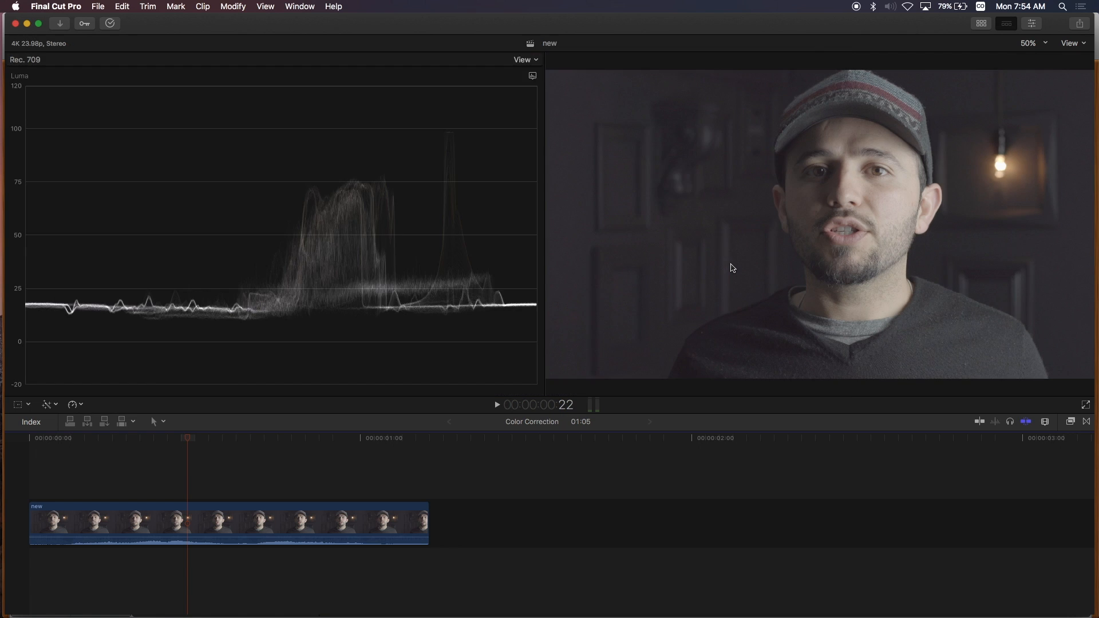
{"action": "key", "text": "cmd+7"}
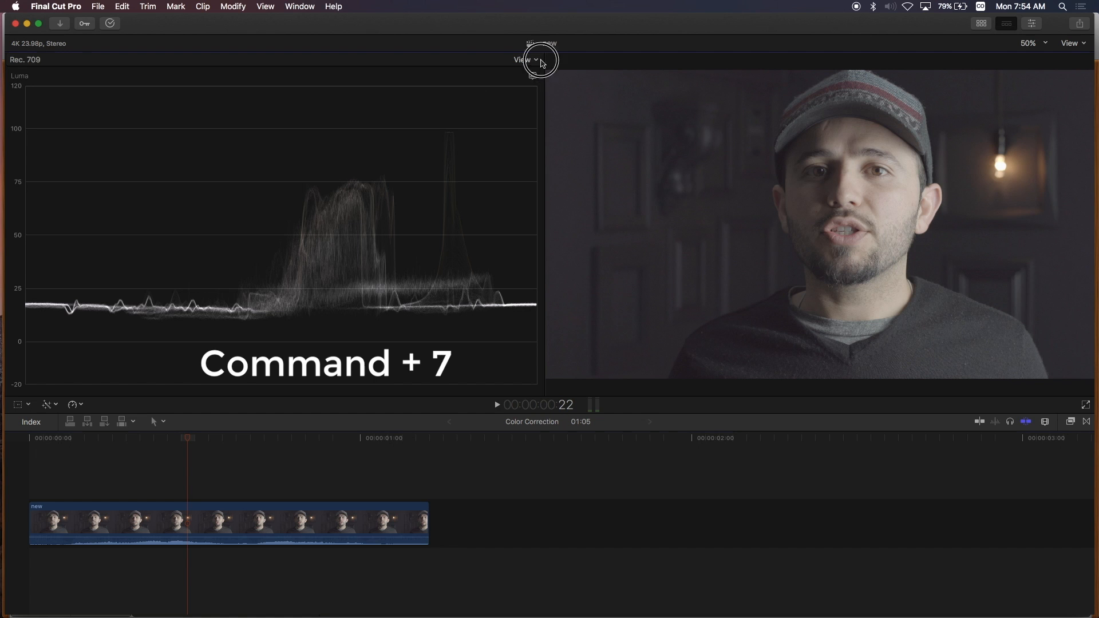
{"action": "left_click", "coordinate": [523, 60]}
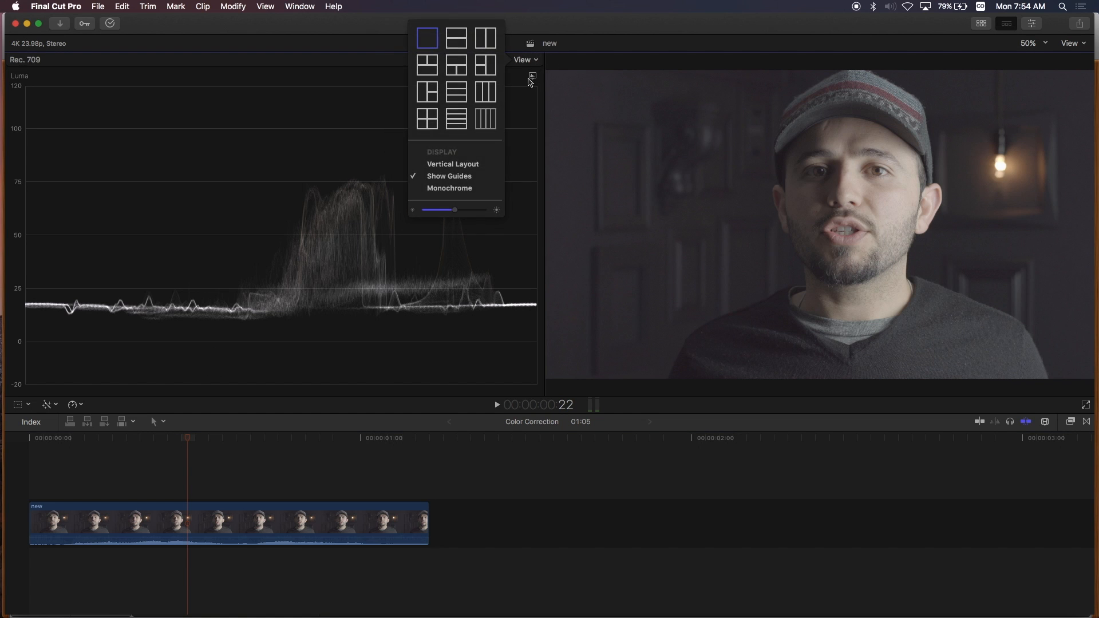
{"action": "left_click", "coordinate": [533, 76]}
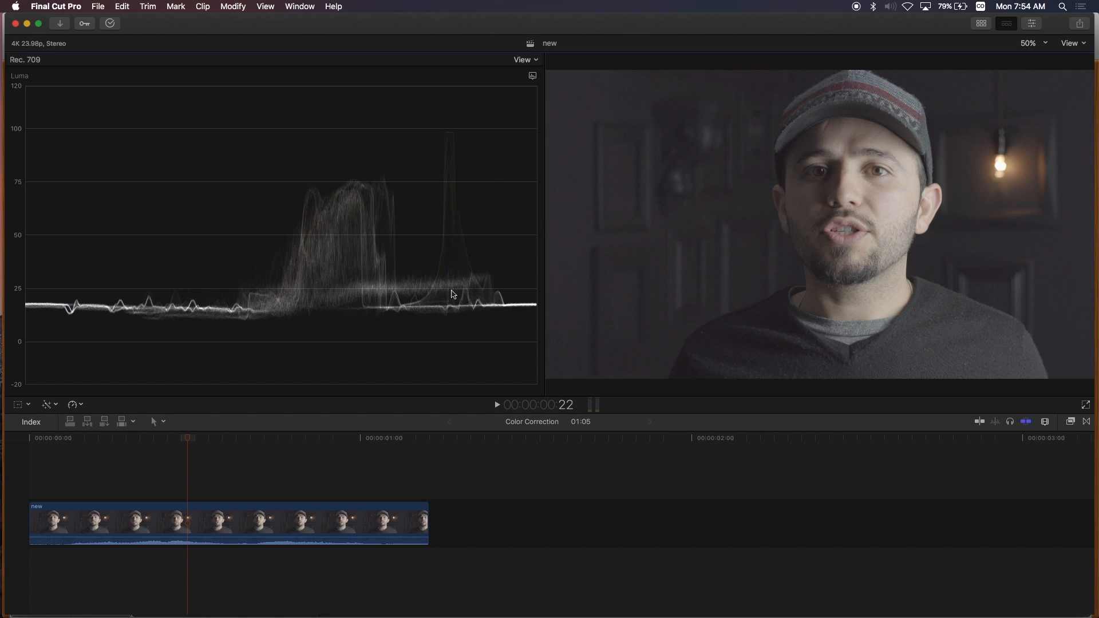
{"action": "mouse_move", "coordinate": [27, 347]}
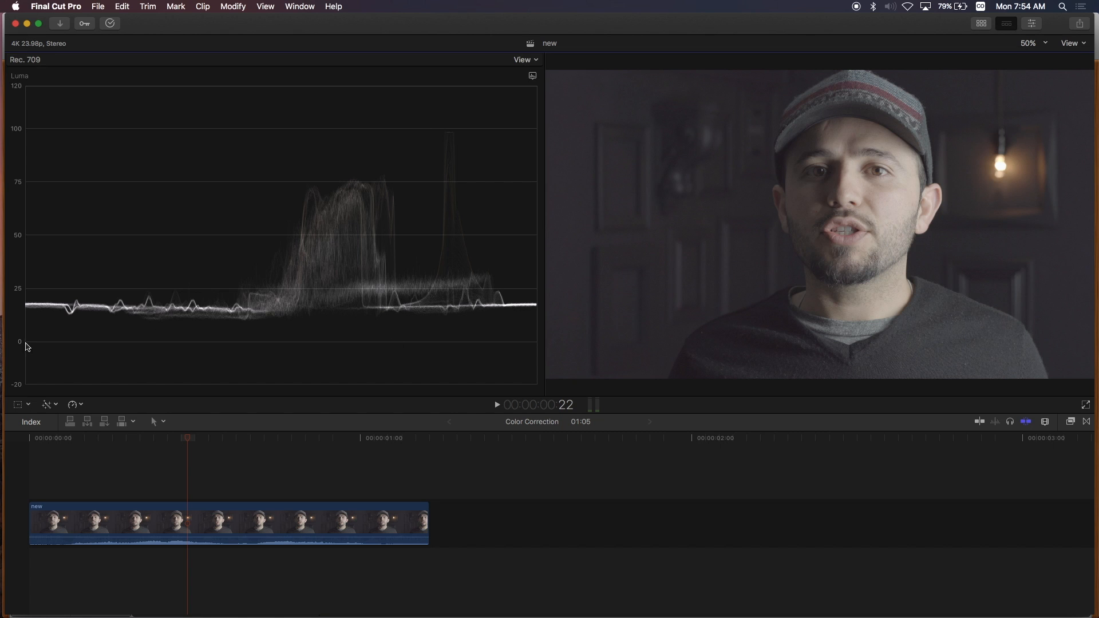
{"action": "mouse_move", "coordinate": [523, 157]}
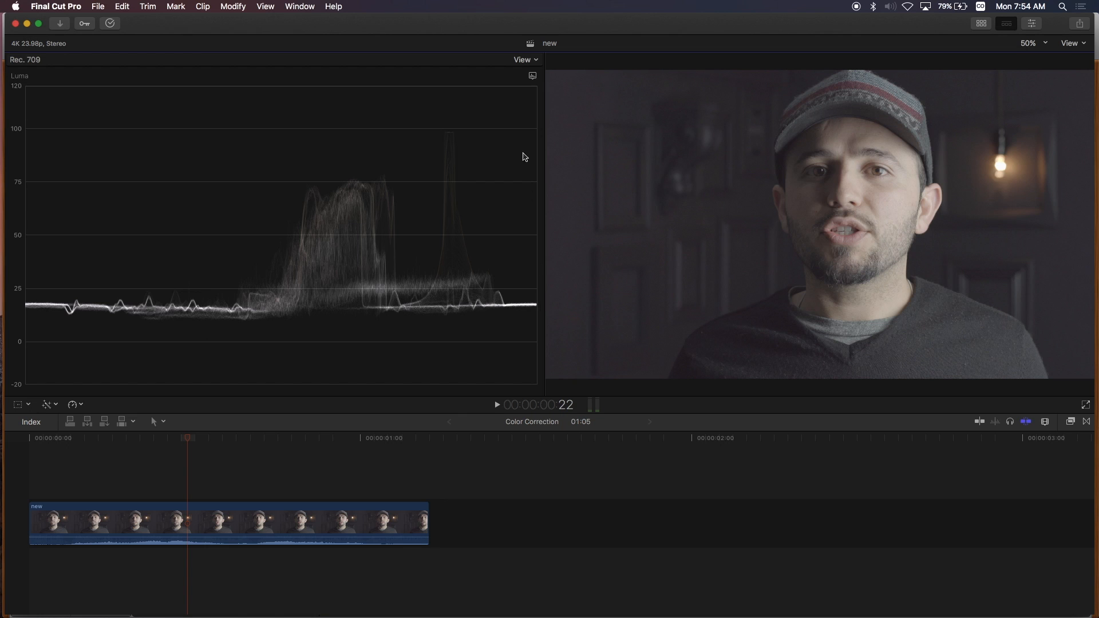
{"action": "mouse_move", "coordinate": [677, 174]}
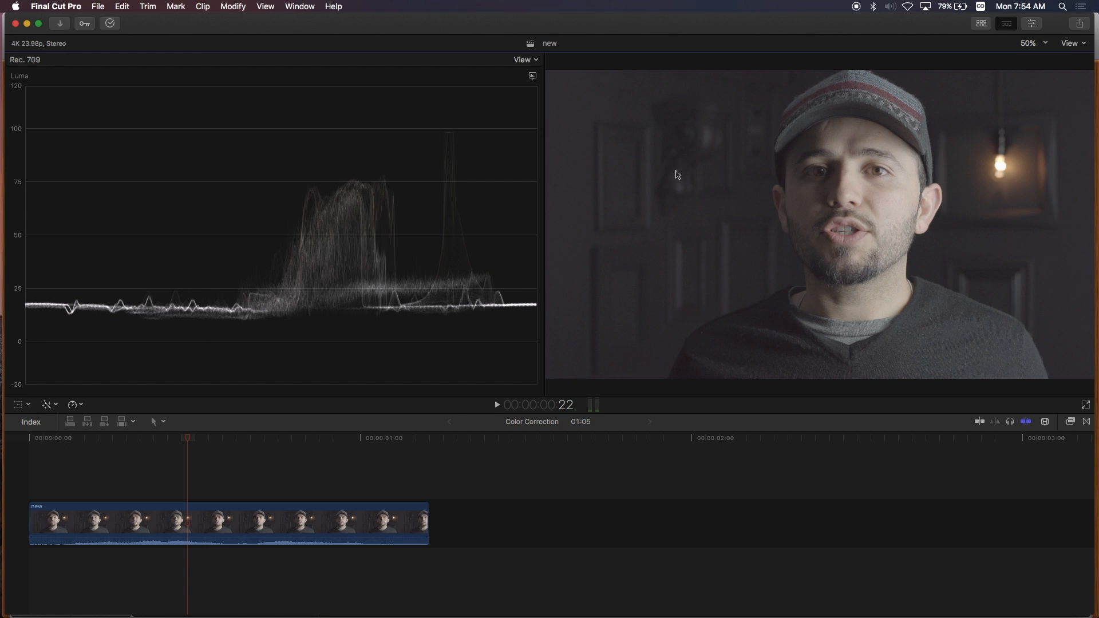
{"action": "mouse_move", "coordinate": [263, 310]}
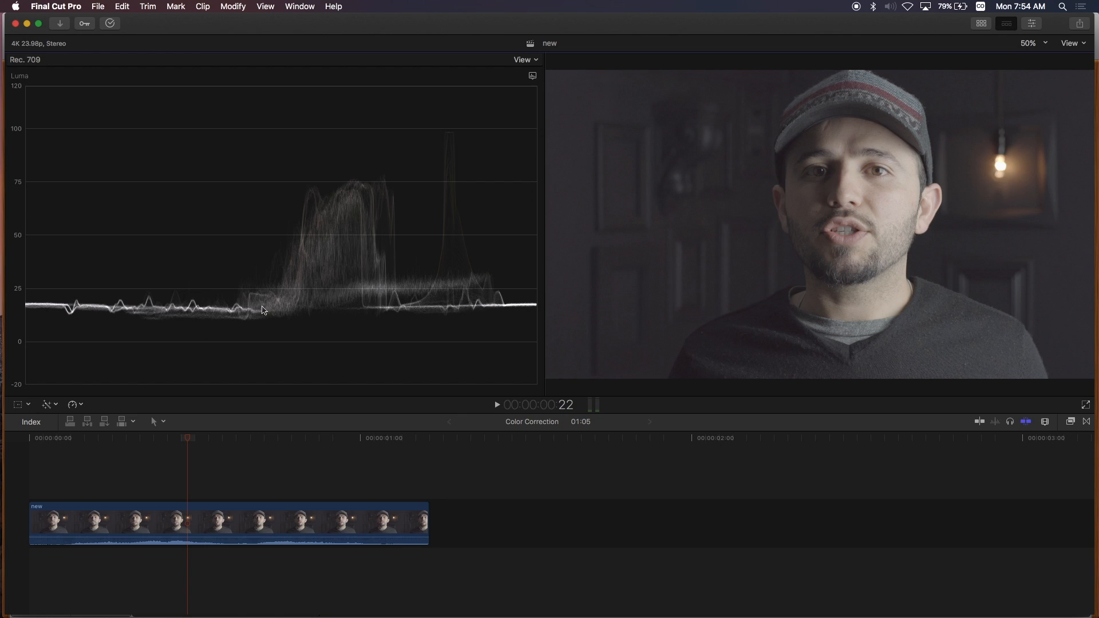
{"action": "mouse_move", "coordinate": [61, 335]}
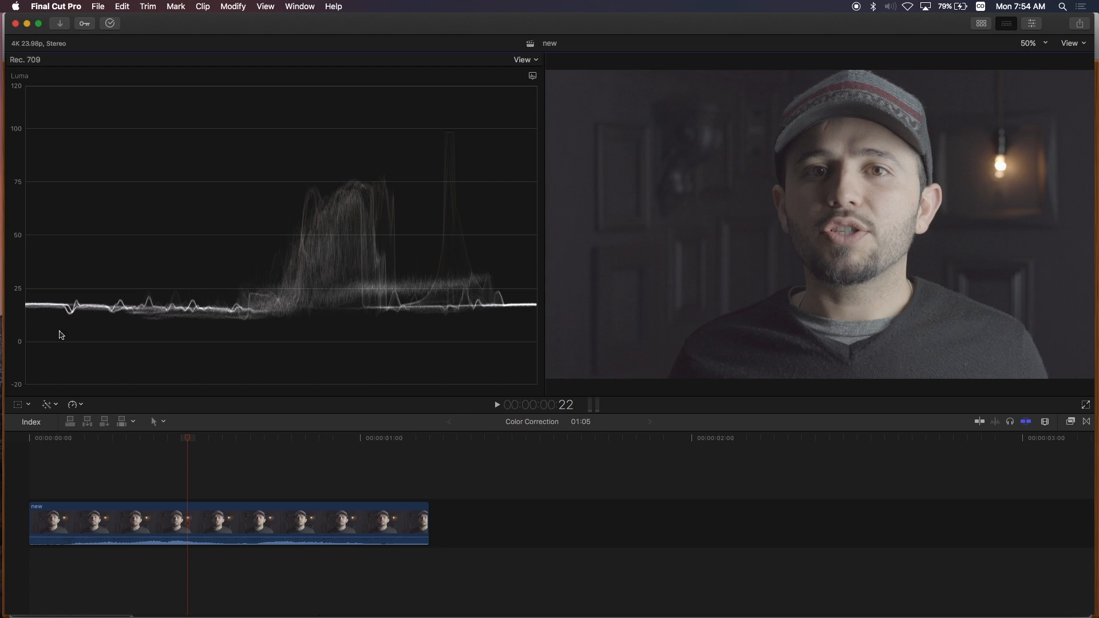
{"action": "mouse_move", "coordinate": [24, 308]}
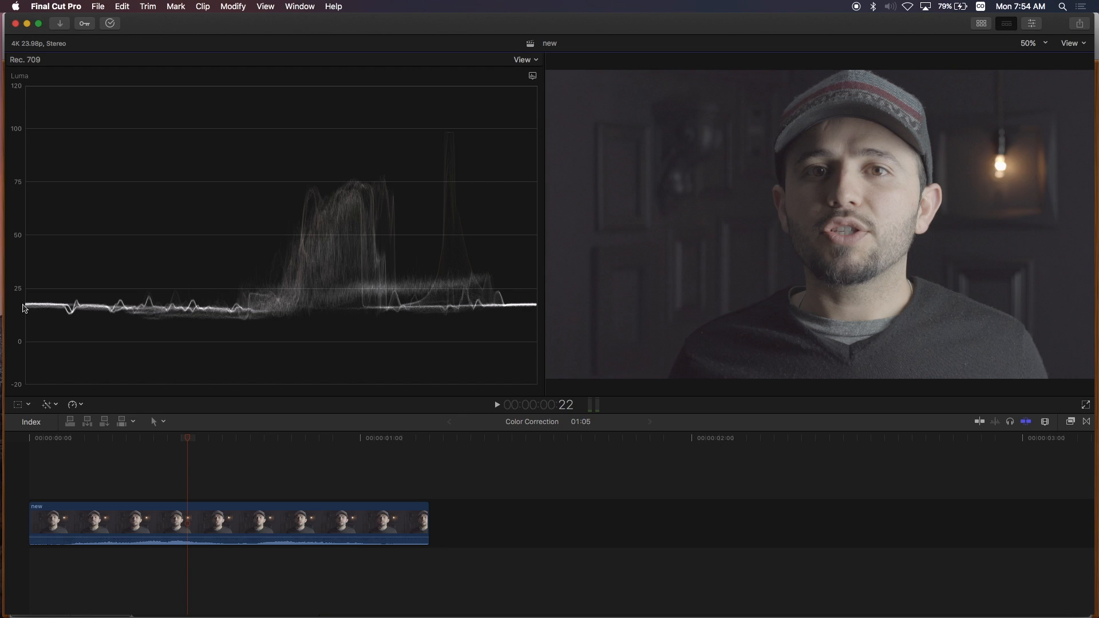
{"action": "mouse_move", "coordinate": [330, 201]}
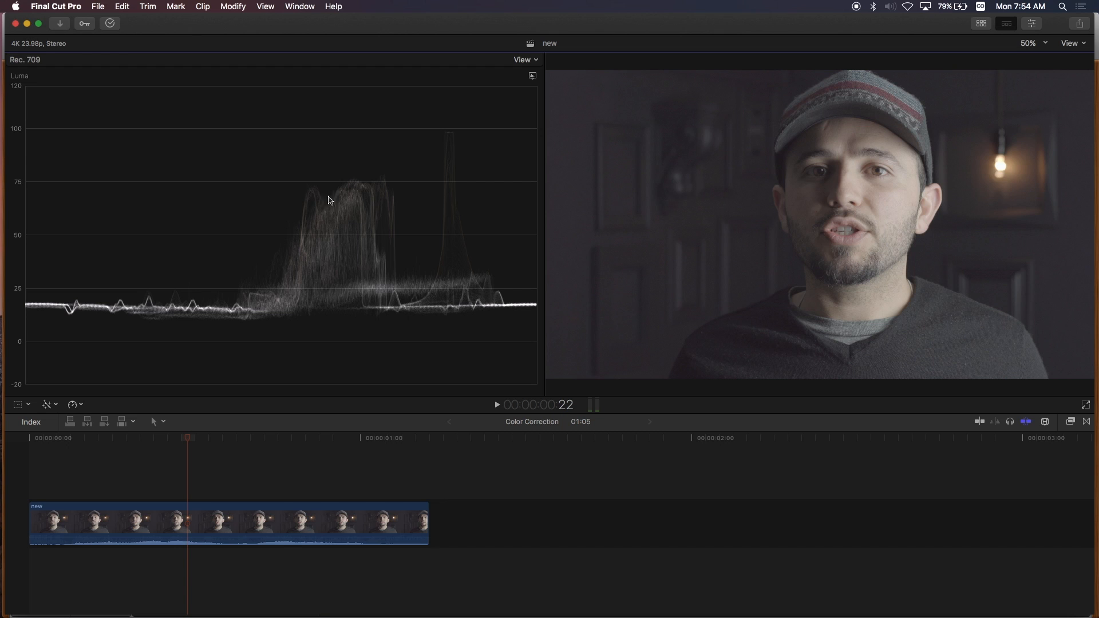
{"action": "mouse_move", "coordinate": [412, 275]}
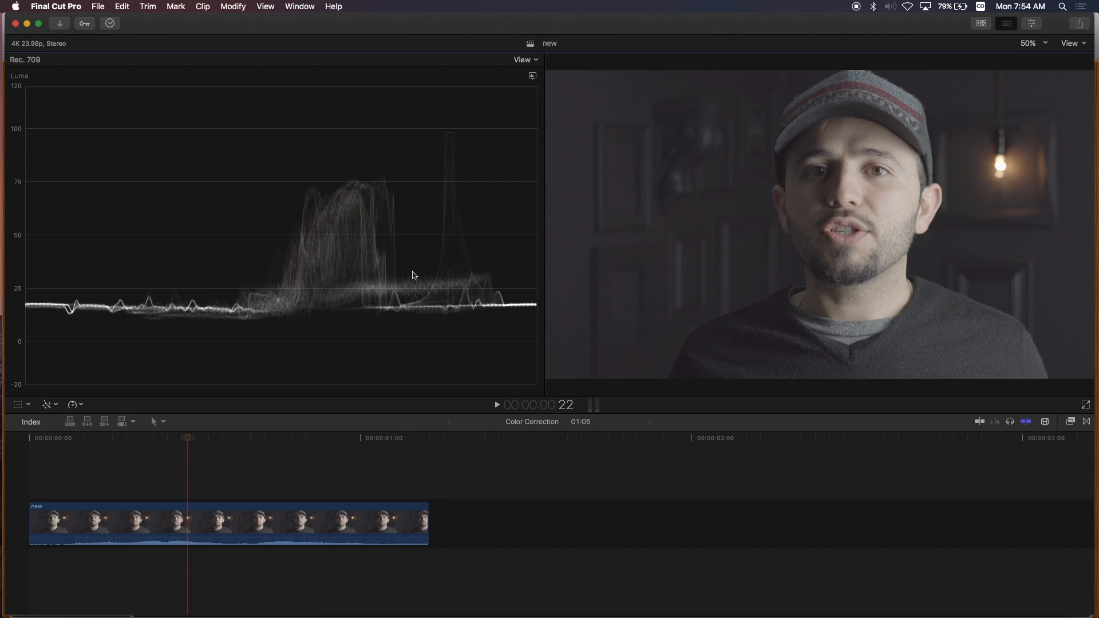
{"action": "mouse_move", "coordinate": [516, 319]}
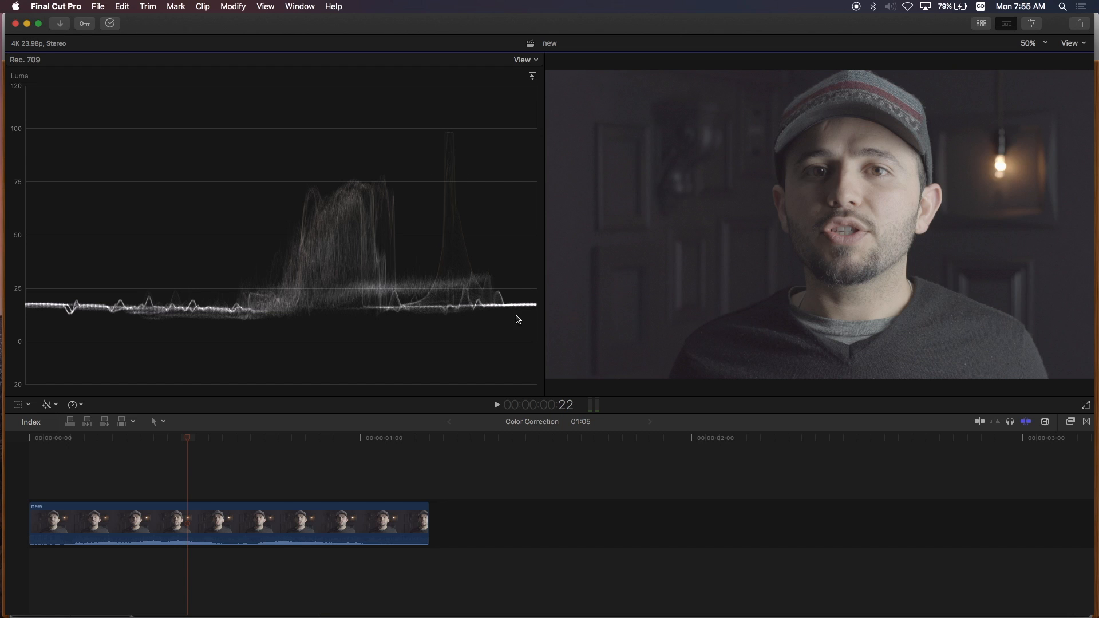
{"action": "mouse_move", "coordinate": [1004, 169]}
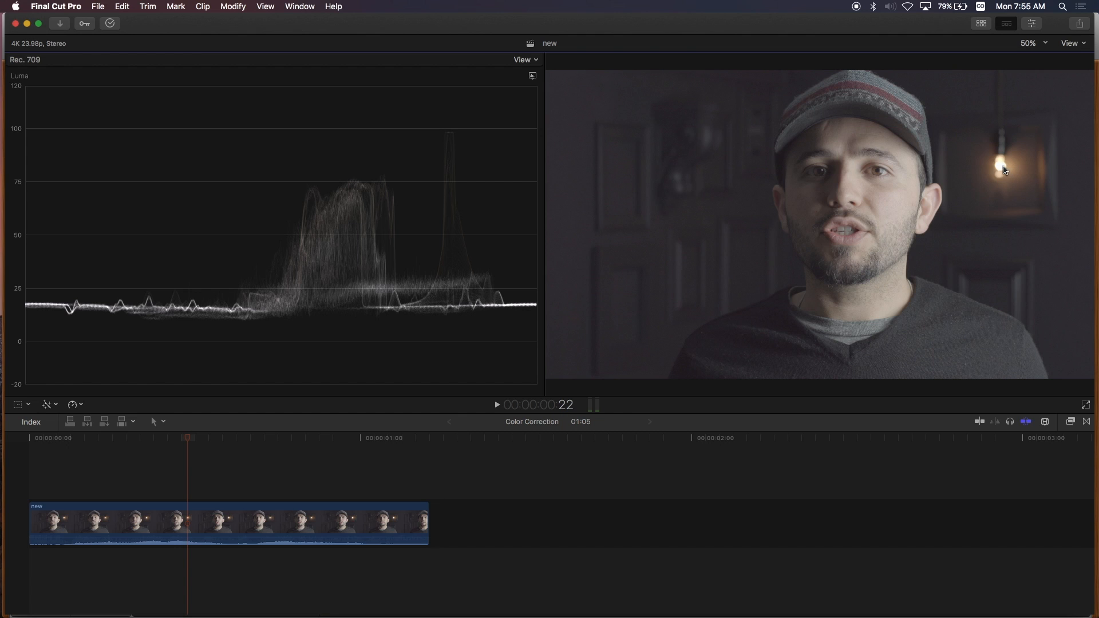
{"action": "mouse_move", "coordinate": [454, 136]}
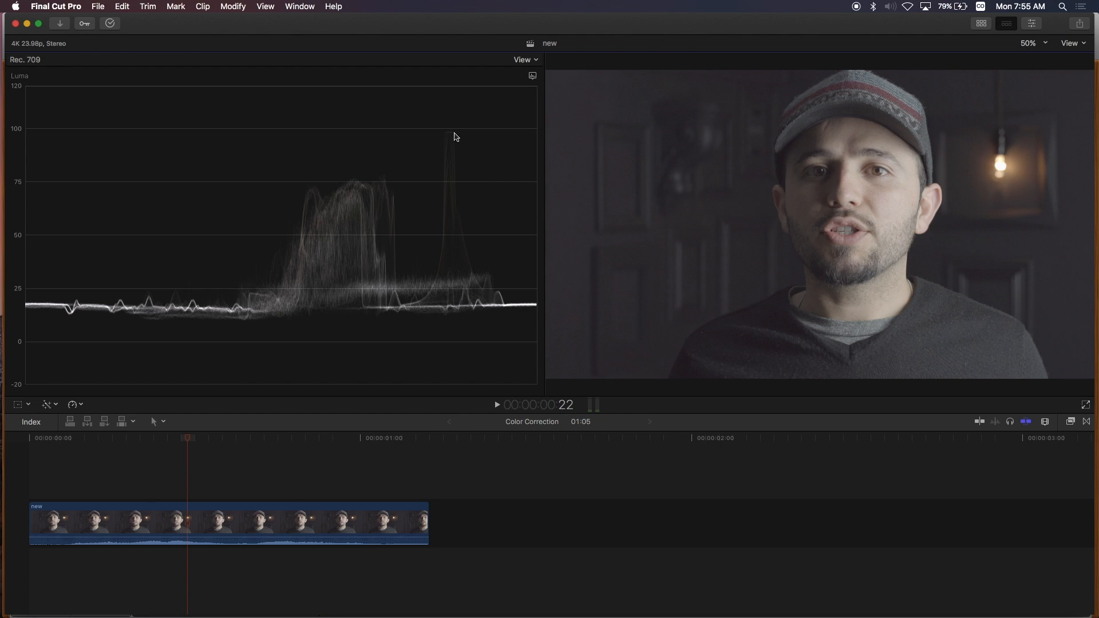
{"action": "mouse_move", "coordinate": [761, 193]}
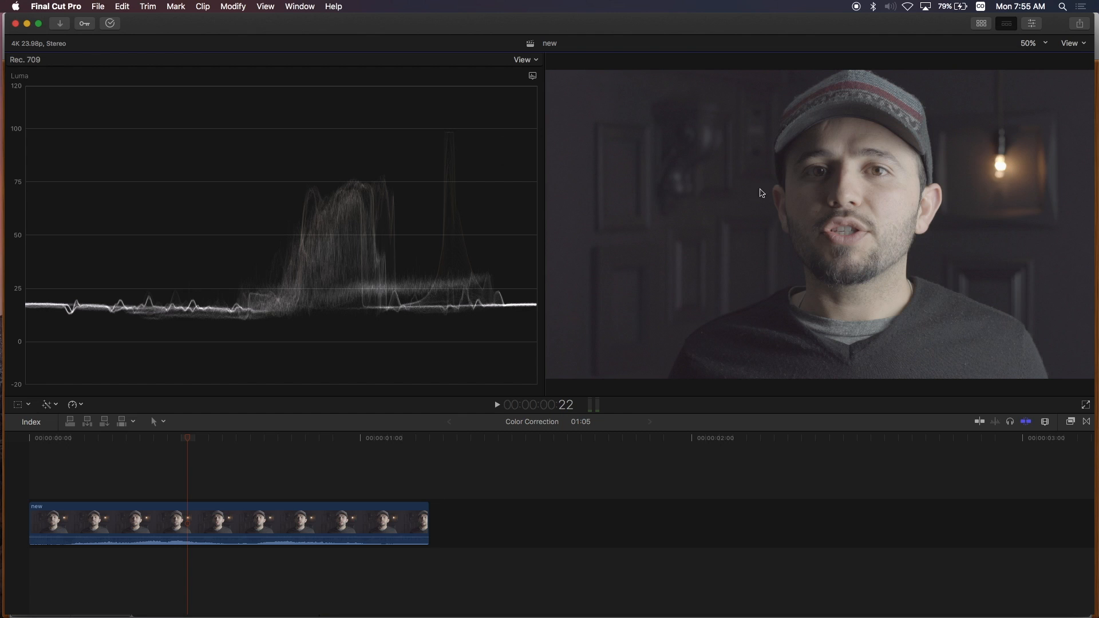
{"action": "mouse_move", "coordinate": [882, 330]}
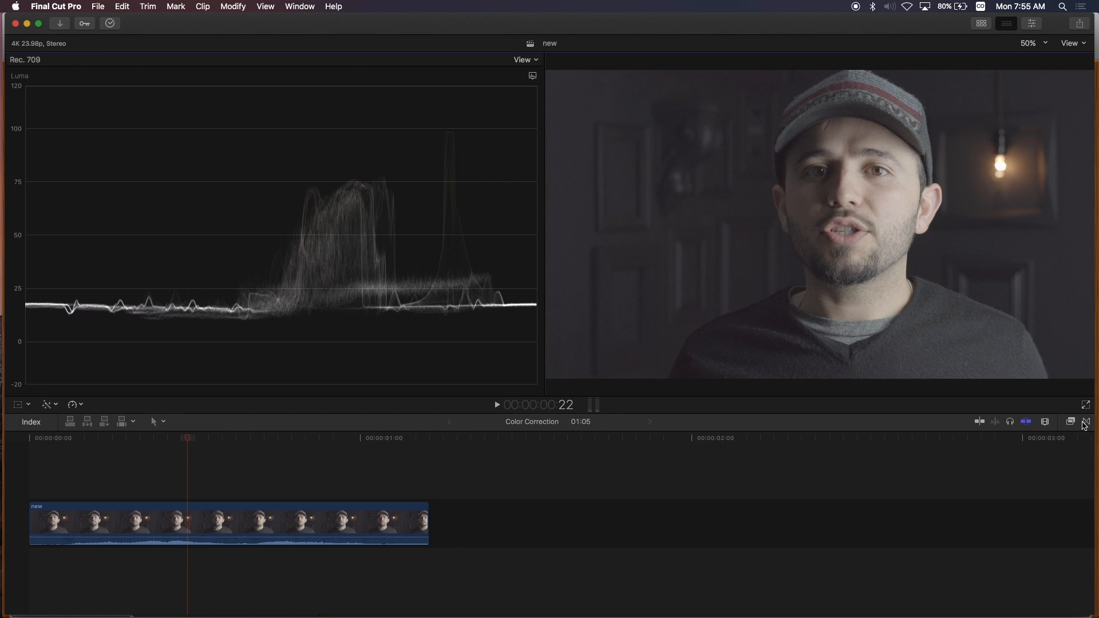
Search the Effects browser for the Shape Mask effect to isolate a skin patch.
{"action": "left_click", "coordinate": [1070, 421]}
{"action": "type", "text": "m"}
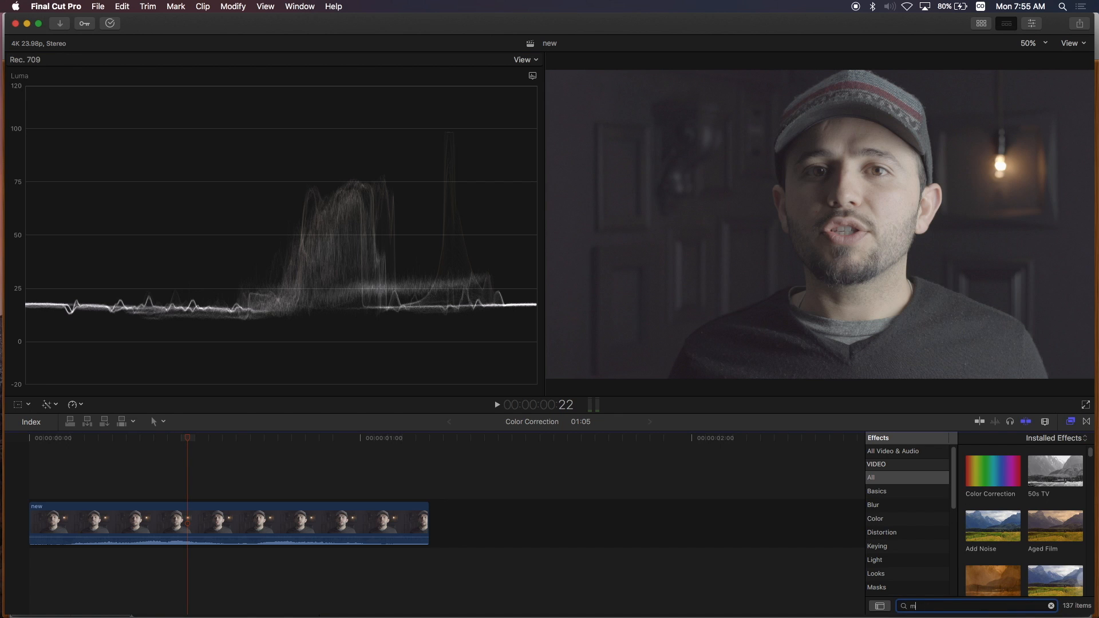
{"action": "type", "text": "ask"}
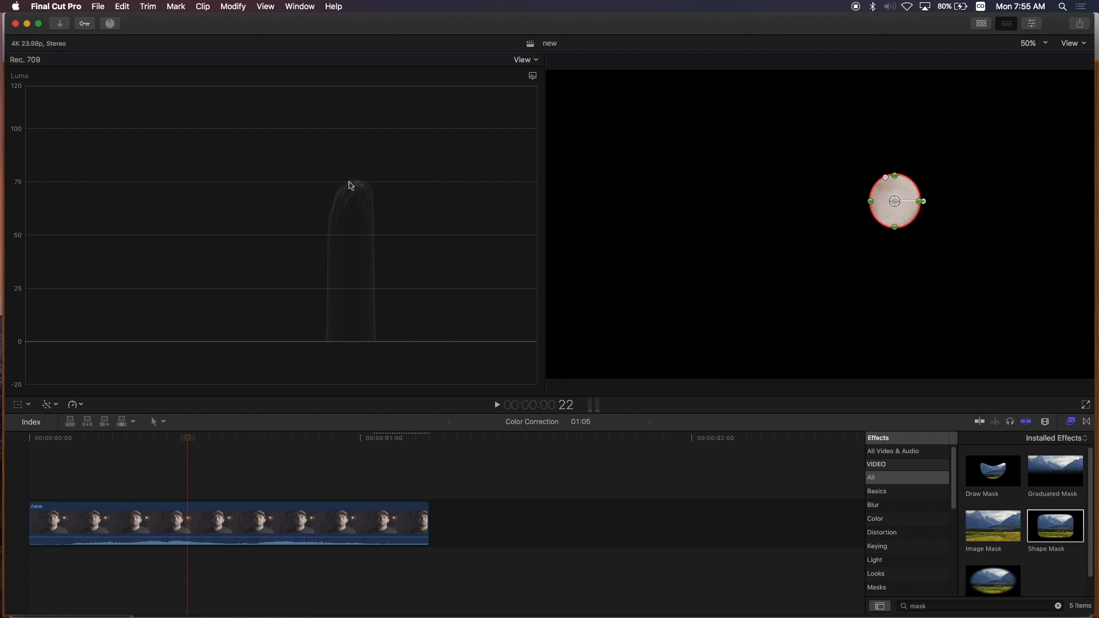
{"action": "mouse_move", "coordinate": [324, 239]}
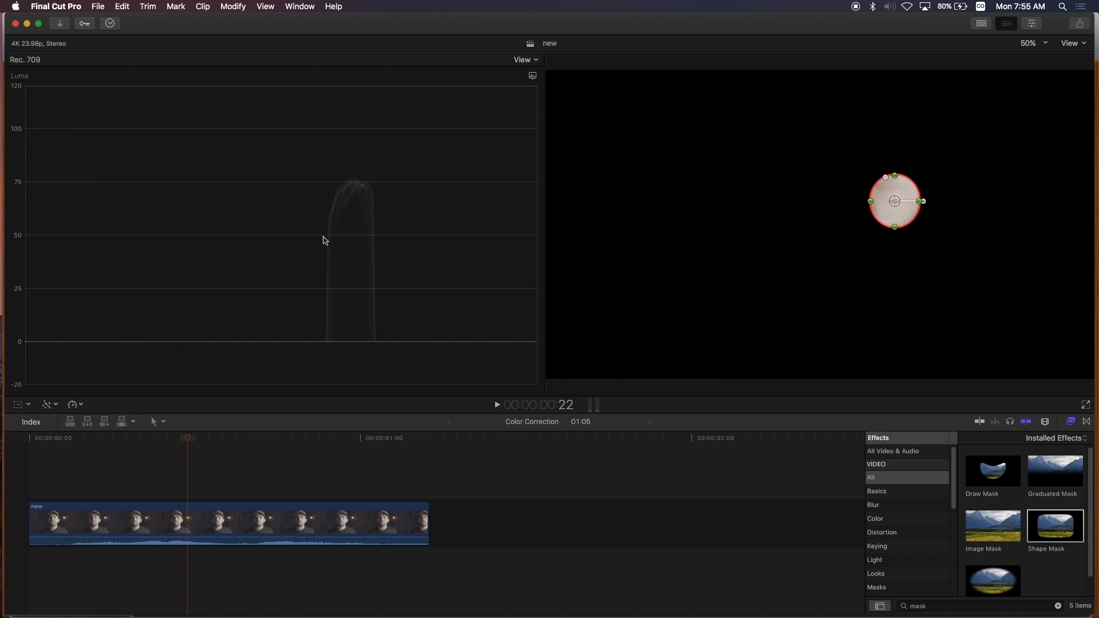
{"action": "mouse_move", "coordinate": [898, 217]}
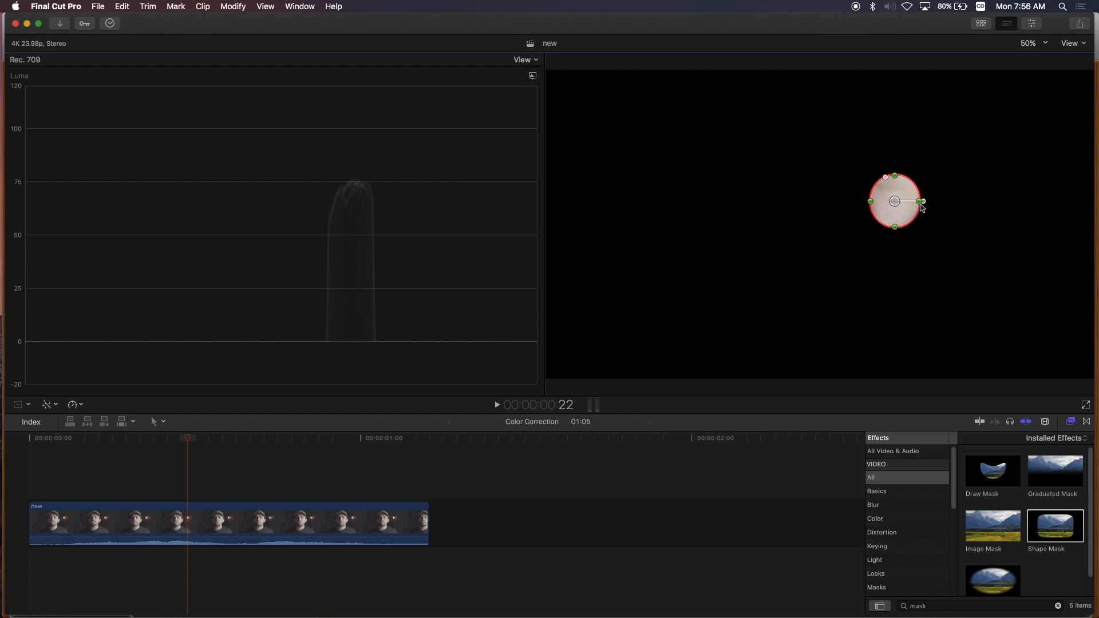
{"action": "mouse_move", "coordinate": [366, 266]}
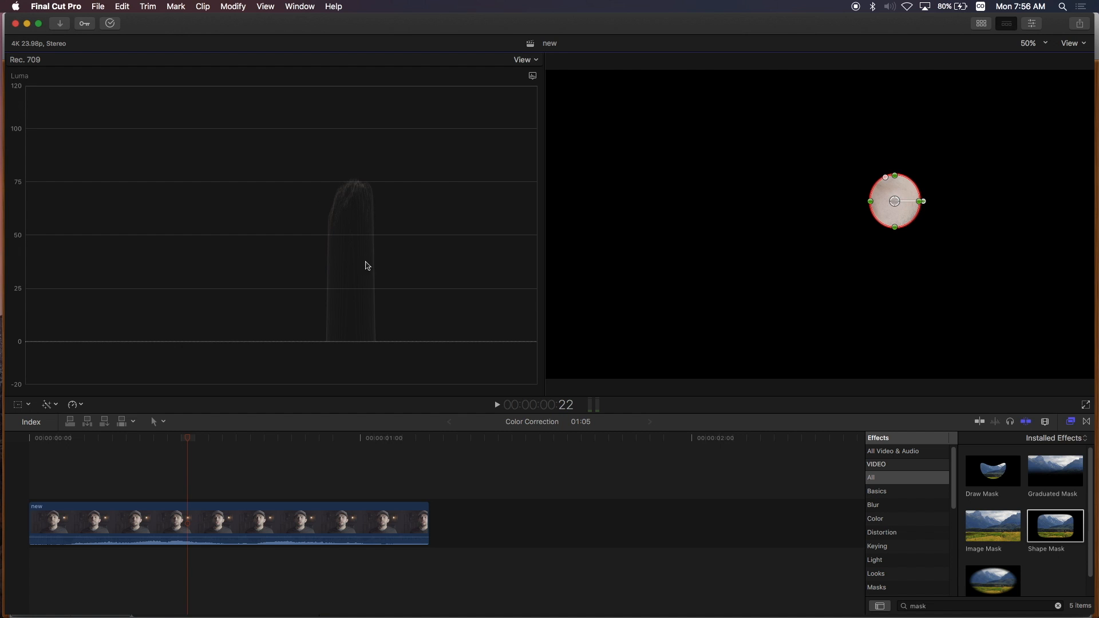
{"action": "mouse_move", "coordinate": [368, 214]}
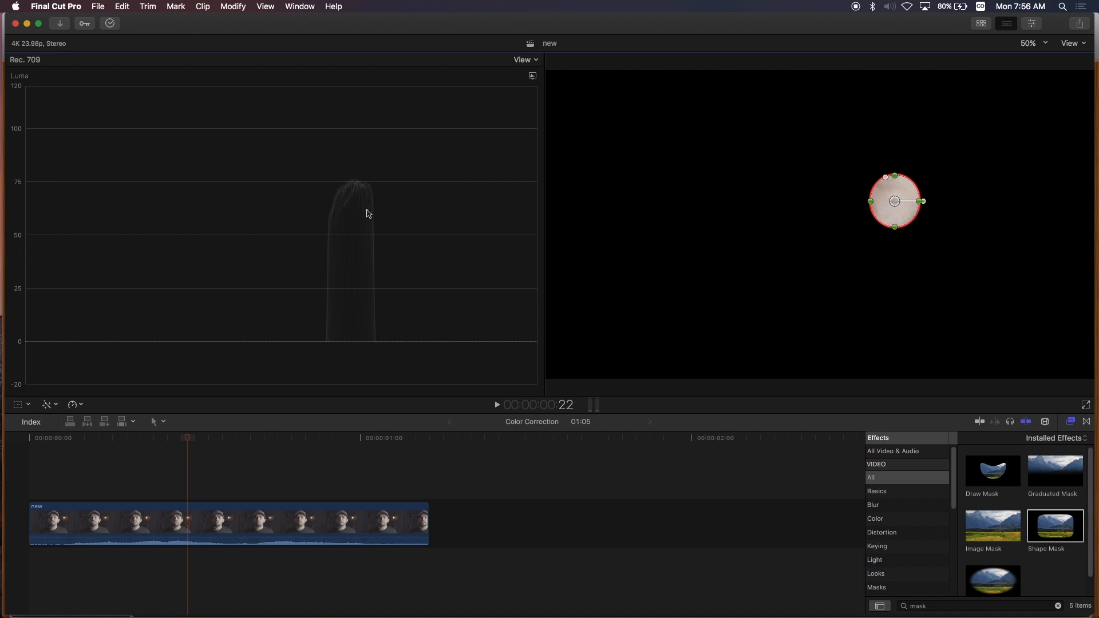
{"action": "mouse_move", "coordinate": [354, 234]}
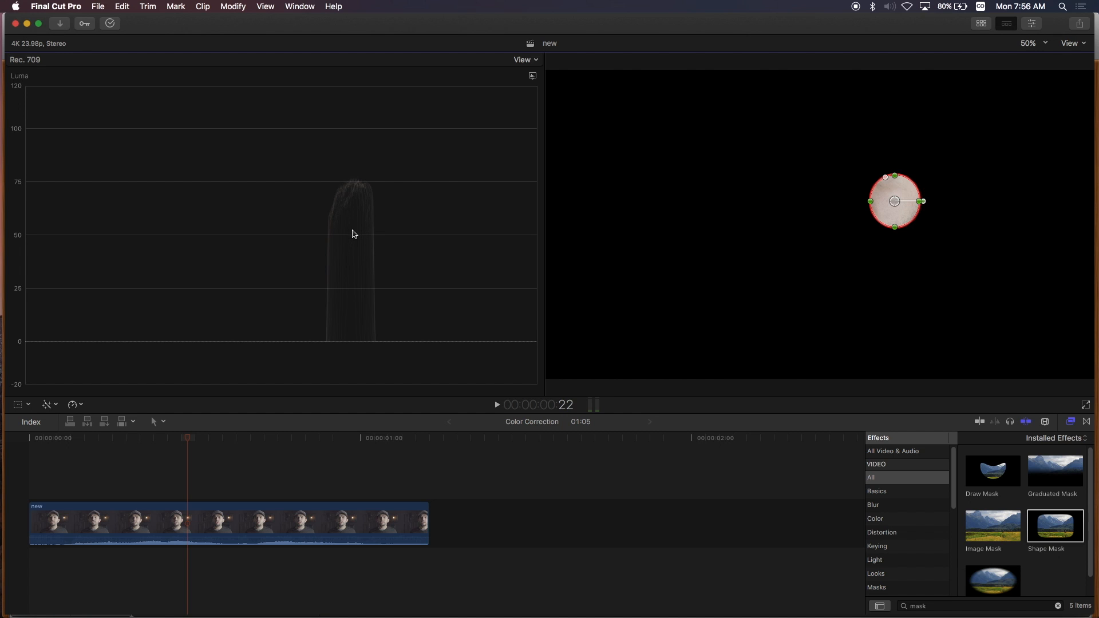
{"action": "mouse_move", "coordinate": [902, 219]}
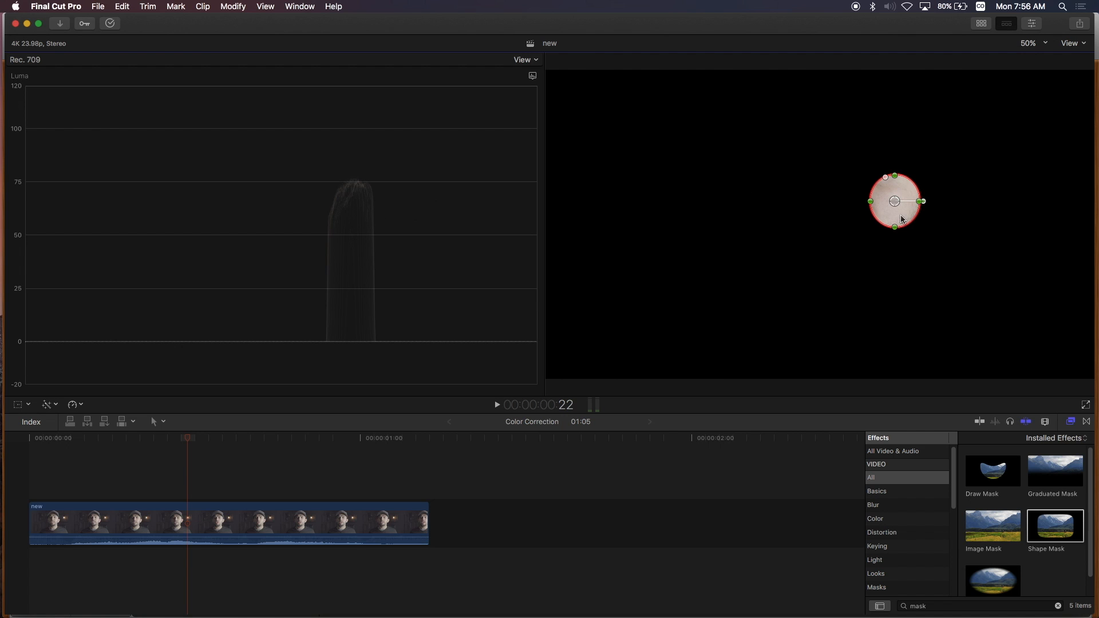
{"action": "mouse_move", "coordinate": [979, 196]}
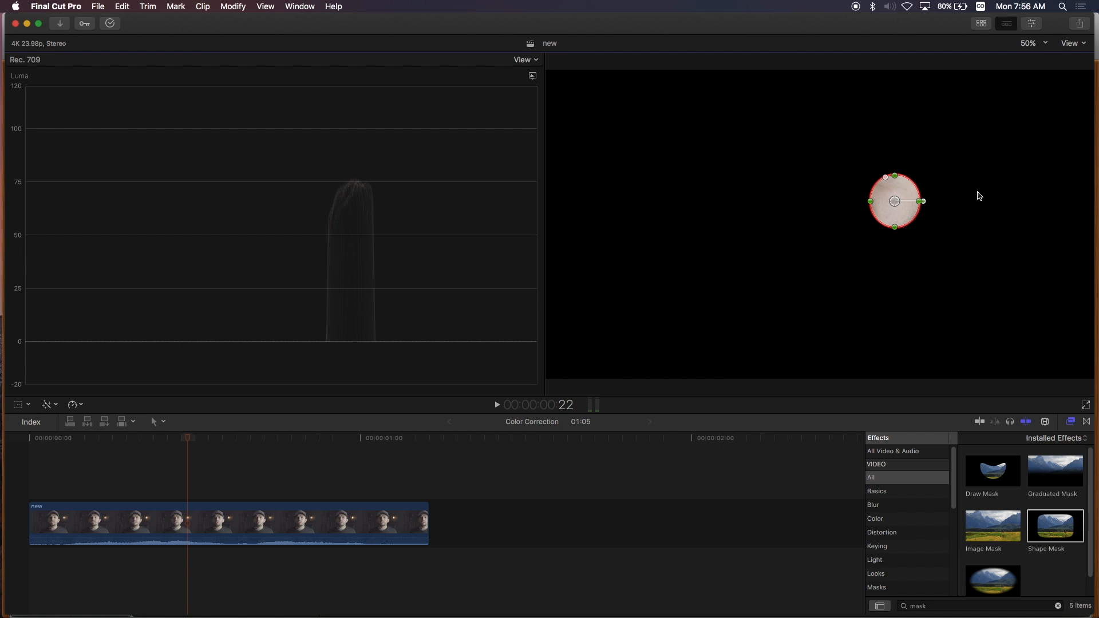
{"action": "mouse_move", "coordinate": [907, 195]}
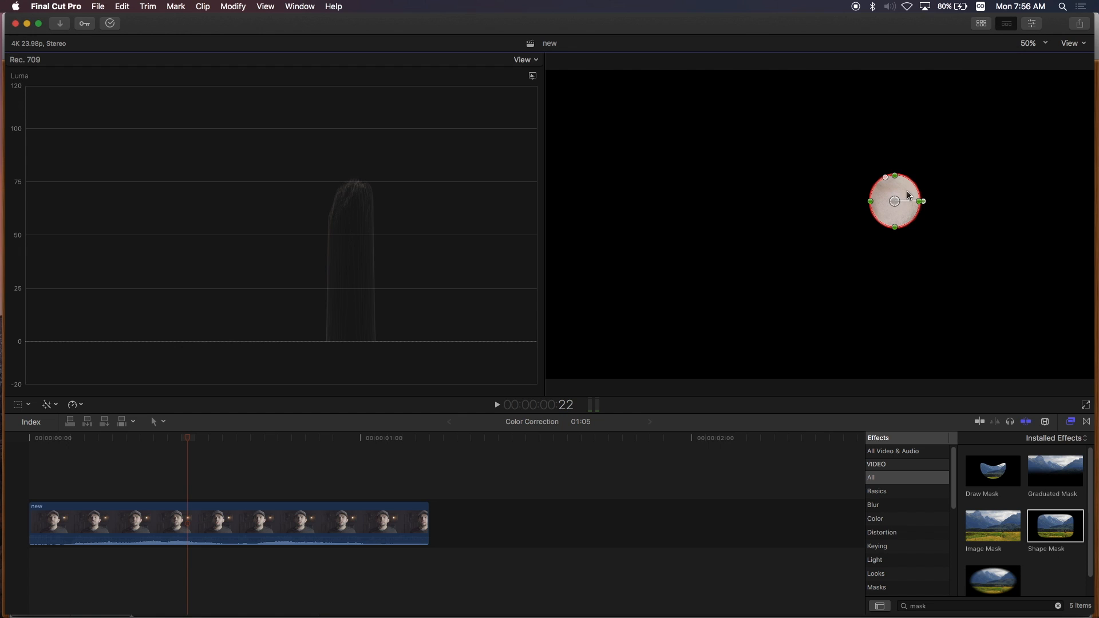
{"action": "mouse_move", "coordinate": [334, 239]}
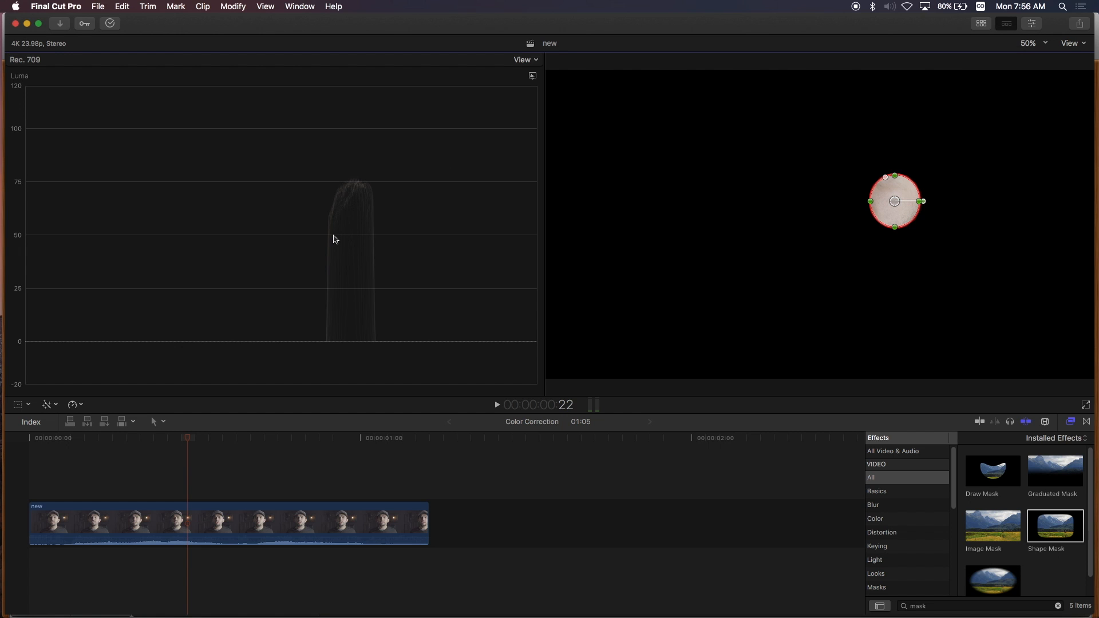
{"action": "mouse_move", "coordinate": [422, 245]}
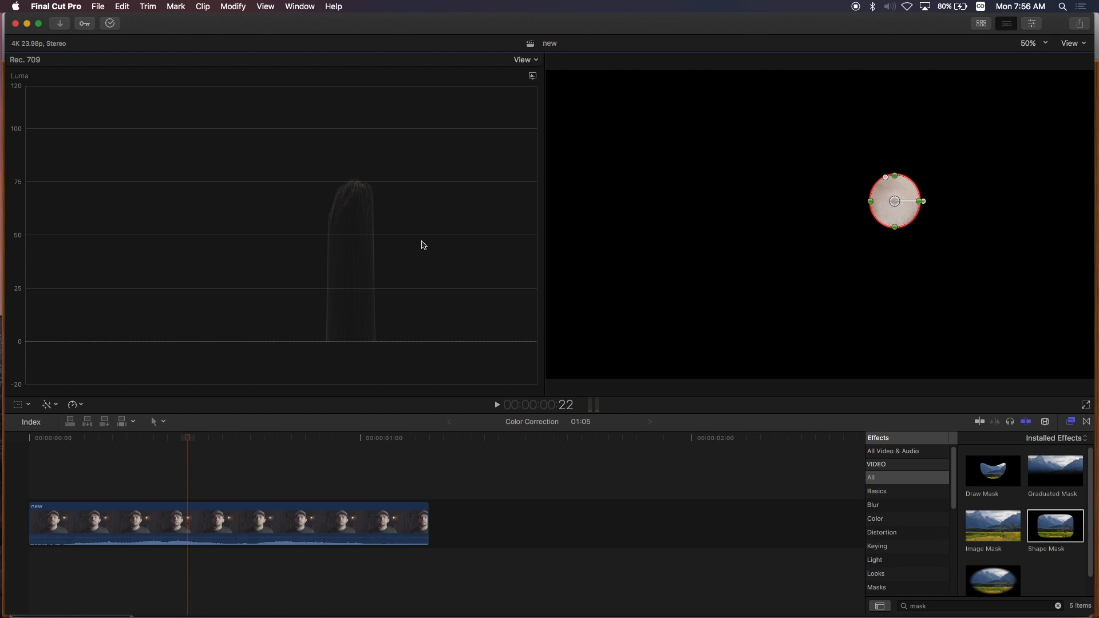
{"action": "mouse_move", "coordinate": [657, 198]}
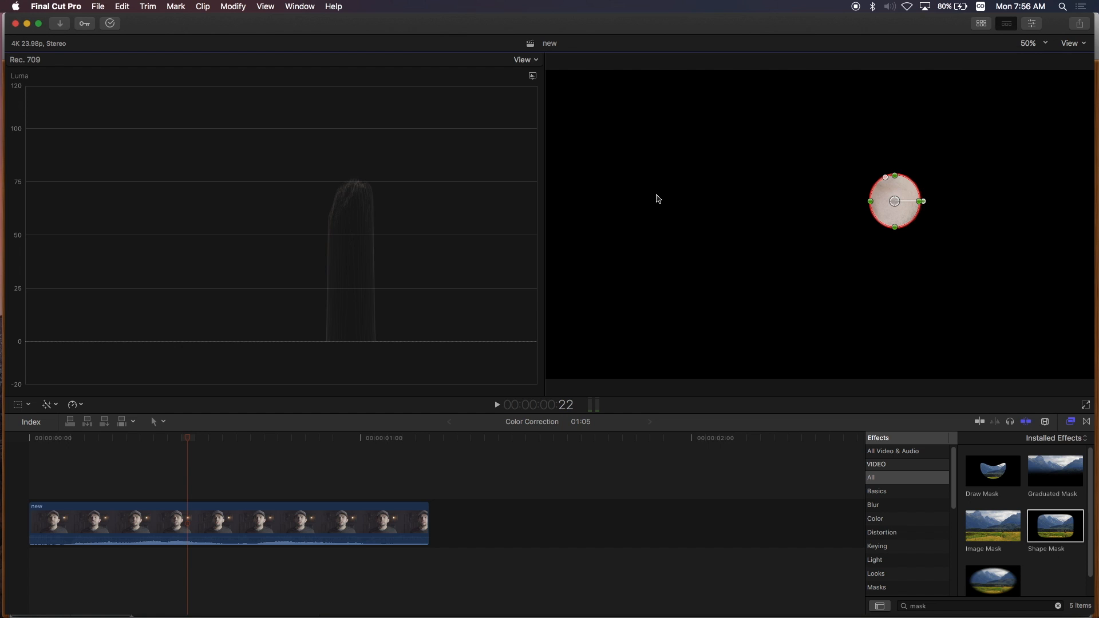
{"action": "mouse_move", "coordinate": [826, 444]}
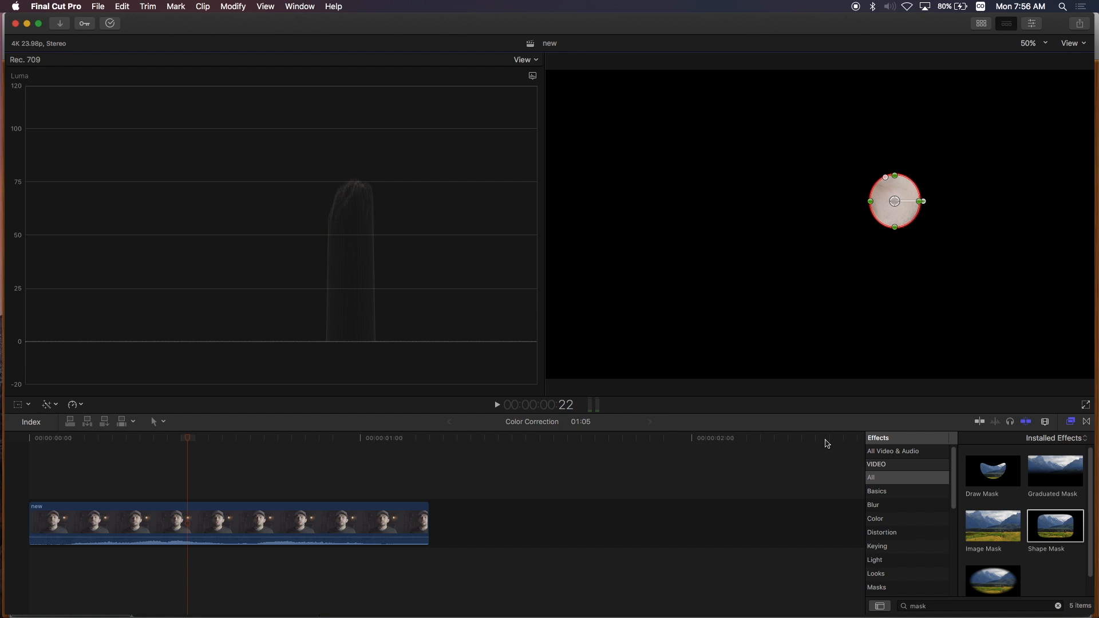
Lower exposure in the Color Board: shadows −5%, highlights −8%, midtones −11%.
{"action": "key", "text": "cmd+6"}
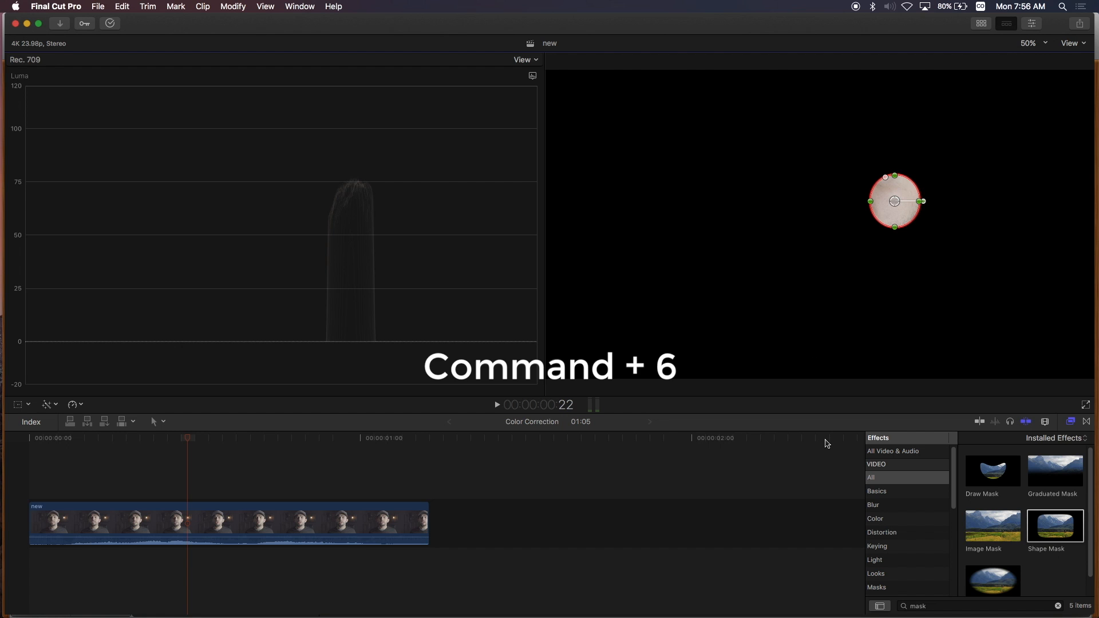
{"action": "key", "text": "cmd+6"}
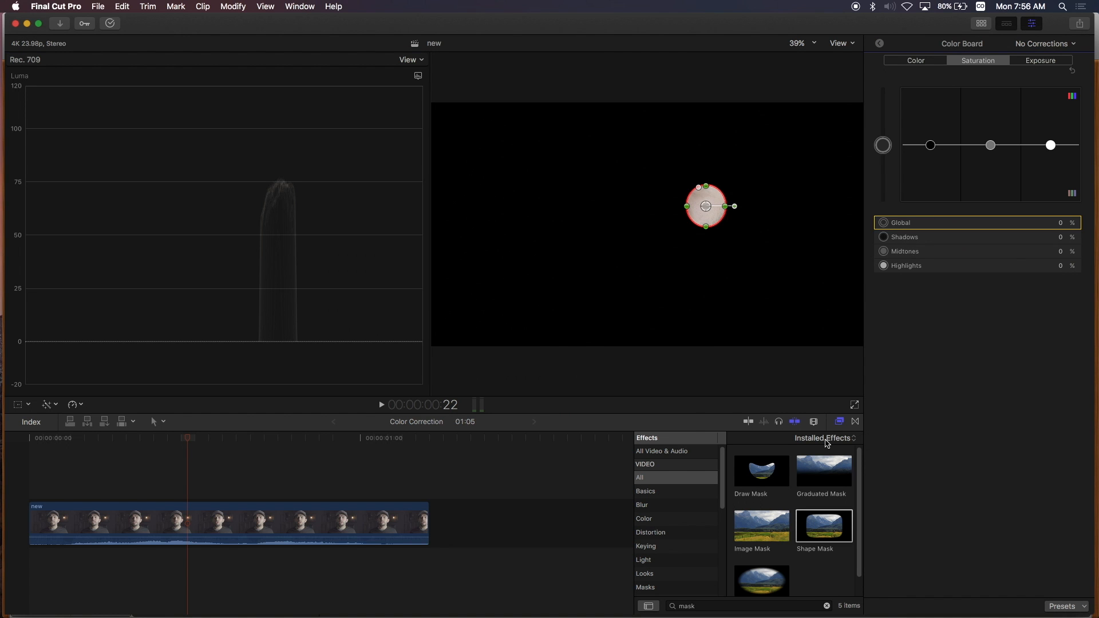
{"action": "mouse_move", "coordinate": [1041, 75]}
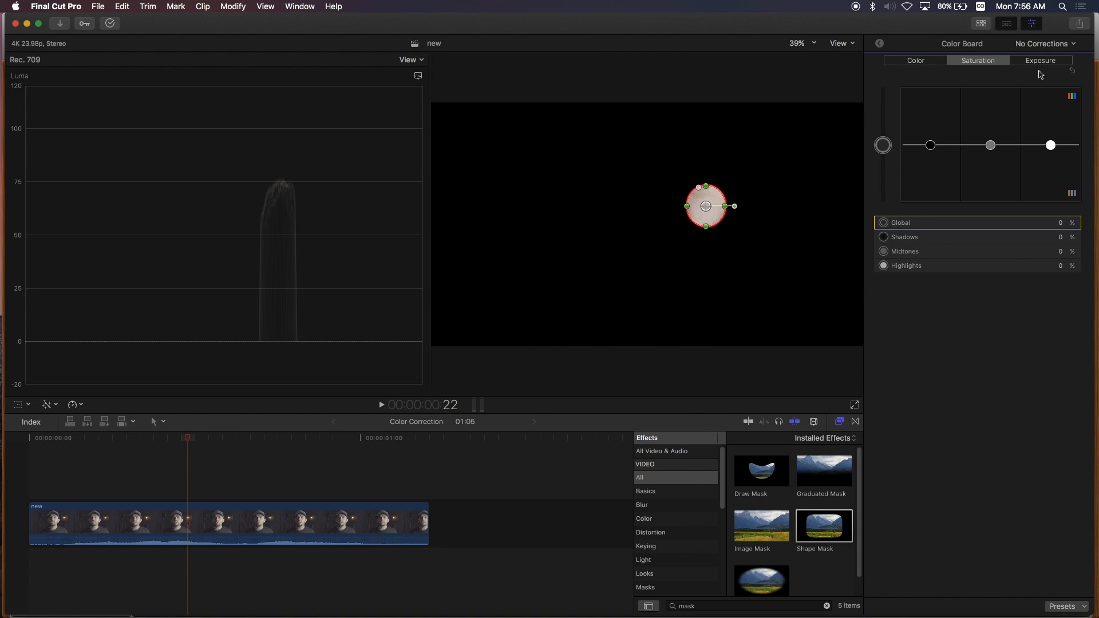
{"action": "left_click", "coordinate": [1041, 61]}
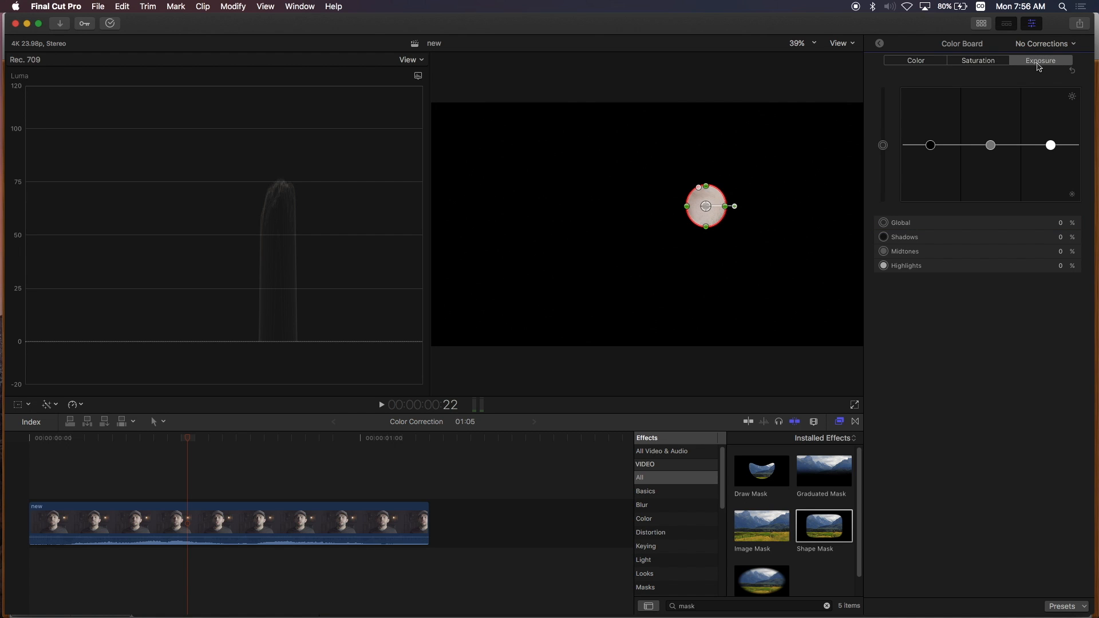
{"action": "mouse_move", "coordinate": [265, 189]}
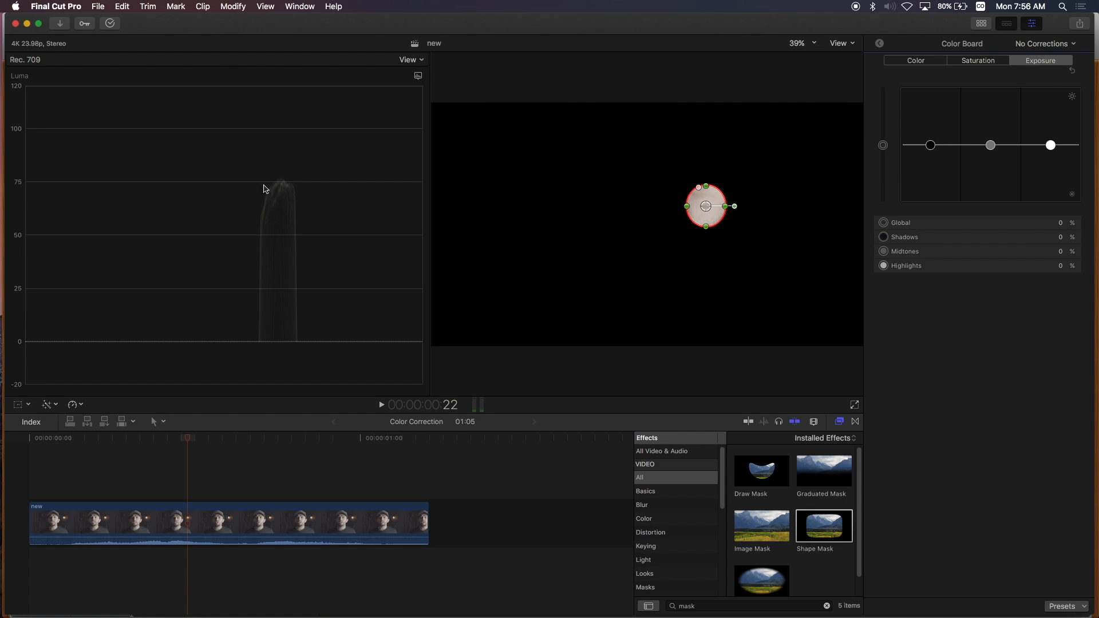
{"action": "mouse_move", "coordinate": [959, 146]}
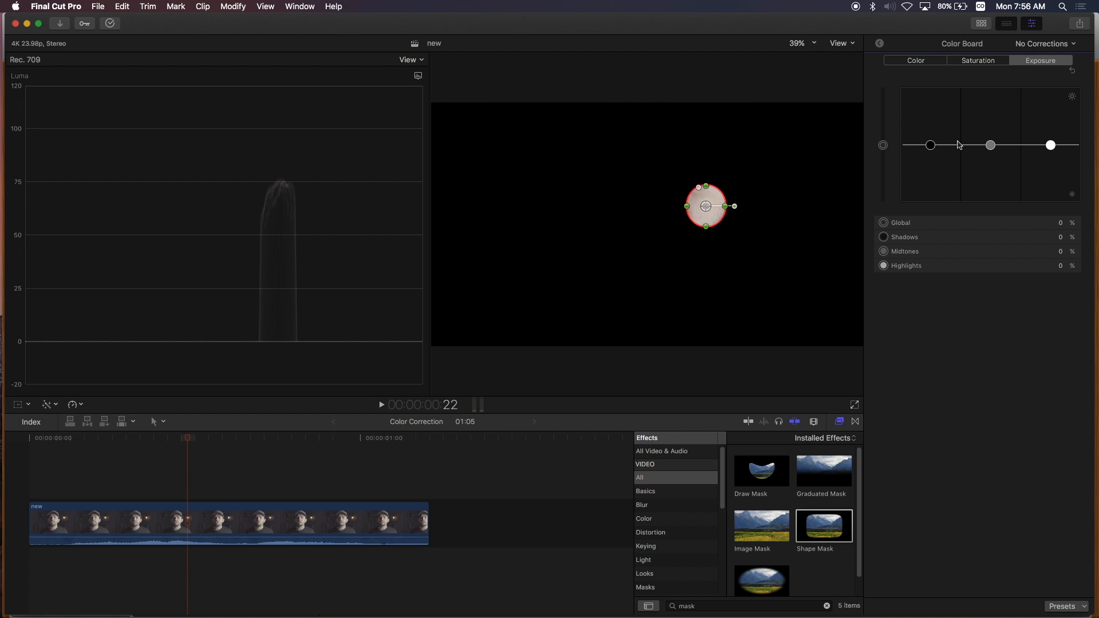
{"action": "mouse_move", "coordinate": [934, 148]}
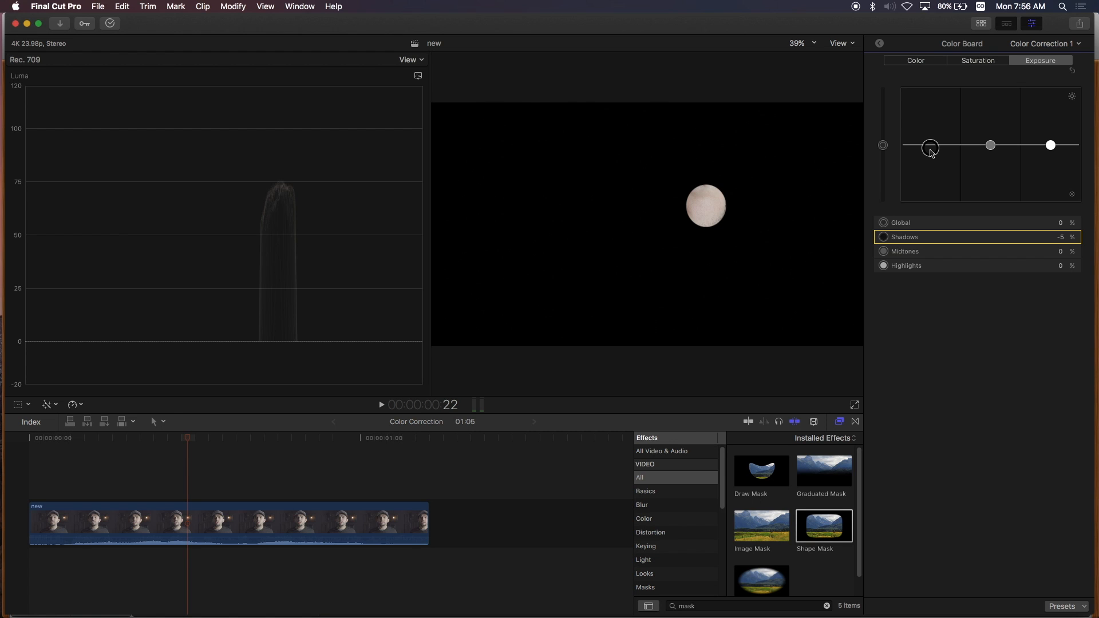
{"action": "mouse_move", "coordinate": [1045, 162]}
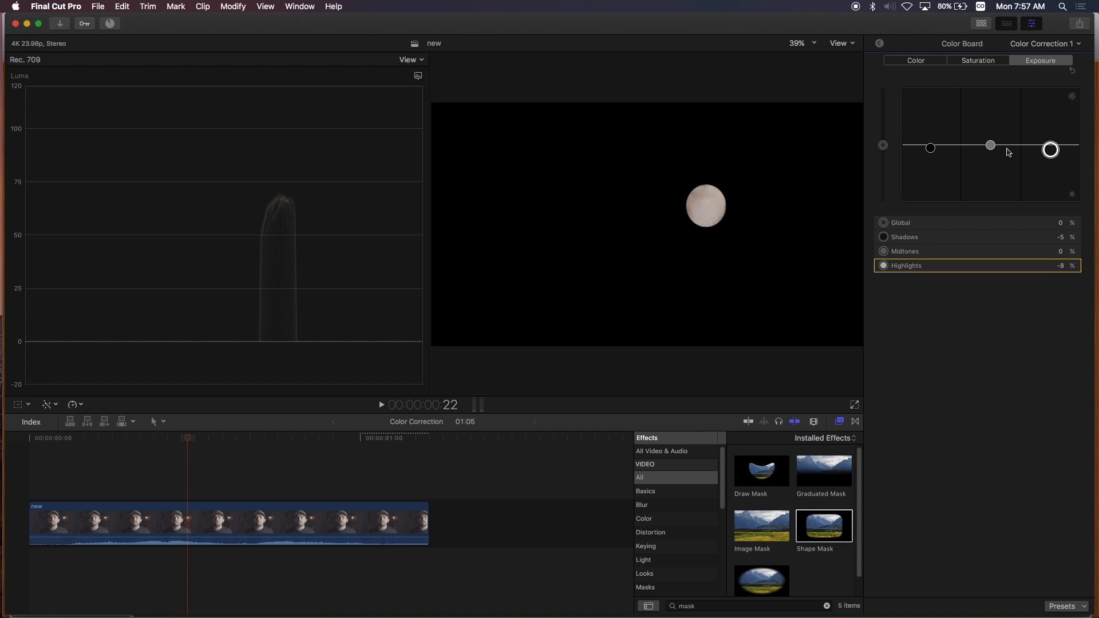
{"action": "left_click", "coordinate": [989, 149]}
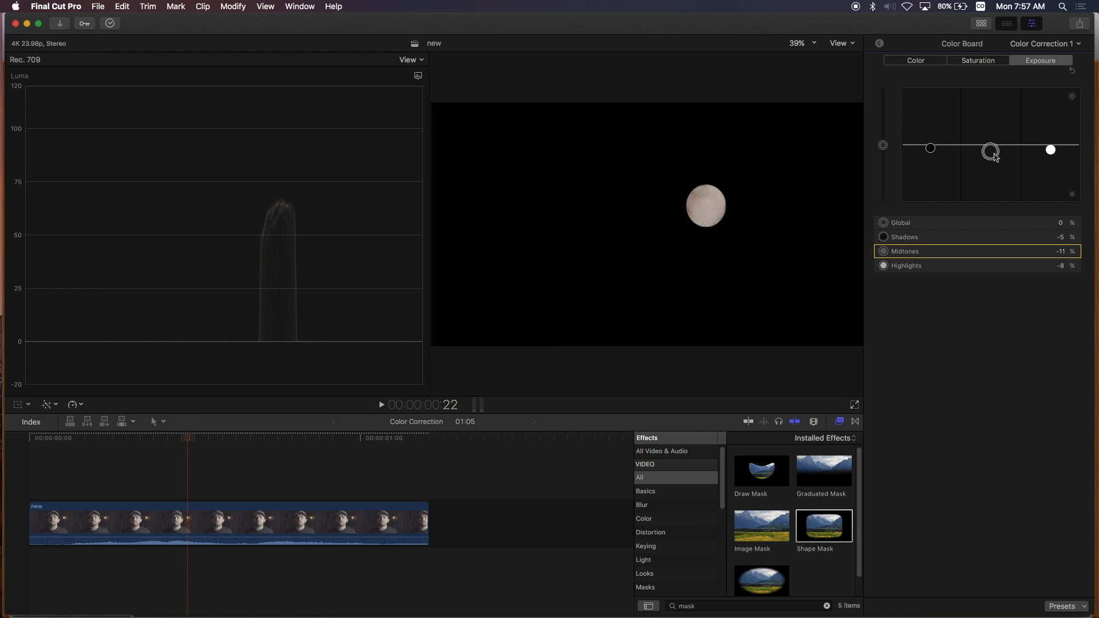
{"action": "mouse_move", "coordinate": [279, 224]}
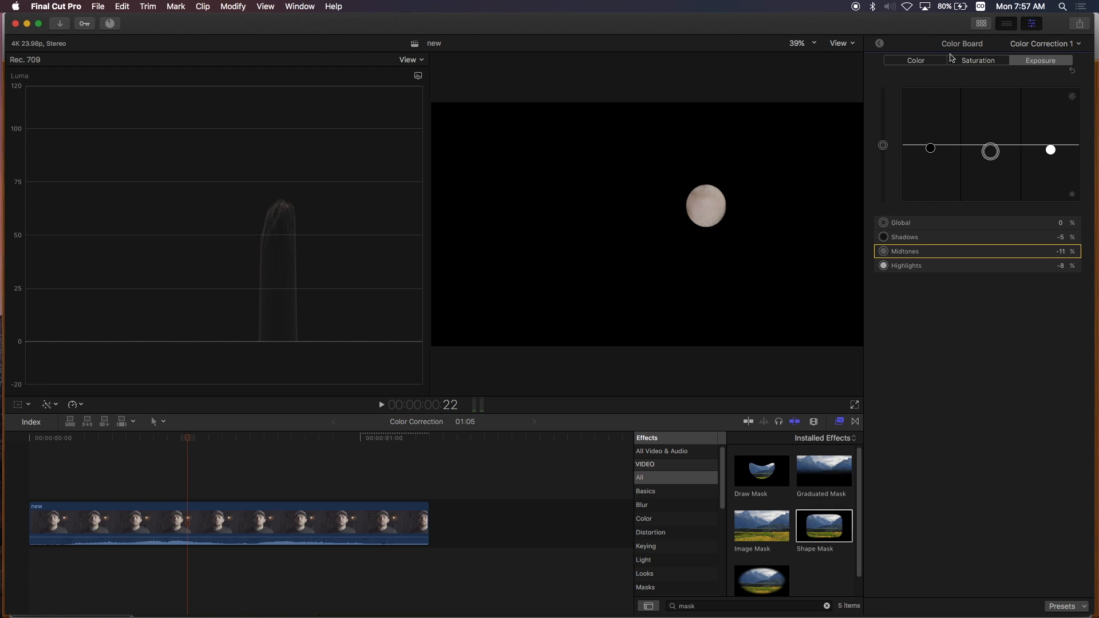
Turn the Shape Mask effect off in the Video inspector so the full shot shows.
{"action": "left_click", "coordinate": [880, 44]}
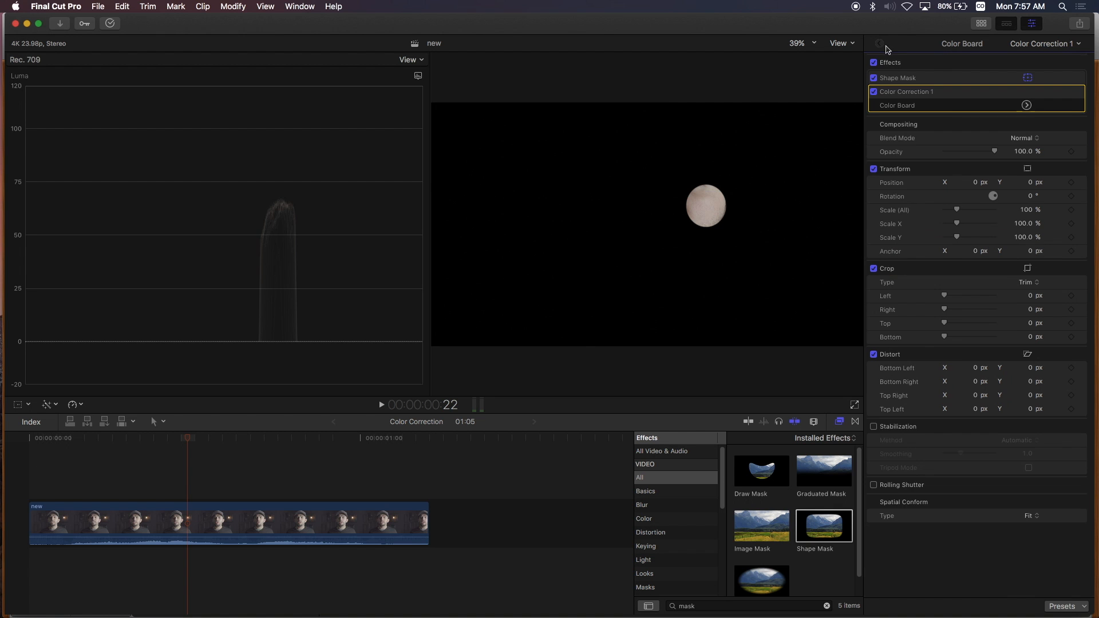
{"action": "left_click", "coordinate": [874, 77]}
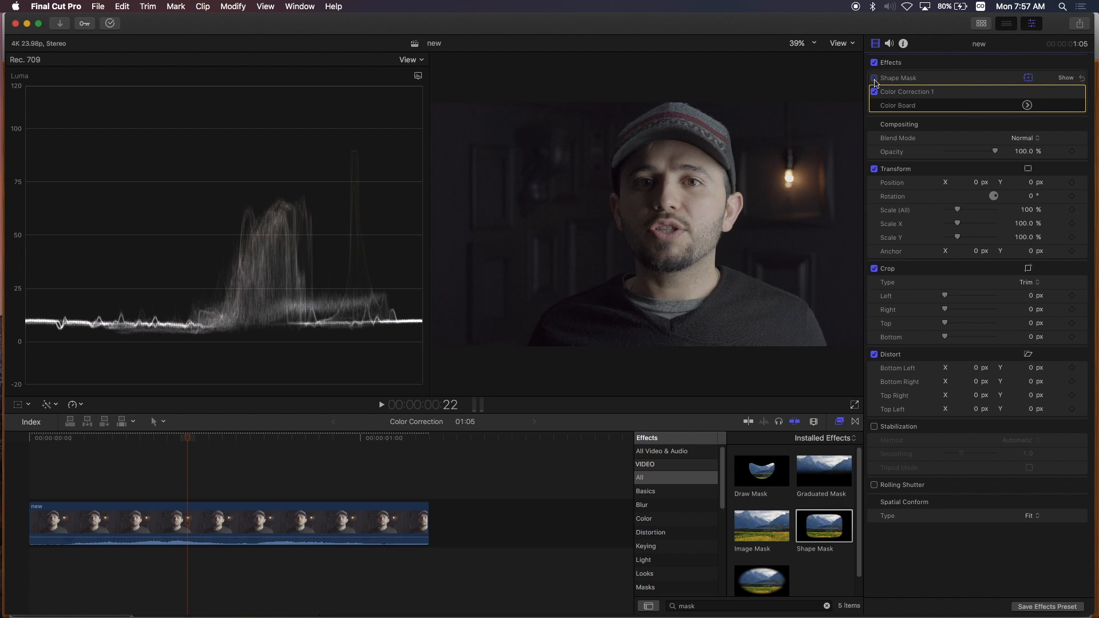
{"action": "left_click", "coordinate": [873, 78]}
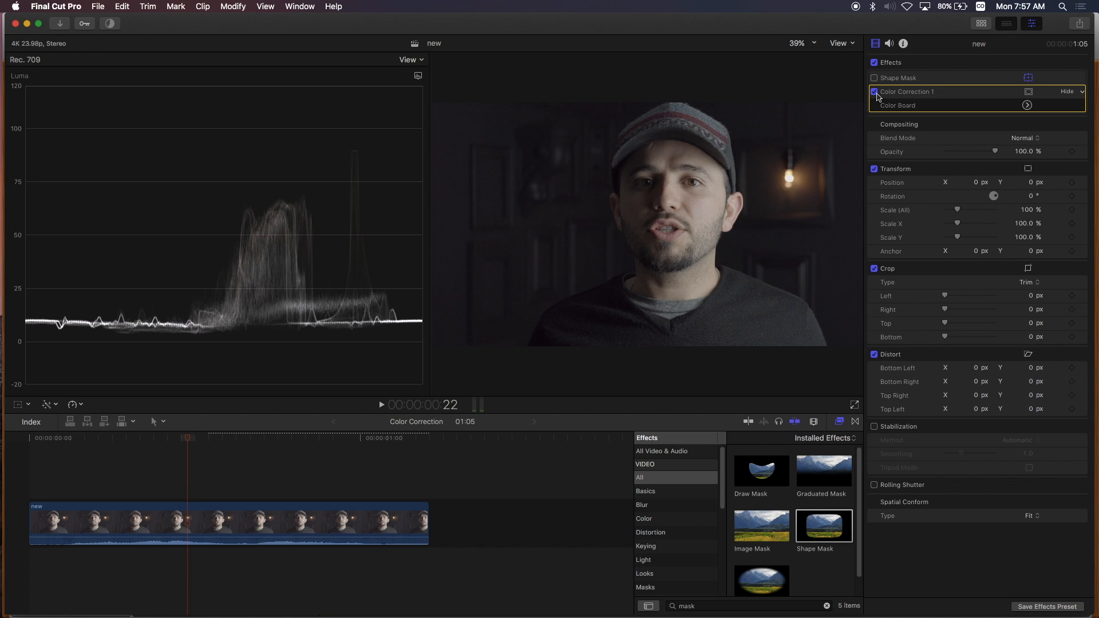
{"action": "left_click", "coordinate": [875, 91]}
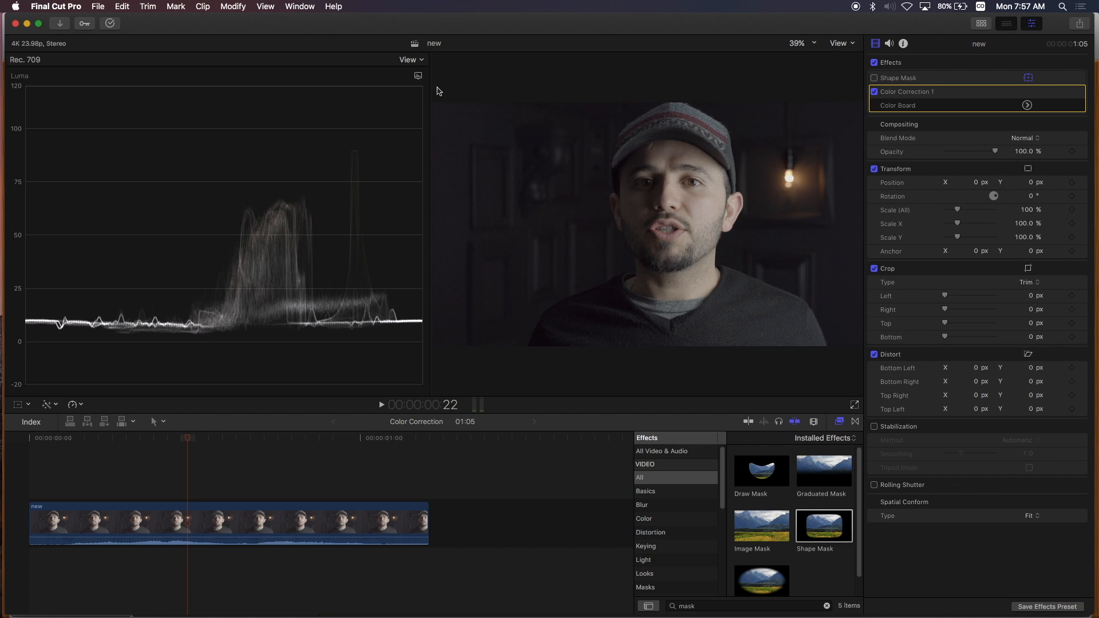
Switch the video scope from waveform to vectorscope.
{"action": "left_click", "coordinate": [412, 59]}
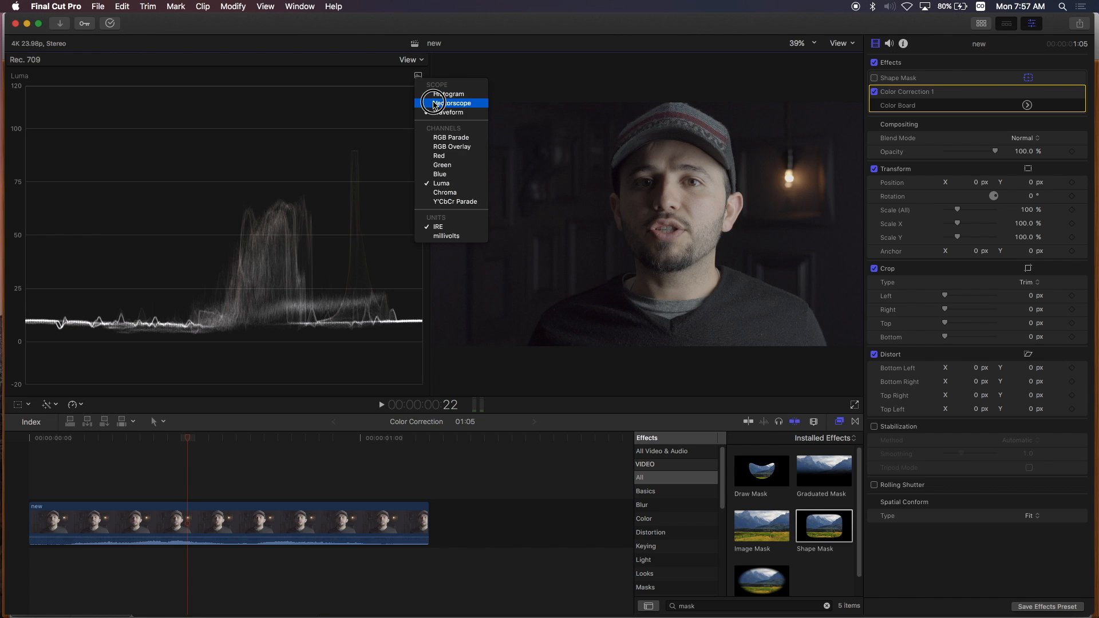
{"action": "left_click", "coordinate": [455, 102]}
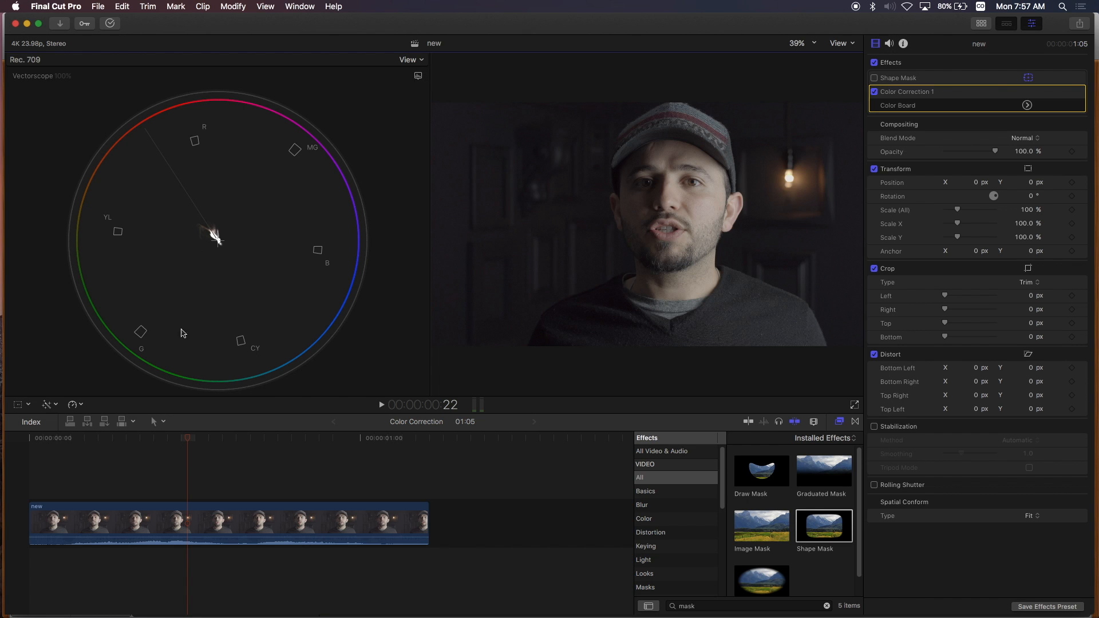
{"action": "mouse_move", "coordinate": [217, 238]}
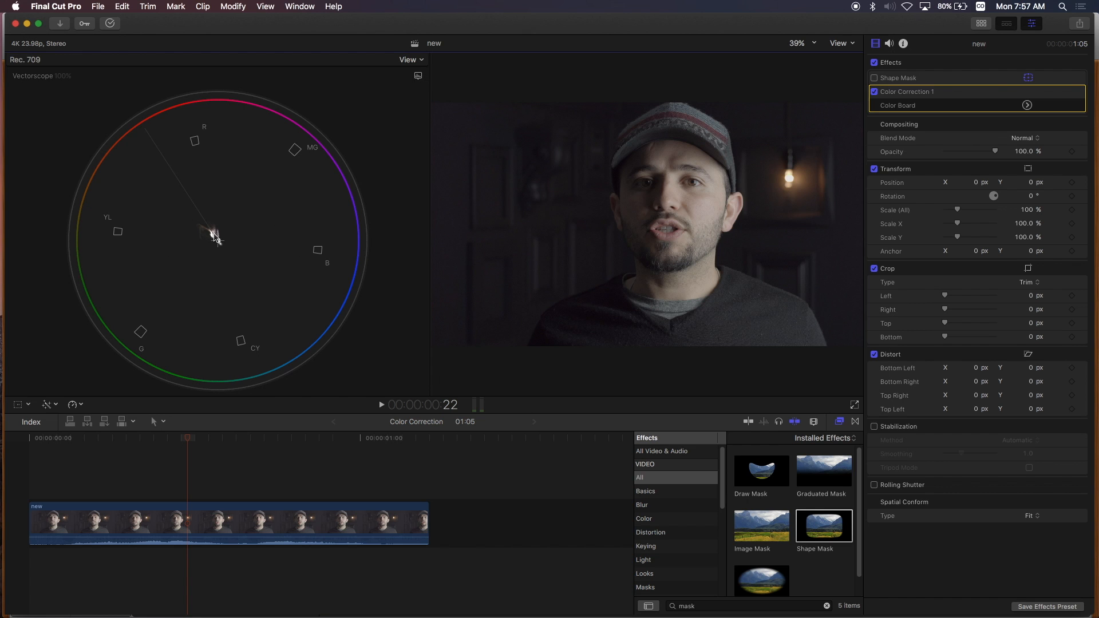
{"action": "mouse_move", "coordinate": [213, 248]}
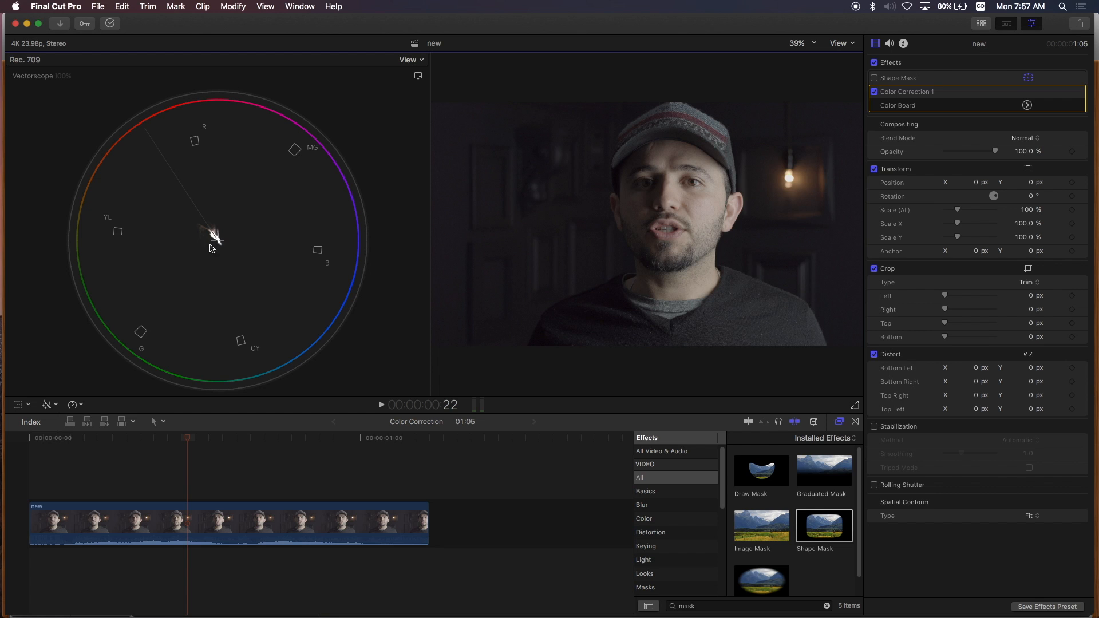
{"action": "mouse_move", "coordinate": [245, 273]}
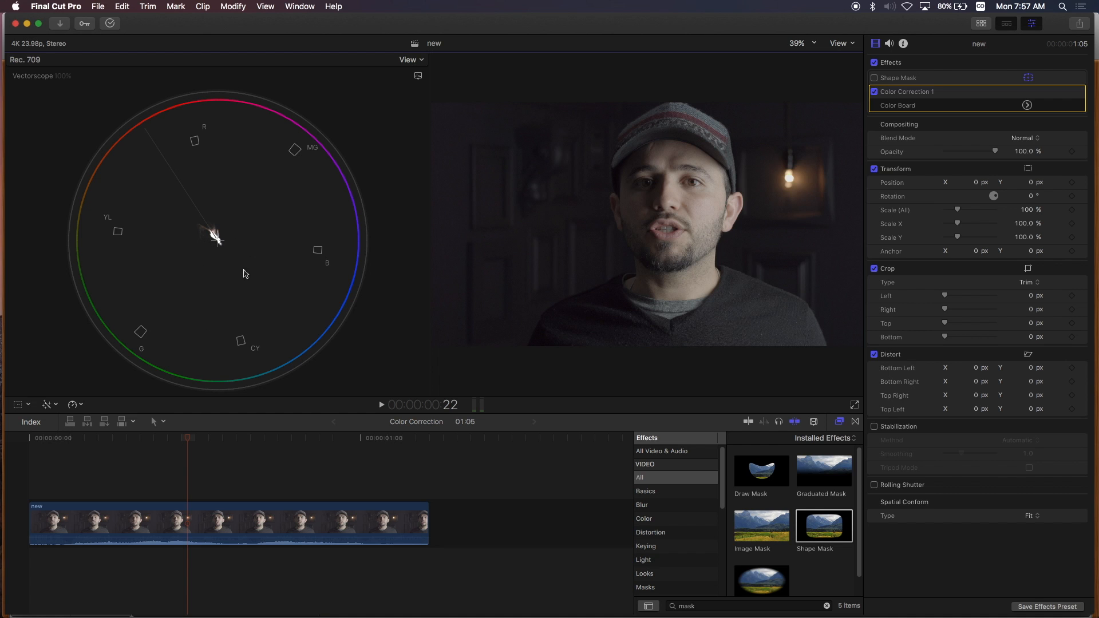
{"action": "mouse_move", "coordinate": [230, 269]}
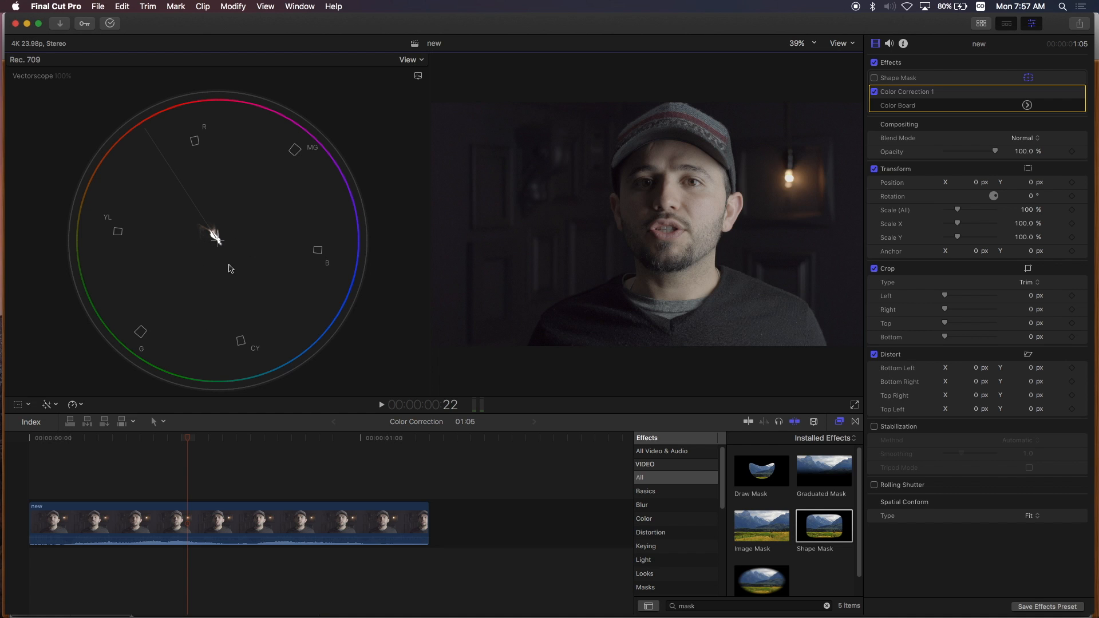
{"action": "mouse_move", "coordinate": [959, 101]}
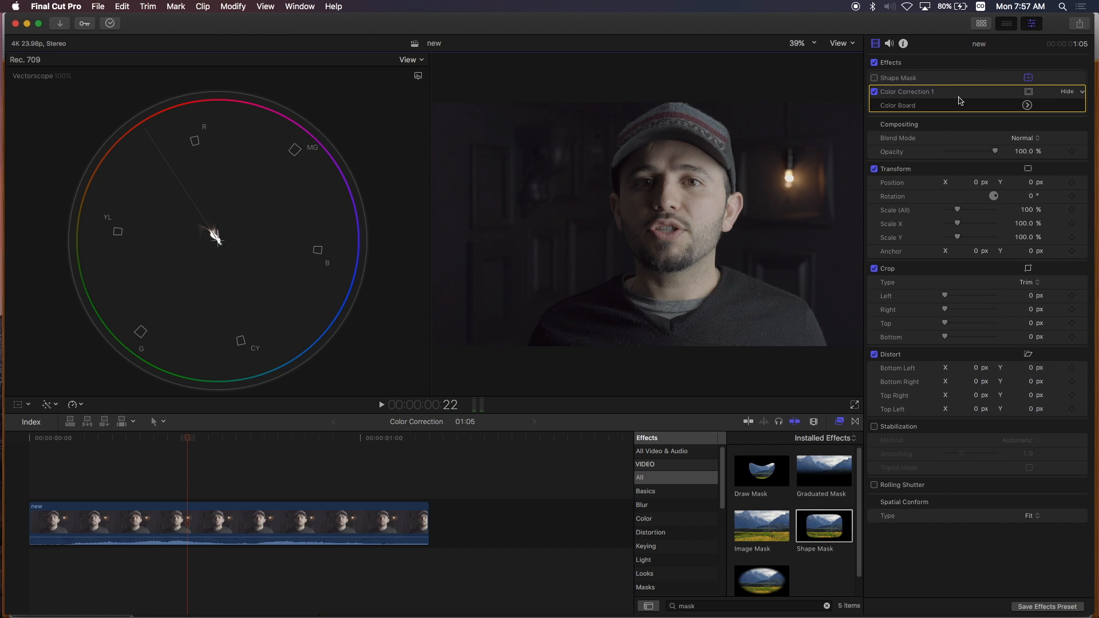
Set global saturation to 30% and re-enable the Shape Mask over the skin patch.
{"action": "left_click", "coordinate": [1027, 105]}
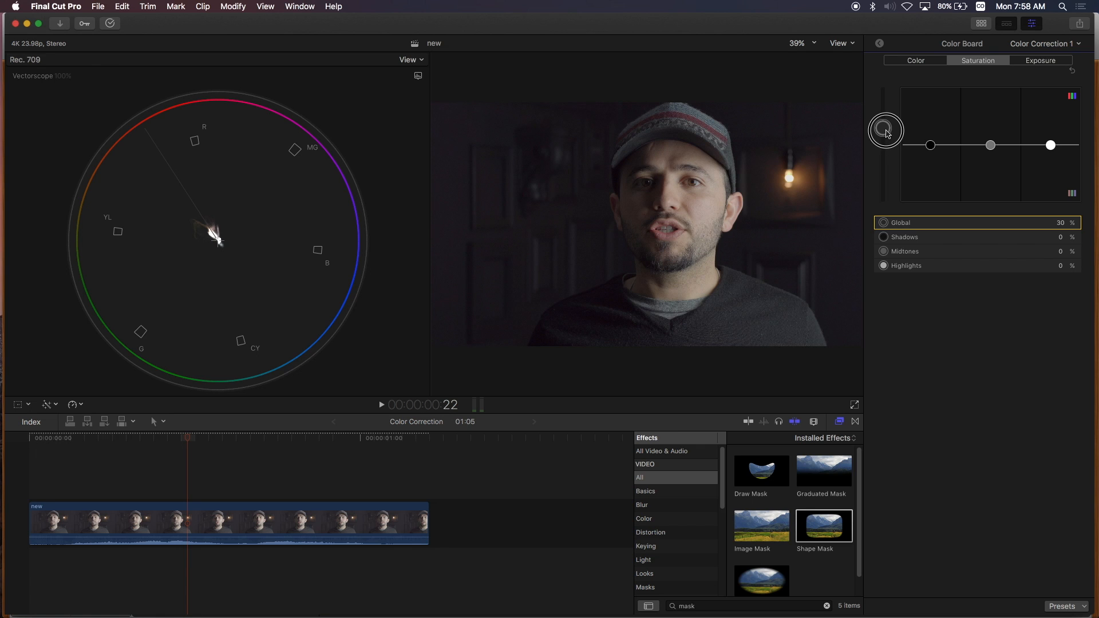
{"action": "mouse_move", "coordinate": [606, 172]}
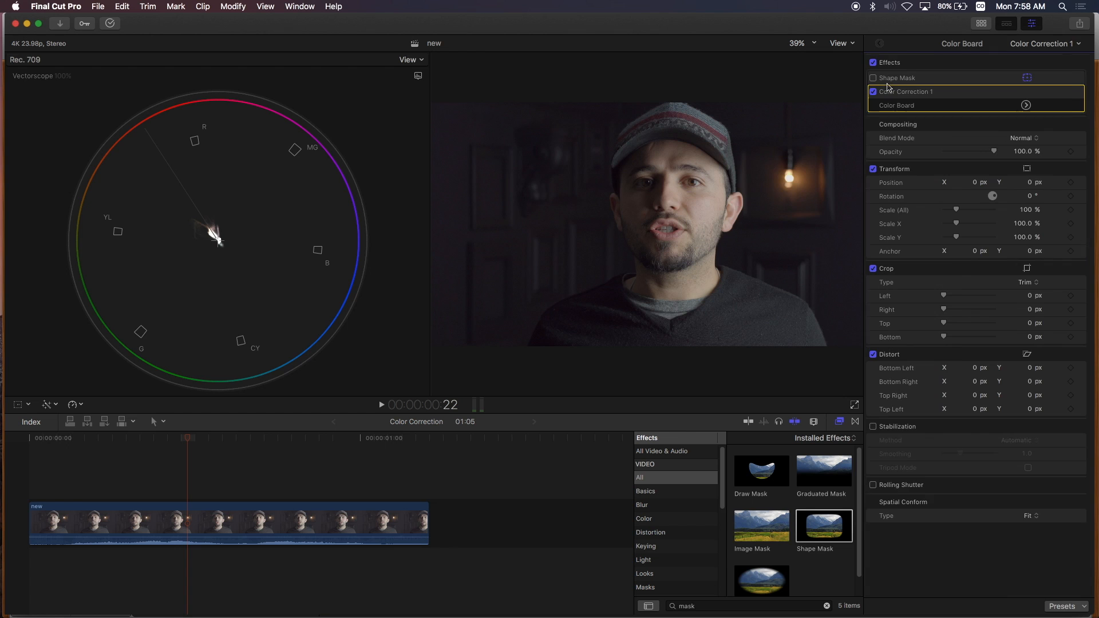
{"action": "left_click", "coordinate": [873, 78]}
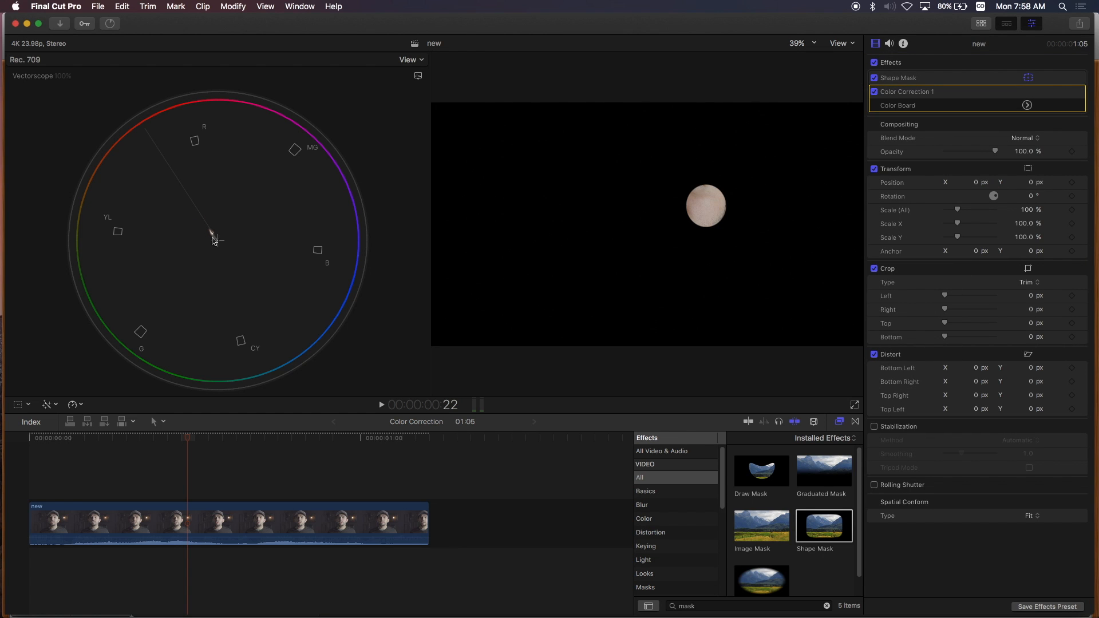
{"action": "mouse_move", "coordinate": [159, 162]}
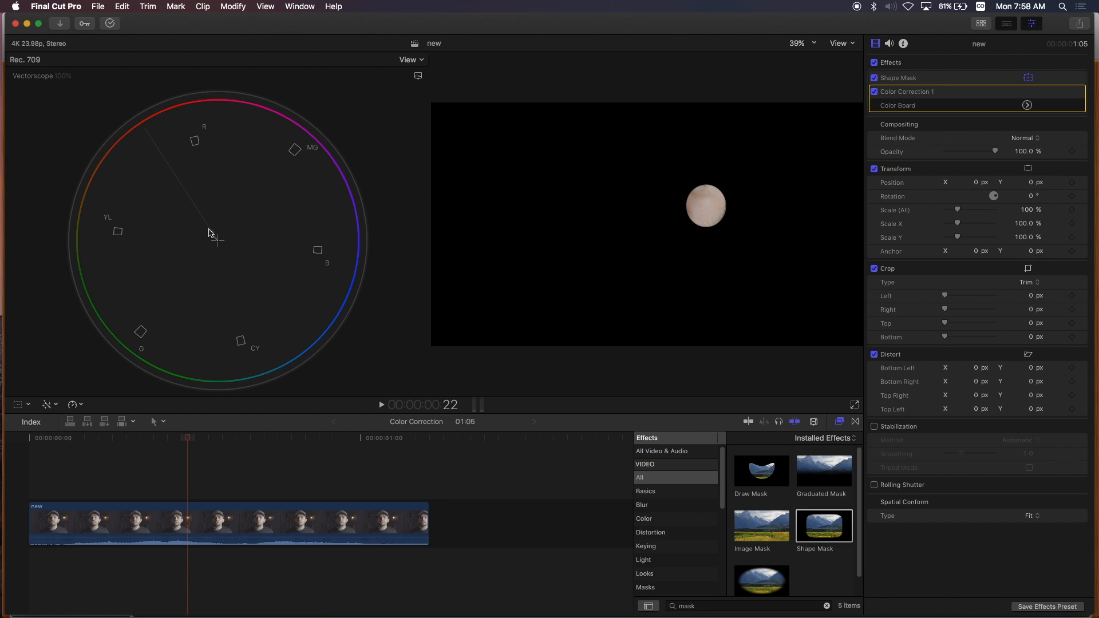
{"action": "mouse_move", "coordinate": [216, 242]}
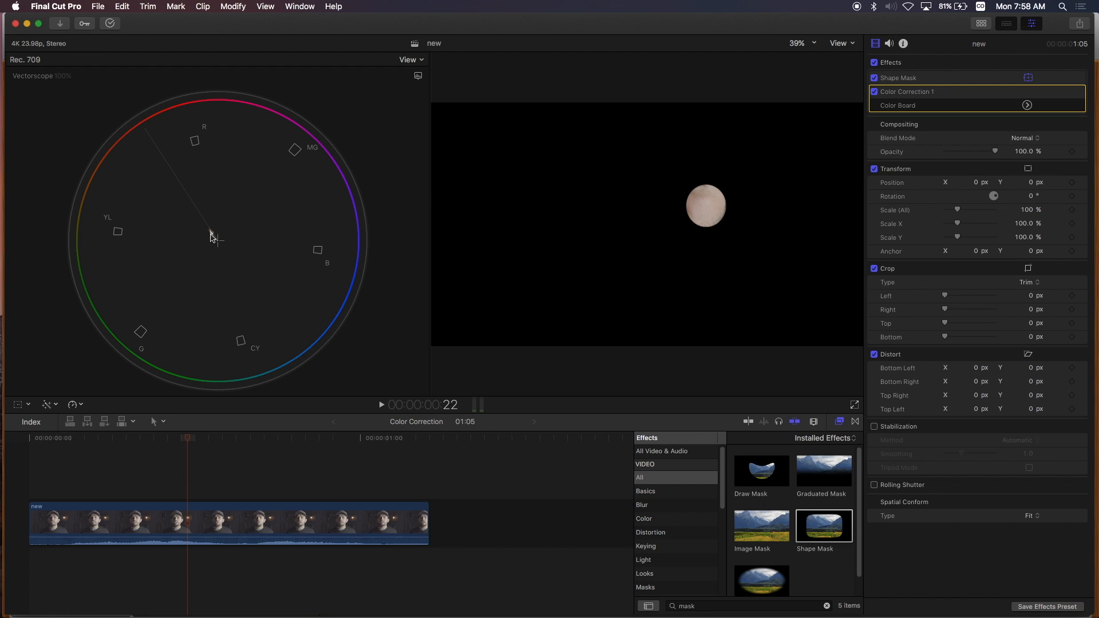
{"action": "mouse_move", "coordinate": [252, 250]}
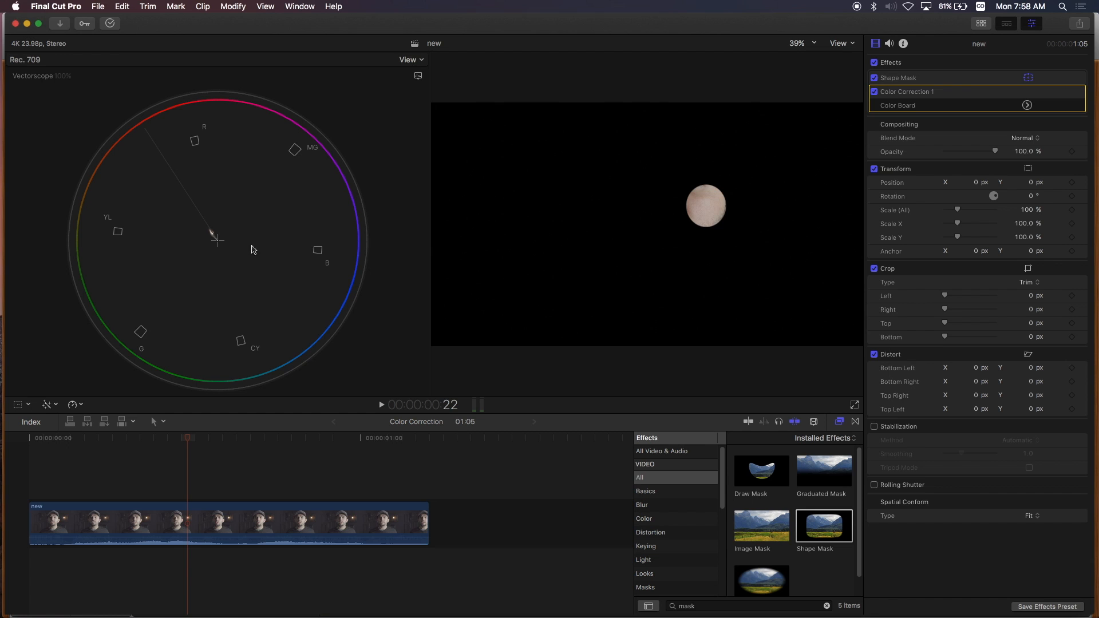
{"action": "mouse_move", "coordinate": [213, 235]}
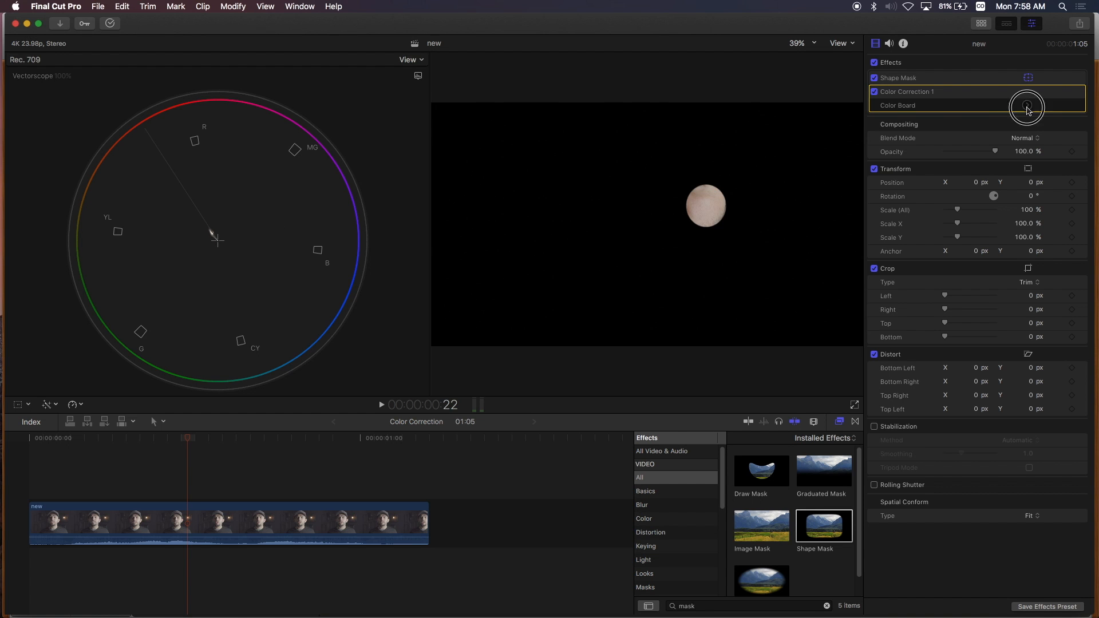
Drag the Highlights puck on the Color Board to tint the skin patch.
{"action": "left_click", "coordinate": [1026, 105]}
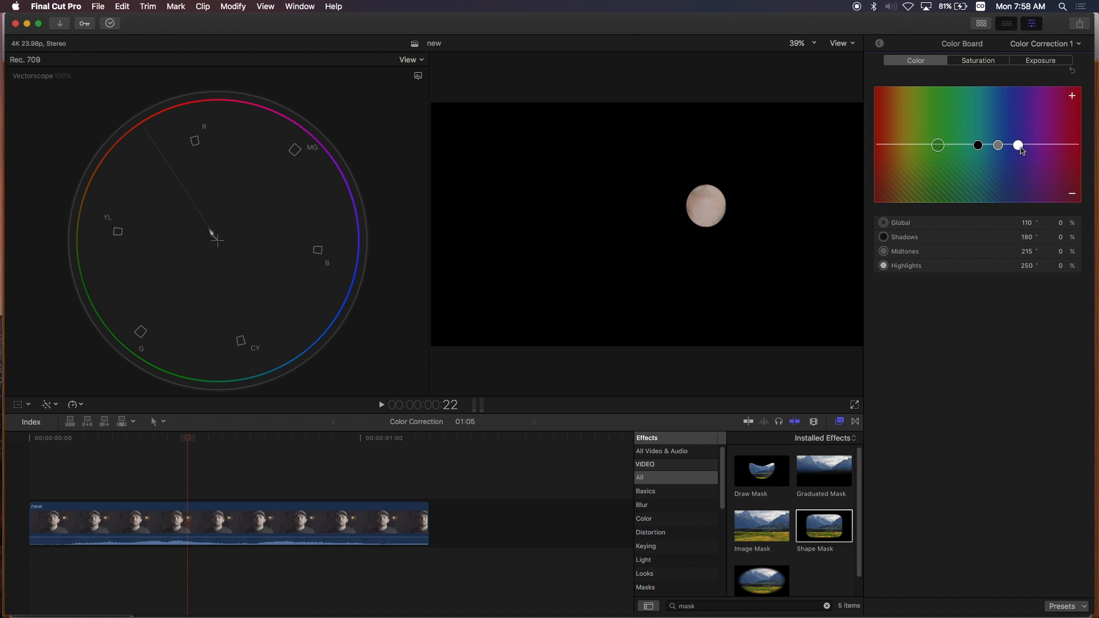
{"action": "left_click", "coordinate": [1019, 145]}
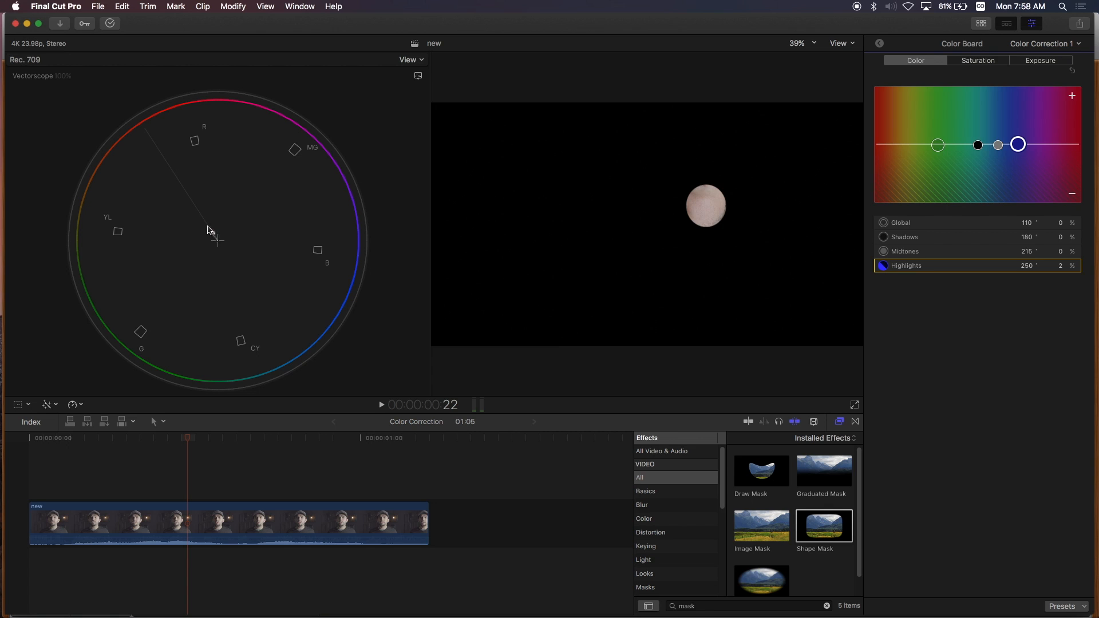
{"action": "mouse_move", "coordinate": [219, 242]}
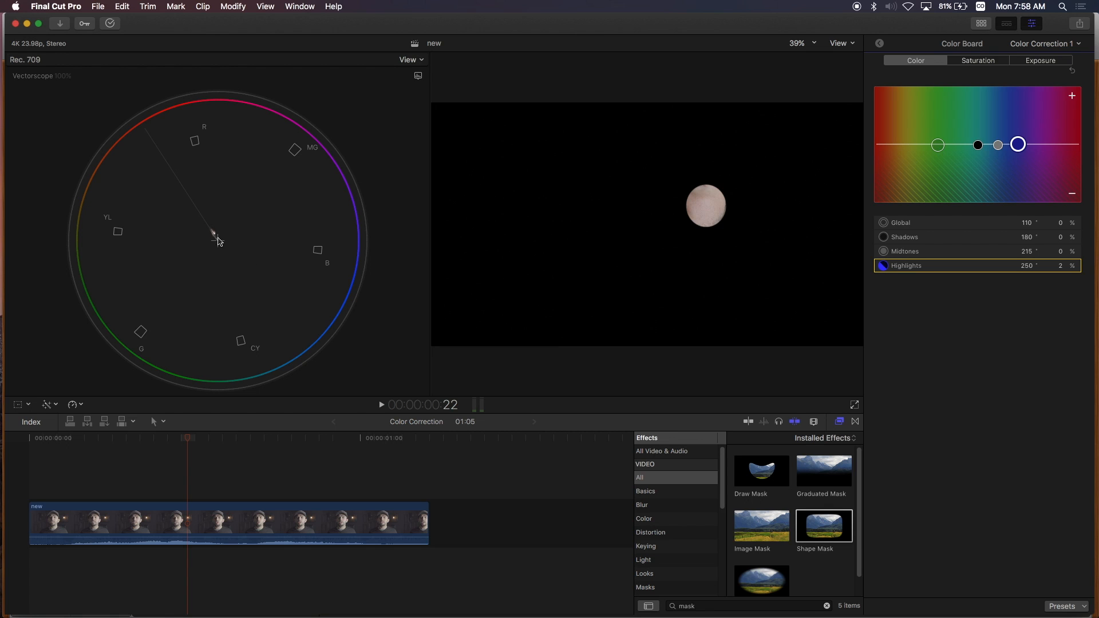
{"action": "mouse_move", "coordinate": [215, 237]}
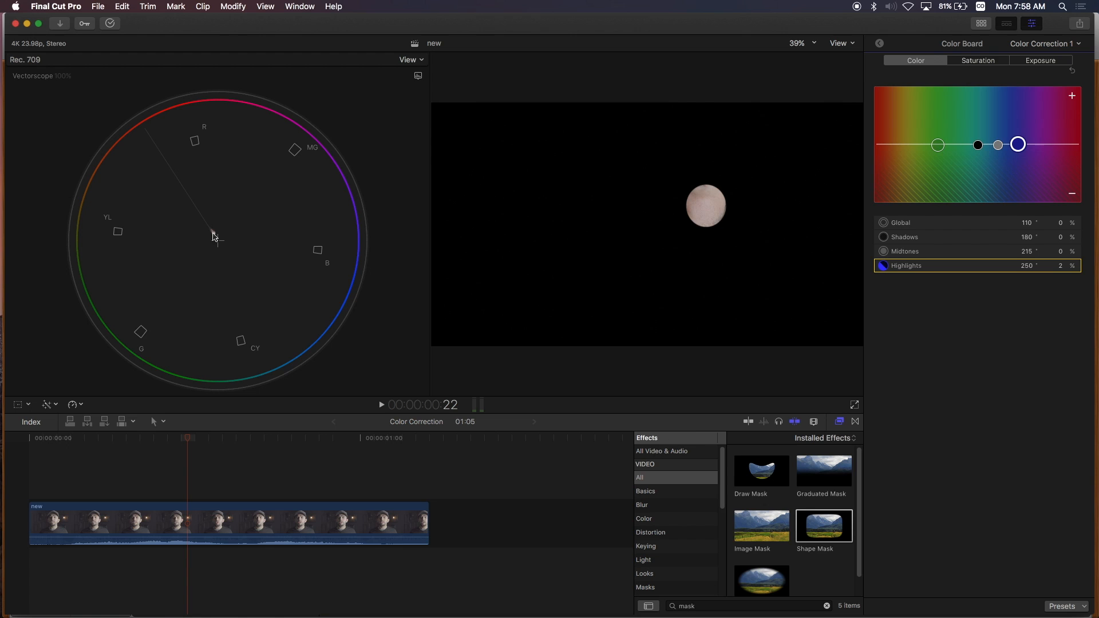
{"action": "mouse_move", "coordinate": [217, 242]}
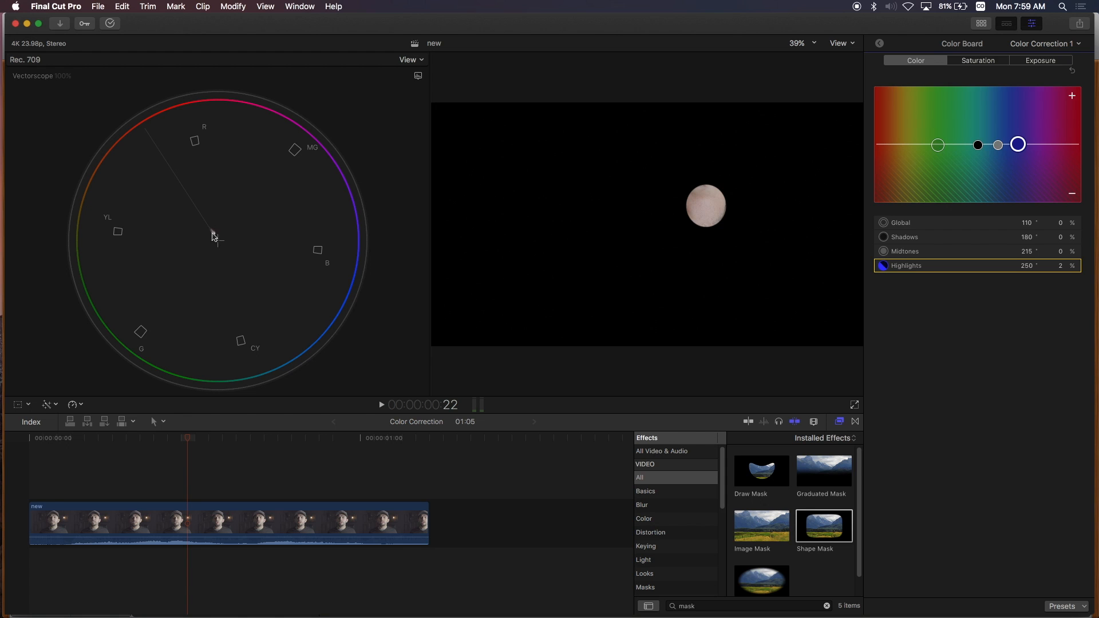
{"action": "mouse_move", "coordinate": [947, 125]}
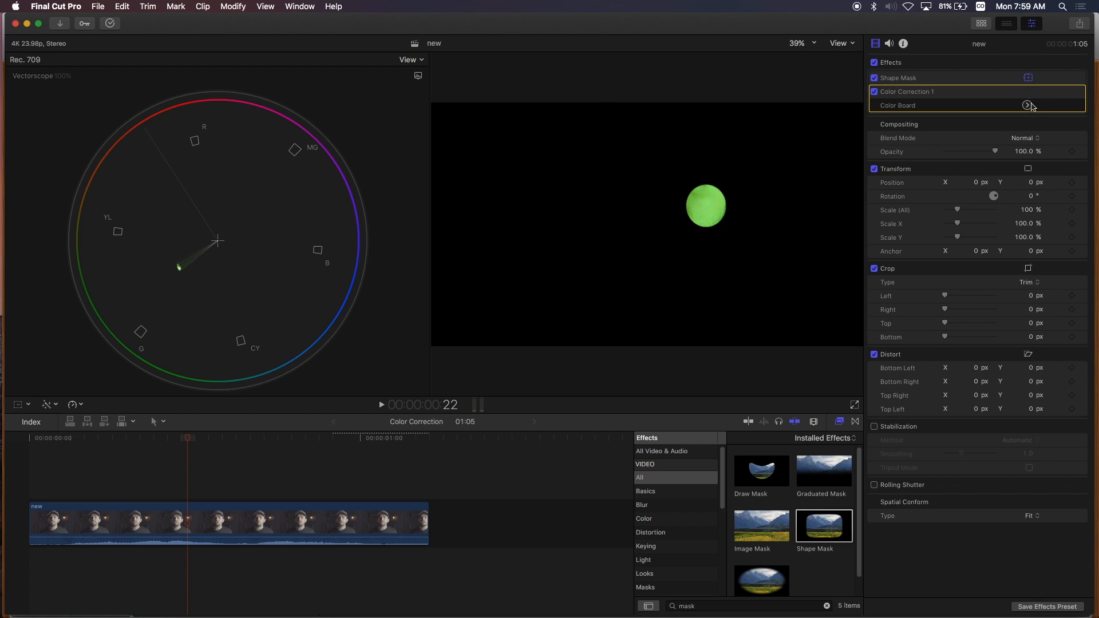
Reset the Color Board tint, then toggle the Shape Mask off and back on.
{"action": "left_click", "coordinate": [1028, 105]}
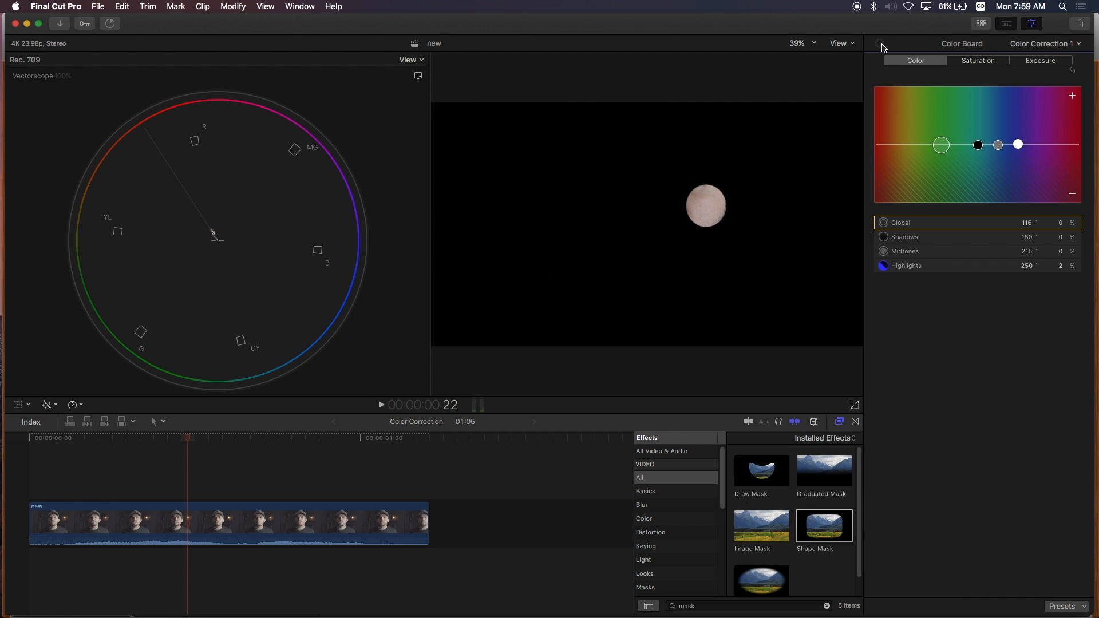
{"action": "left_click", "coordinate": [904, 44]}
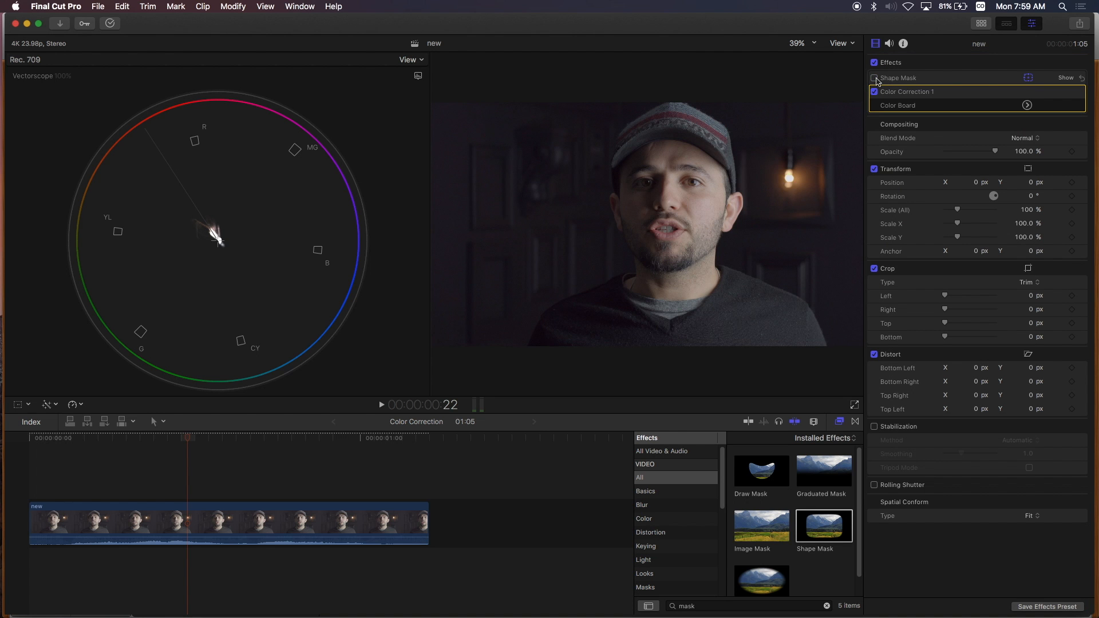
{"action": "left_click", "coordinate": [873, 78]}
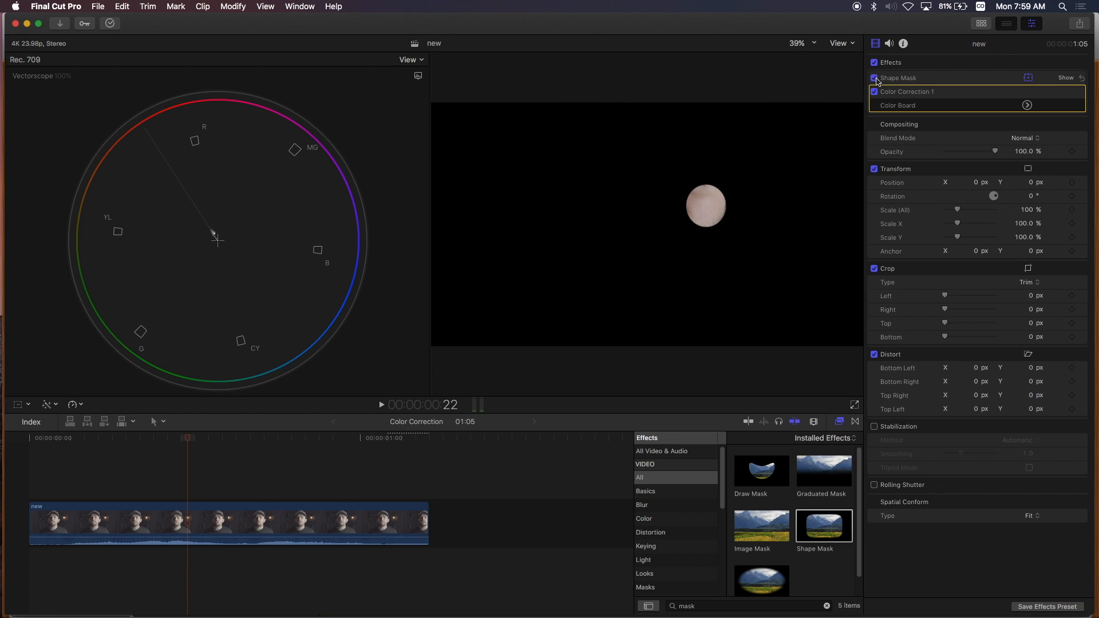
{"action": "left_click", "coordinate": [876, 78]}
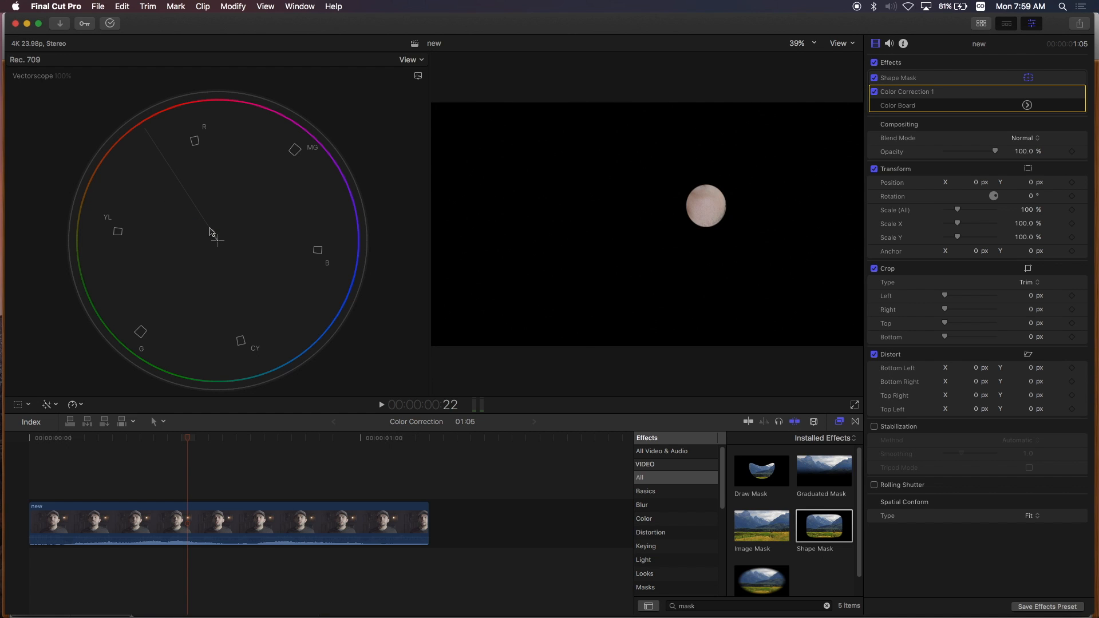
{"action": "mouse_move", "coordinate": [652, 180]}
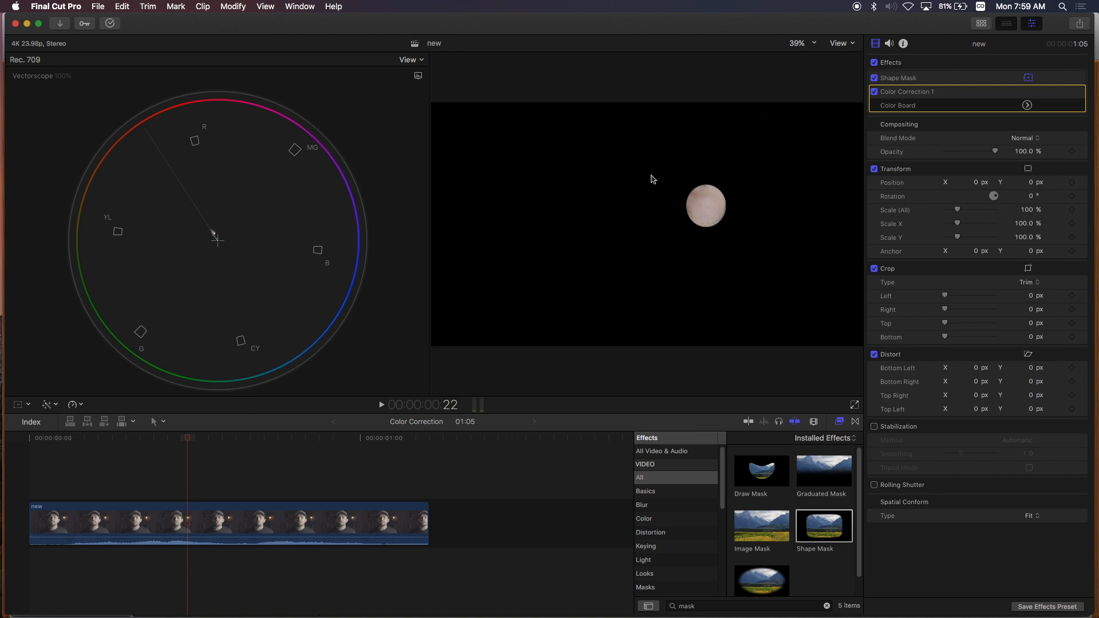
{"action": "mouse_move", "coordinate": [743, 201]}
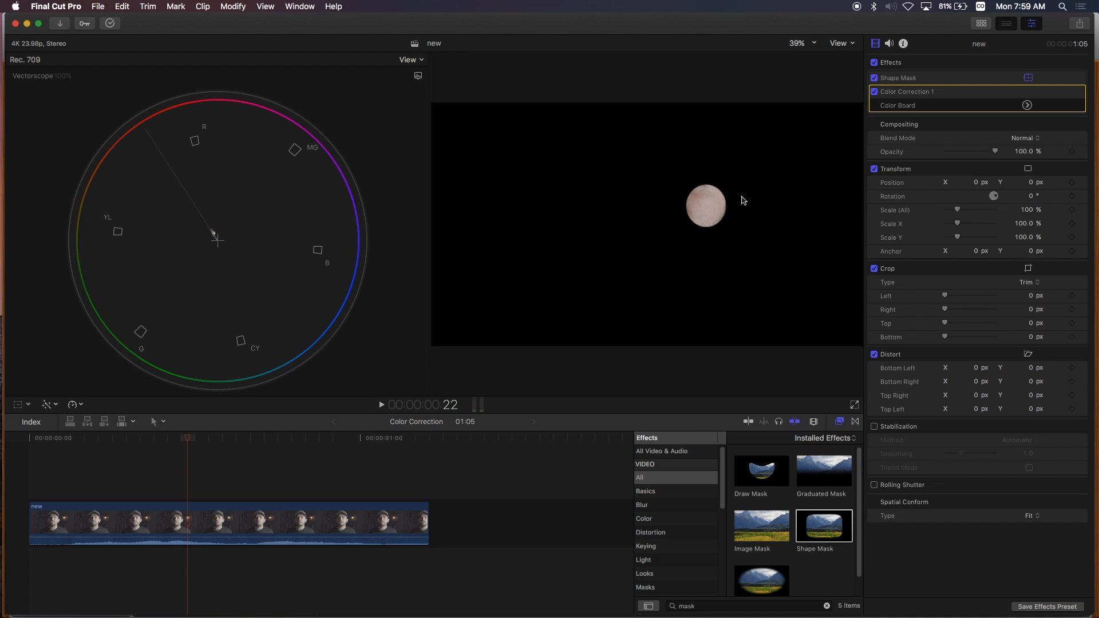
{"action": "mouse_move", "coordinate": [809, 161]}
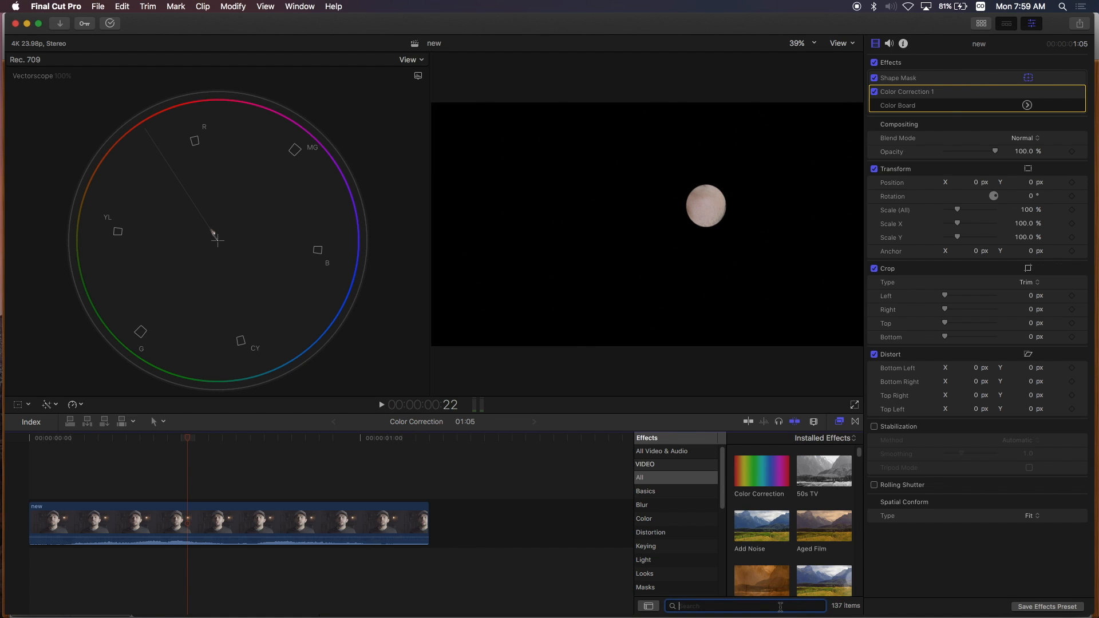
Find mLut by motionVFX with the search 'mlu' and add it to the clip.
{"action": "type", "text": "m"}
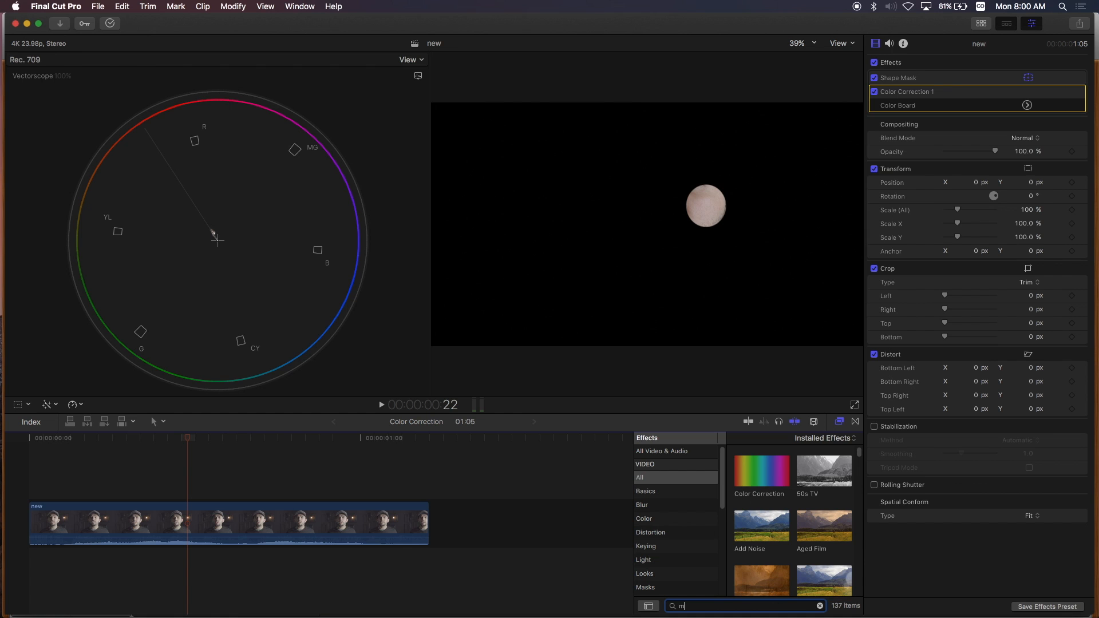
{"action": "type", "text": "lu"}
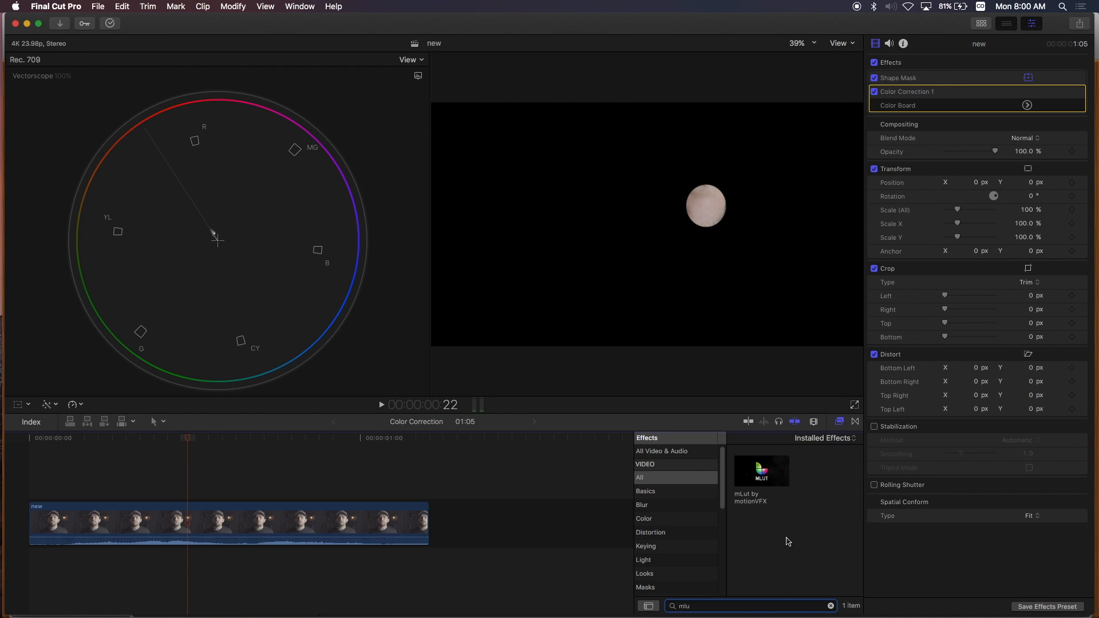
{"action": "double_click", "coordinate": [761, 470]}
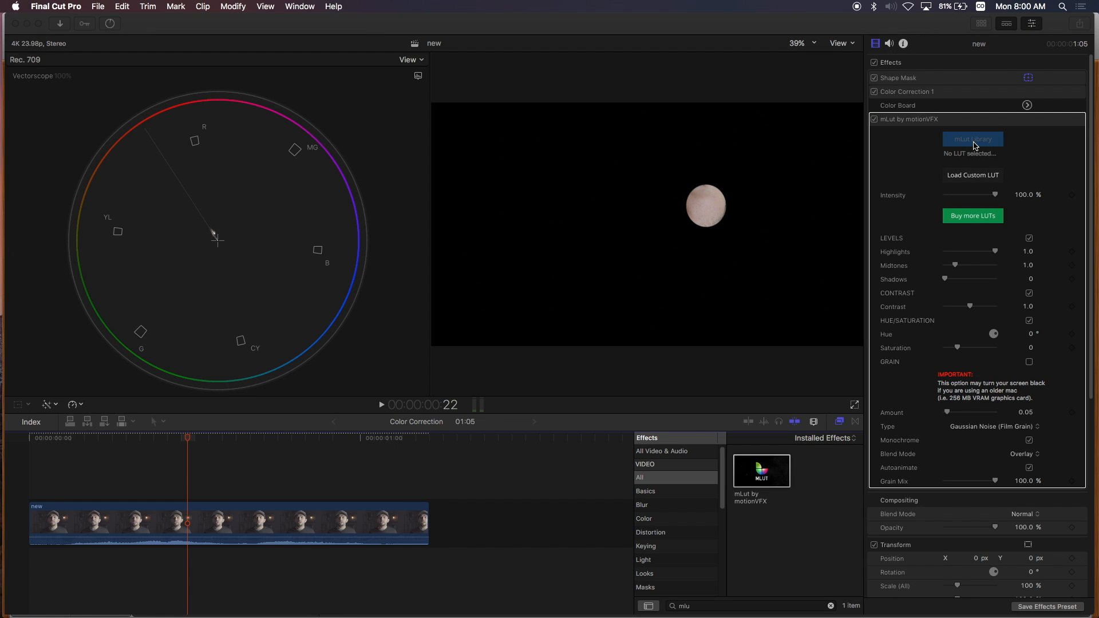
Browse the mLut Library's cinematic looks, landing on the Khaki LUT.
{"action": "left_click", "coordinate": [972, 139]}
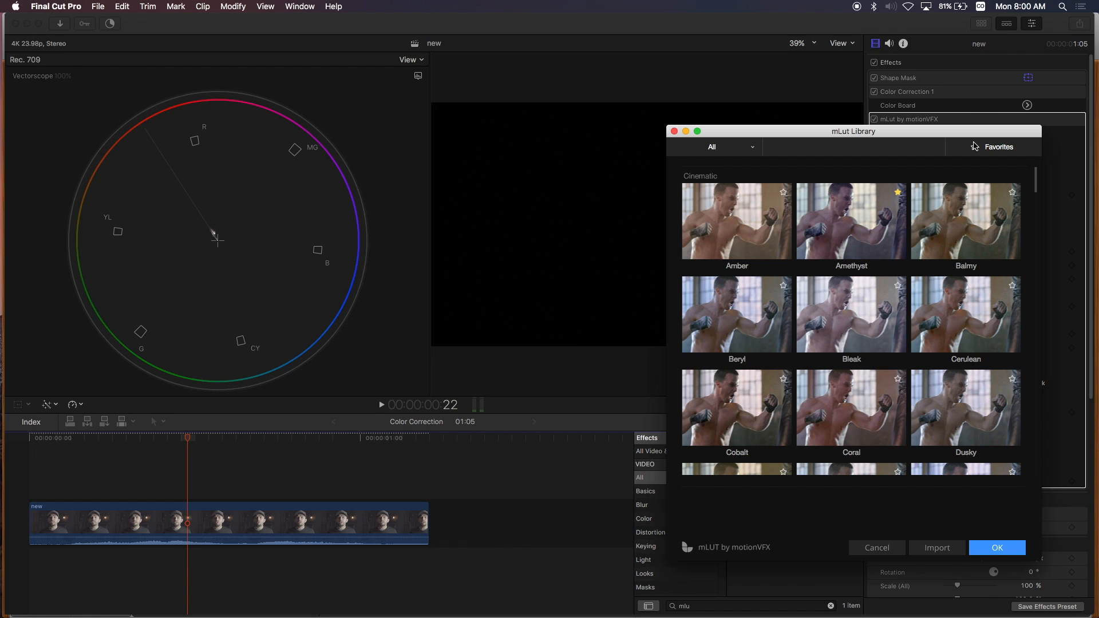
{"action": "mouse_move", "coordinate": [885, 245]}
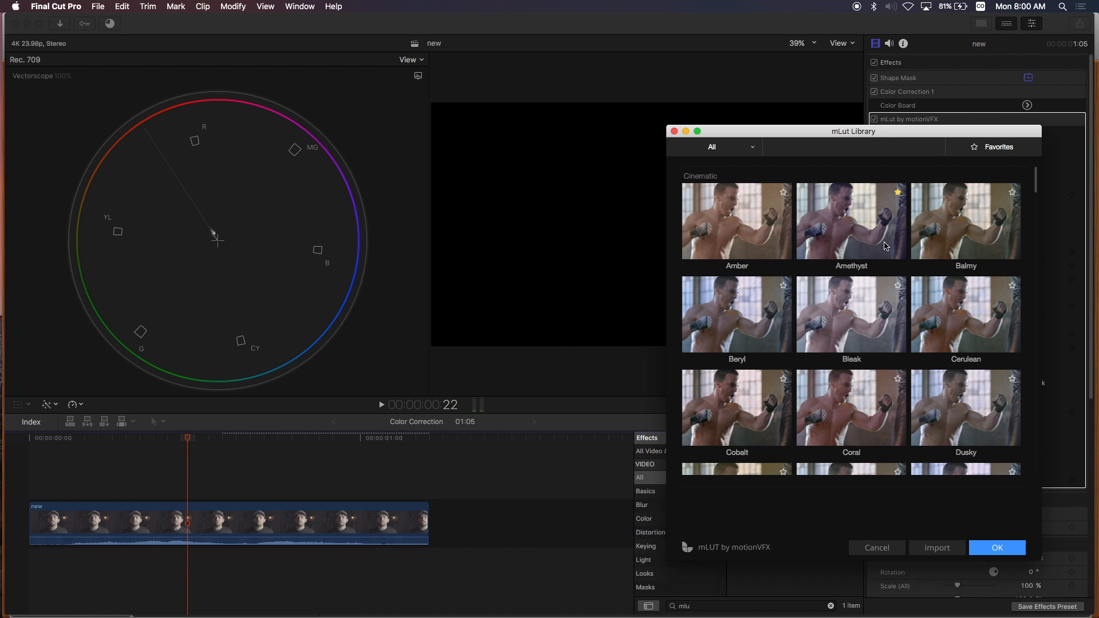
{"action": "mouse_move", "coordinate": [995, 201]}
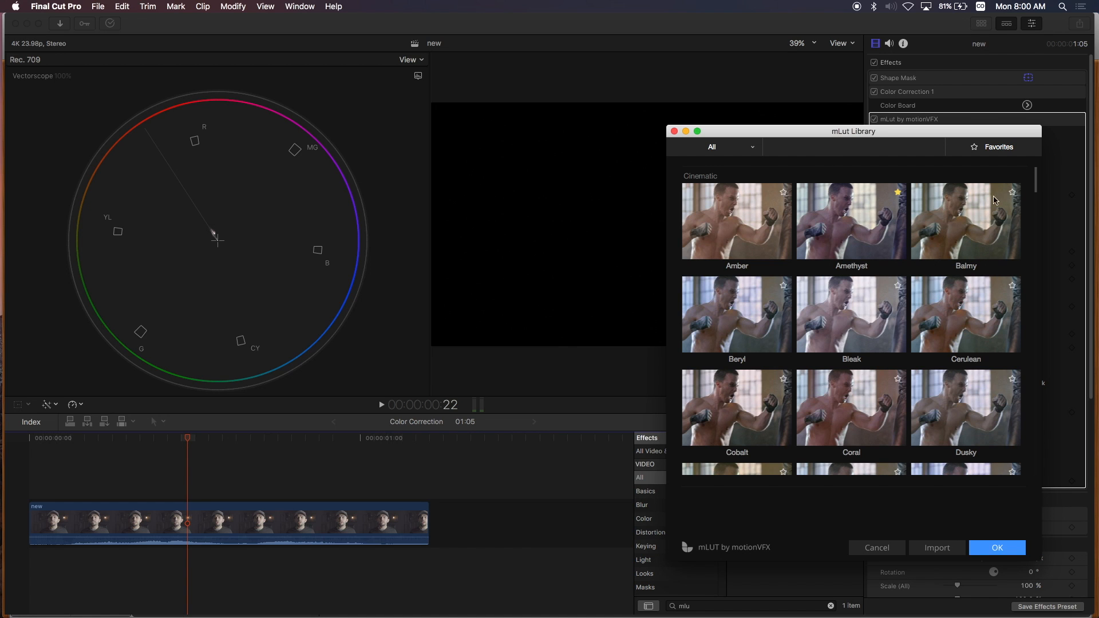
{"action": "mouse_move", "coordinate": [1036, 183]}
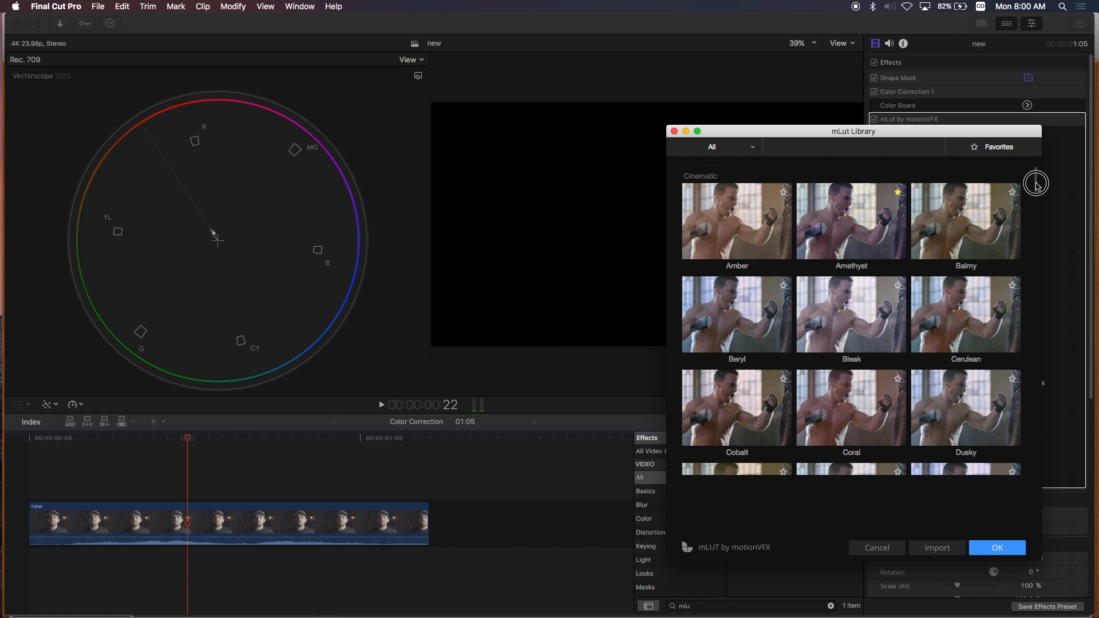
{"action": "scroll", "scroll_direction": "down", "scroll_amount": 3}
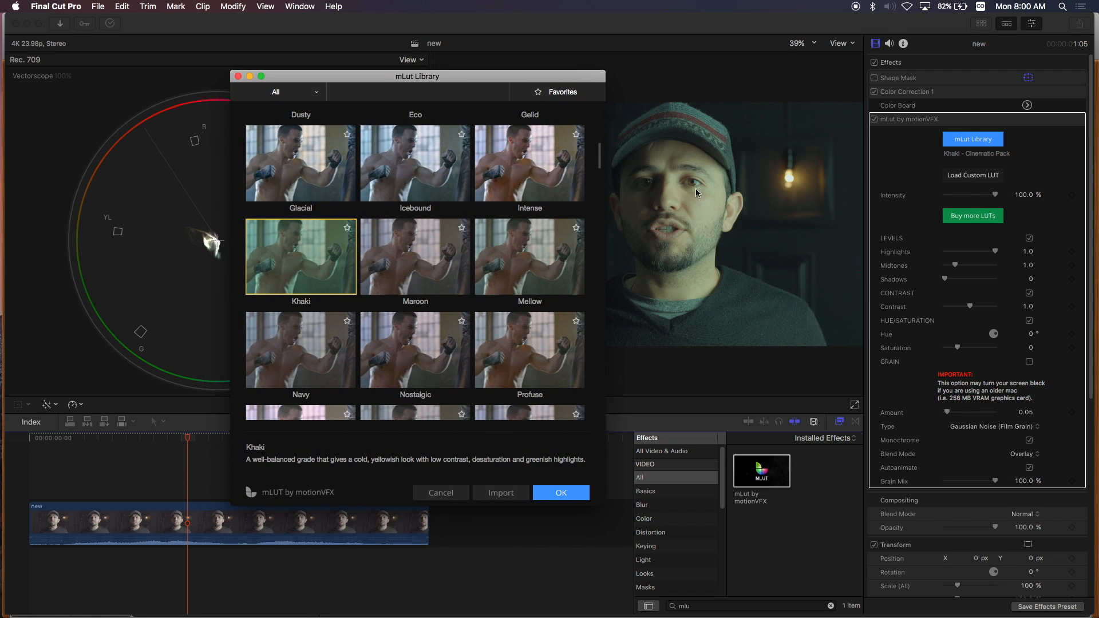
{"action": "mouse_move", "coordinate": [601, 164]}
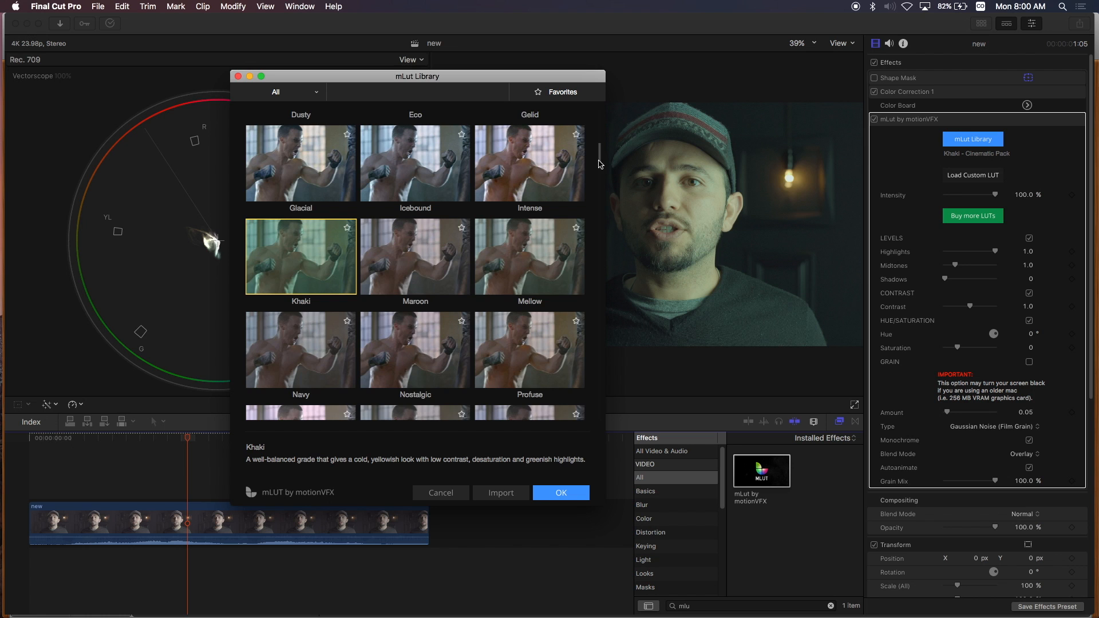
{"action": "scroll", "scroll_direction": "up", "scroll_amount": 3}
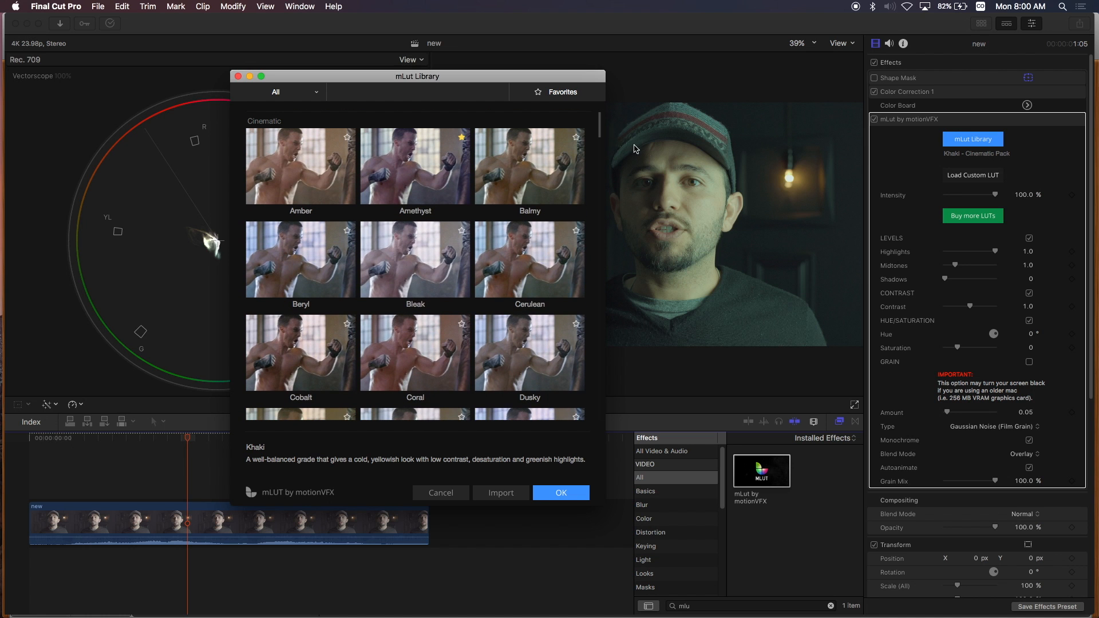
{"action": "mouse_move", "coordinate": [796, 47]}
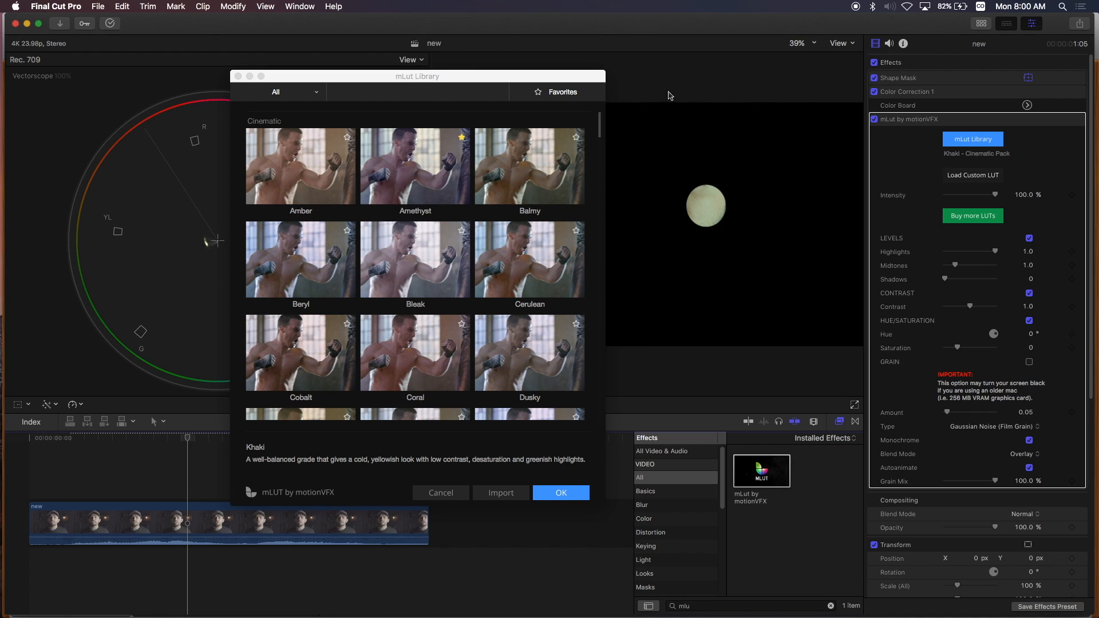
{"action": "mouse_move", "coordinate": [205, 247]}
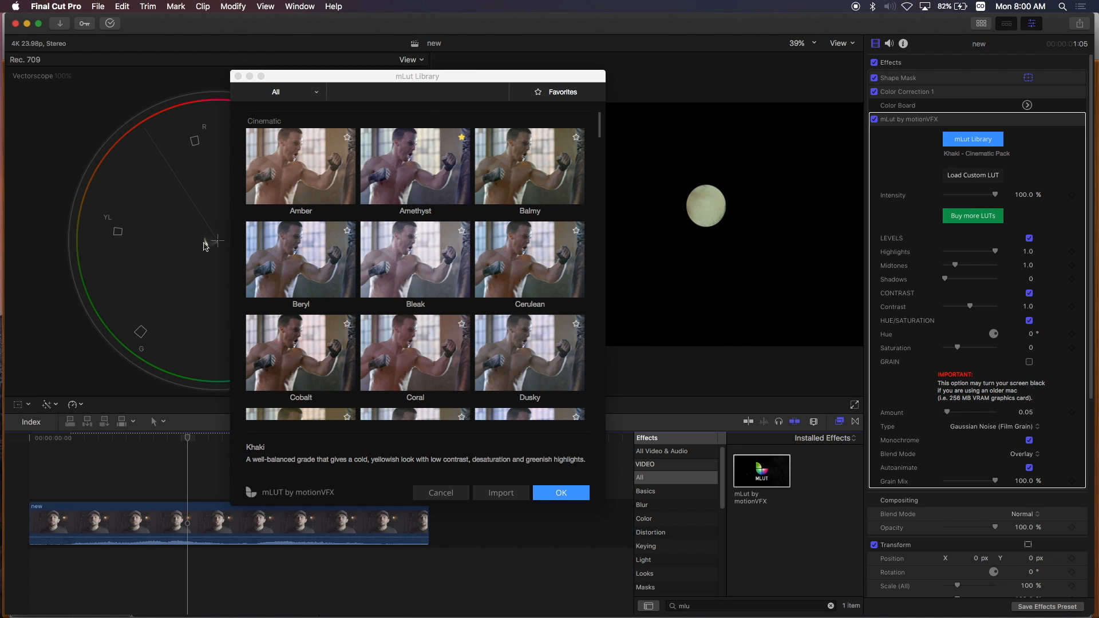
{"action": "mouse_move", "coordinate": [575, 101]}
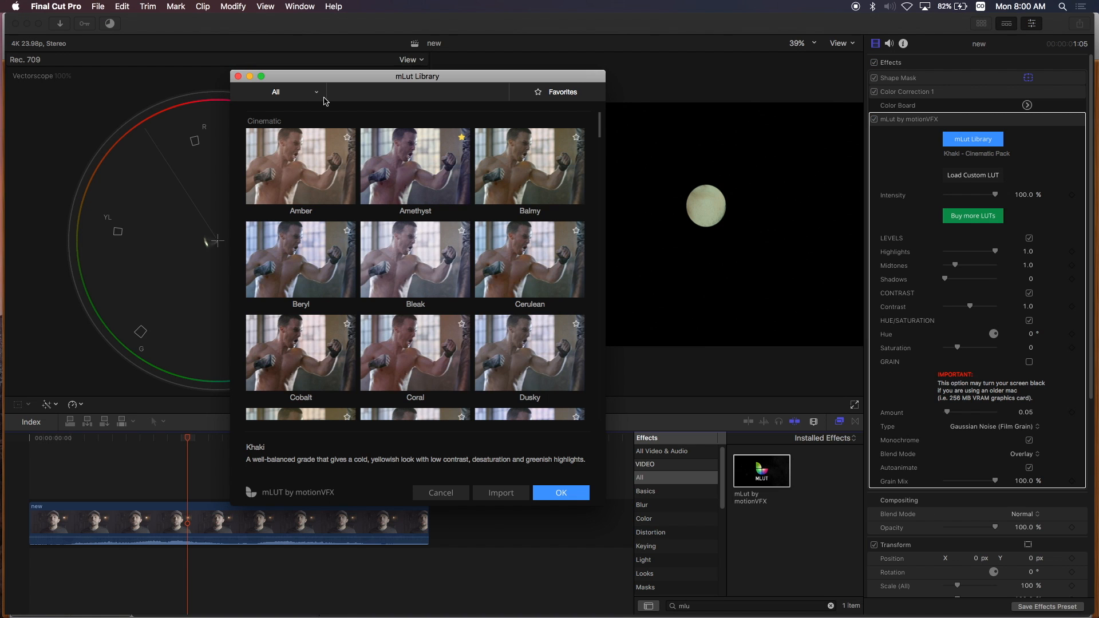
Apply the A7s Cine.C0052 LUT from the ONLINE pack via the mLut Library.
{"action": "left_click", "coordinate": [293, 91]}
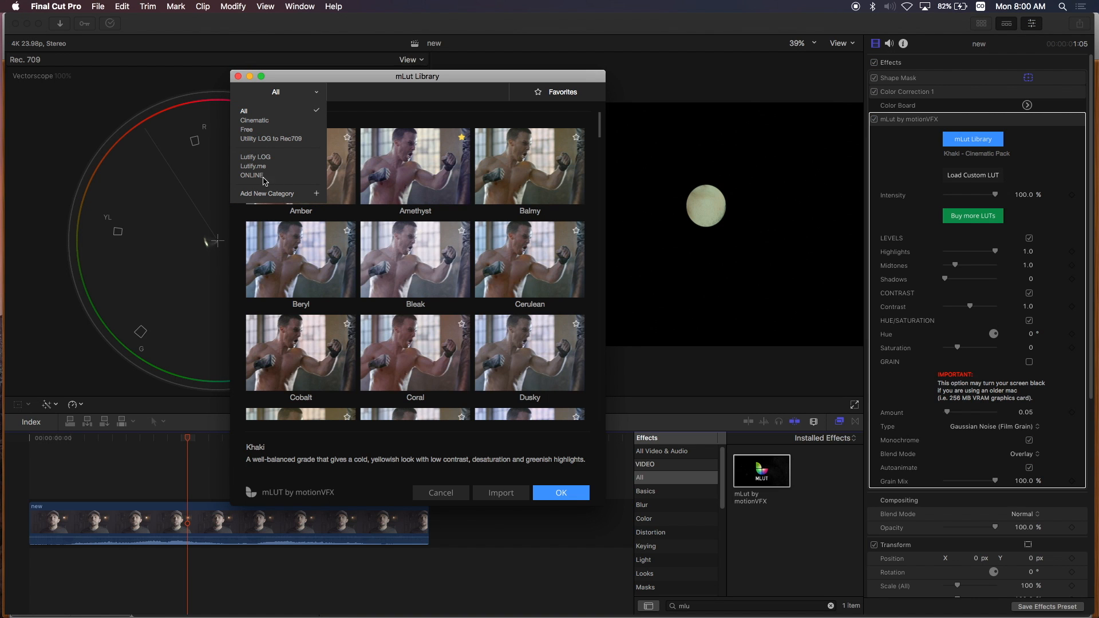
{"action": "left_click", "coordinate": [252, 174]}
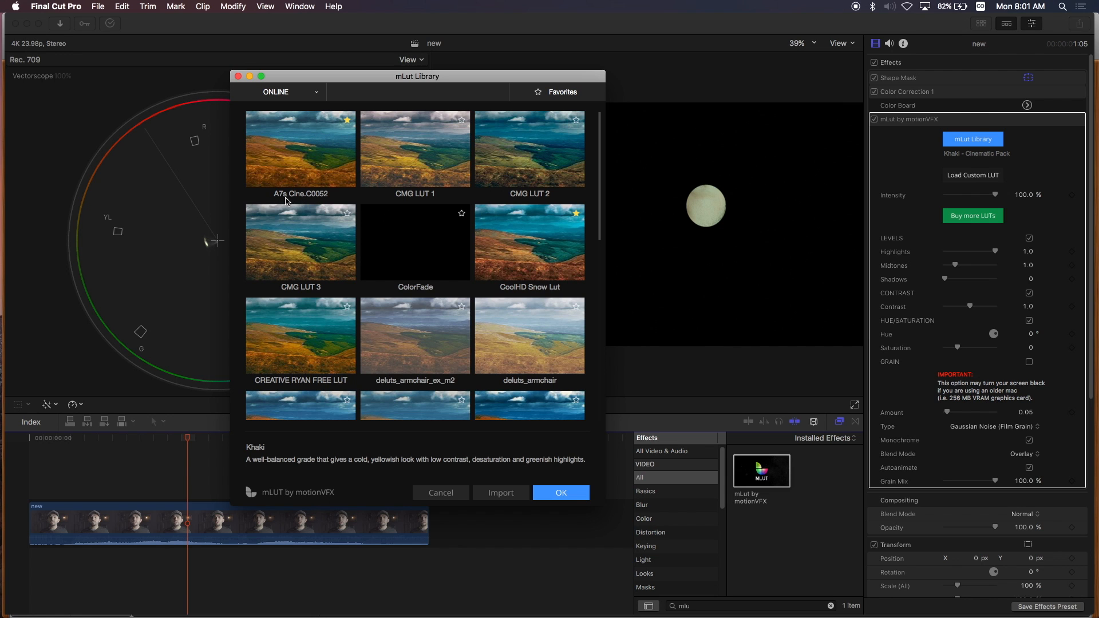
{"action": "mouse_move", "coordinate": [316, 175]}
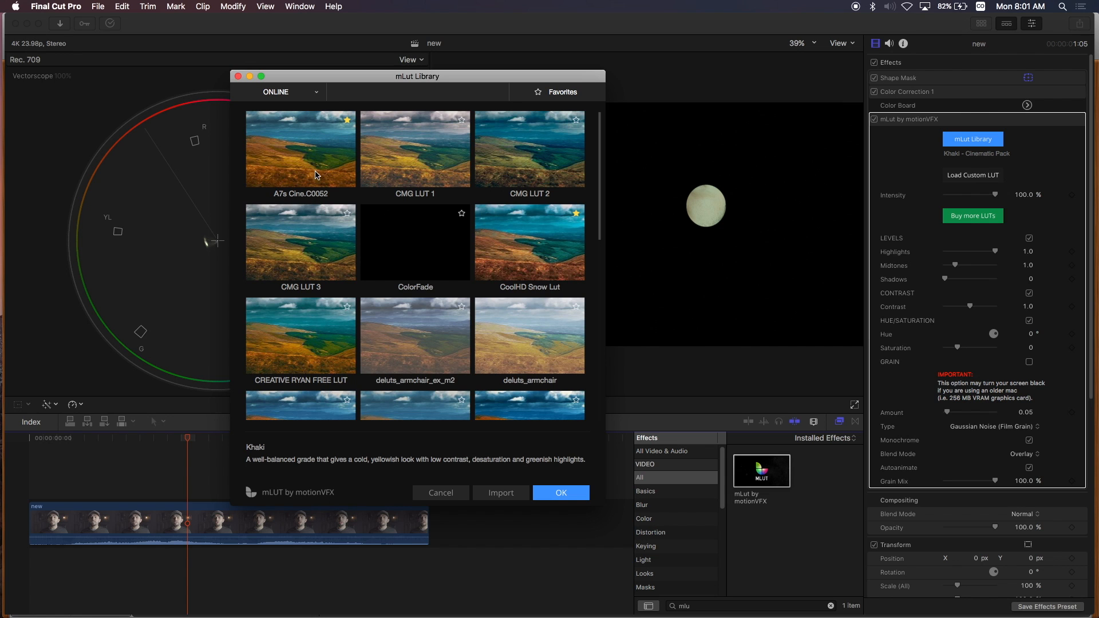
{"action": "mouse_move", "coordinate": [323, 153]}
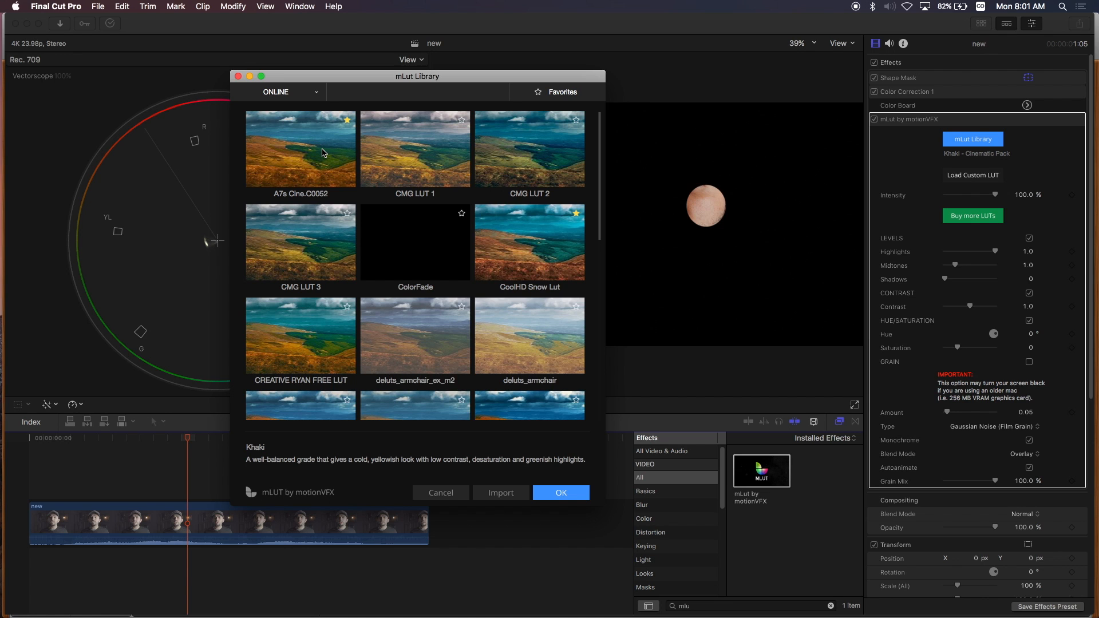
{"action": "left_click", "coordinate": [300, 148]}
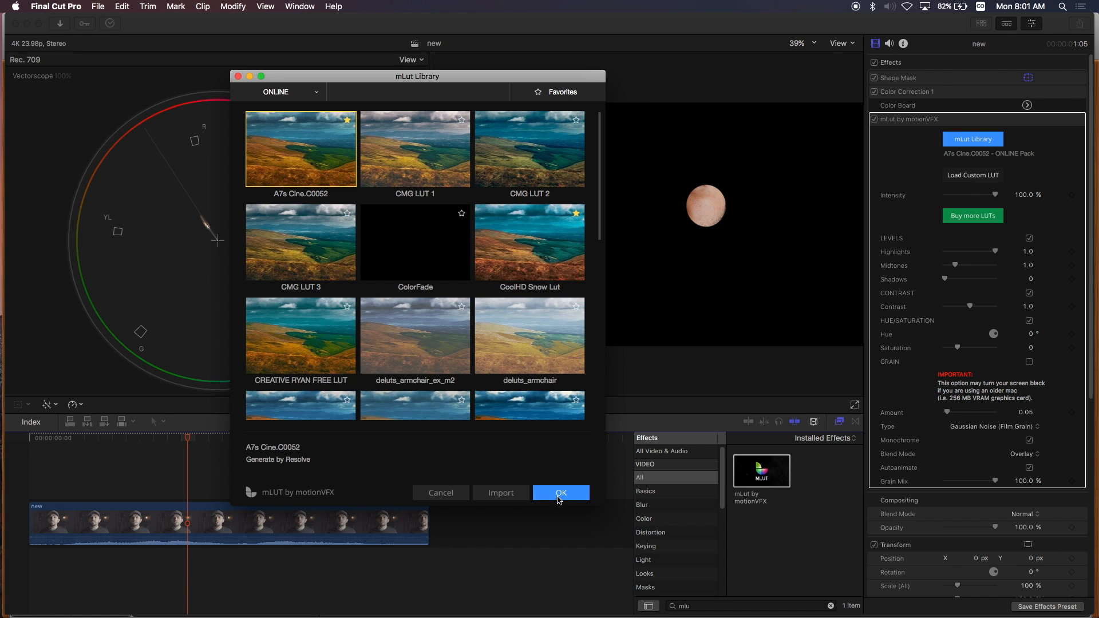
{"action": "left_click", "coordinate": [560, 492]}
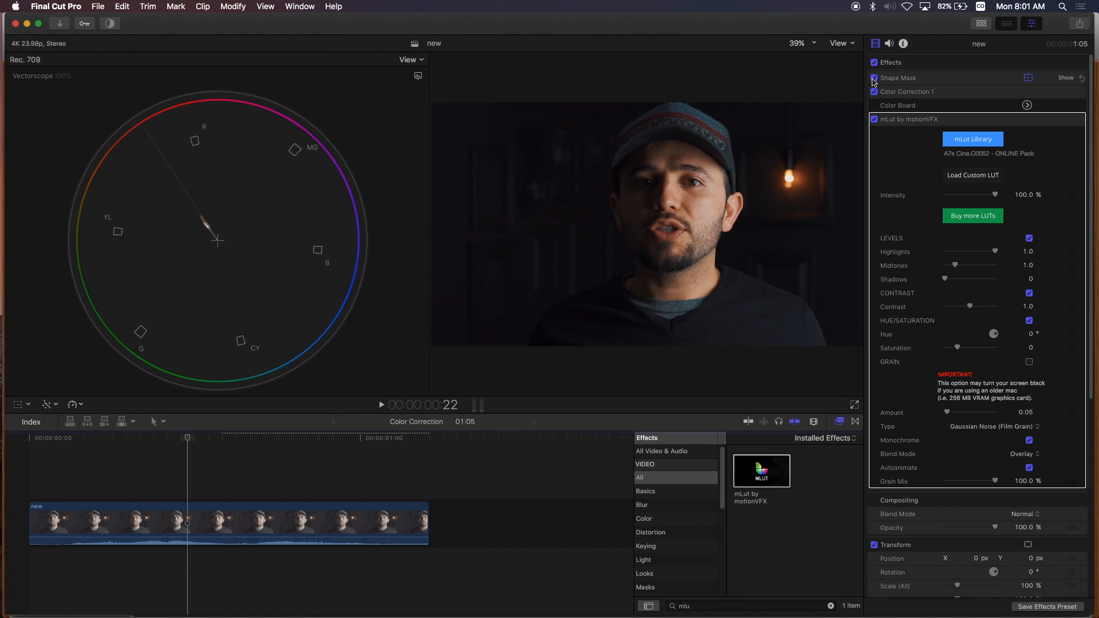
Unmask the face, set LUT intensity to 50% and read Color Correction 1's saturation at 23%.
{"action": "left_click", "coordinate": [873, 78]}
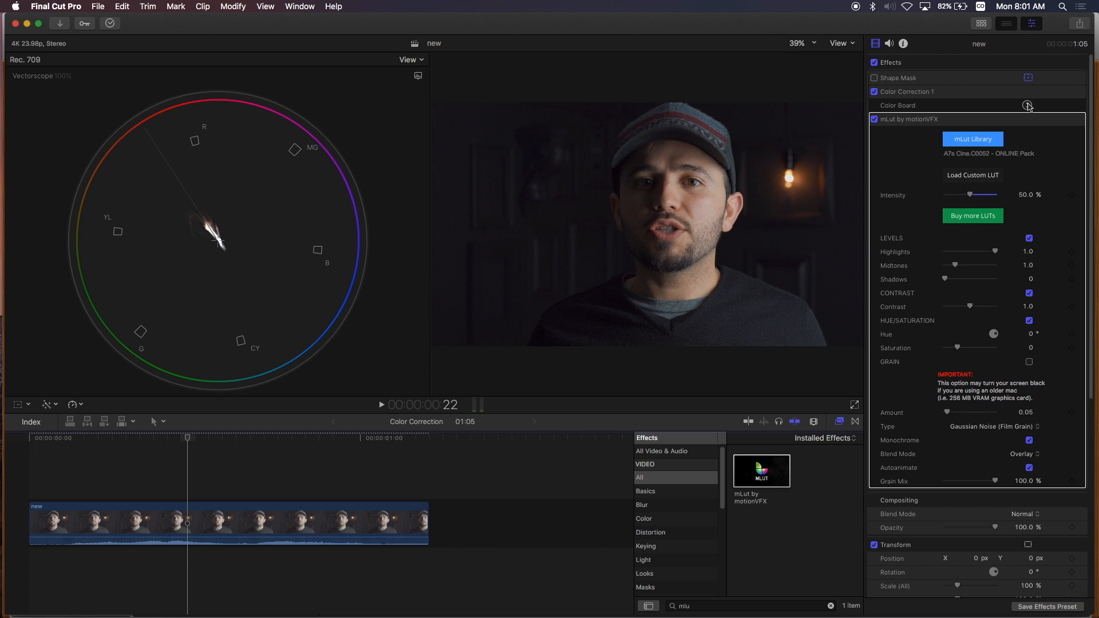
{"action": "left_click", "coordinate": [1028, 105]}
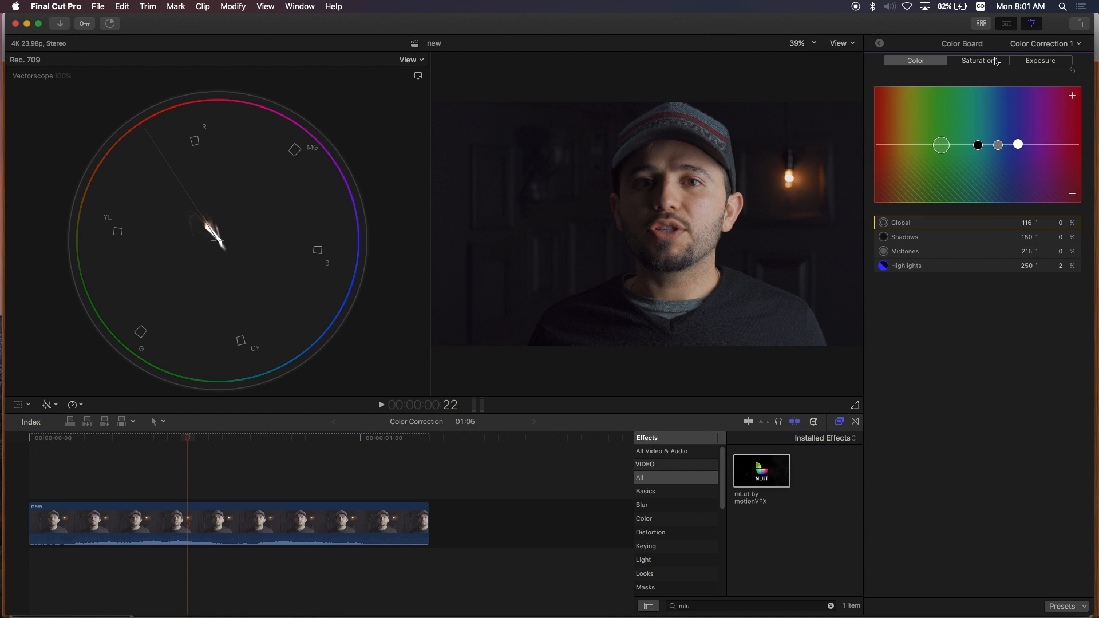
{"action": "left_click", "coordinate": [976, 60]}
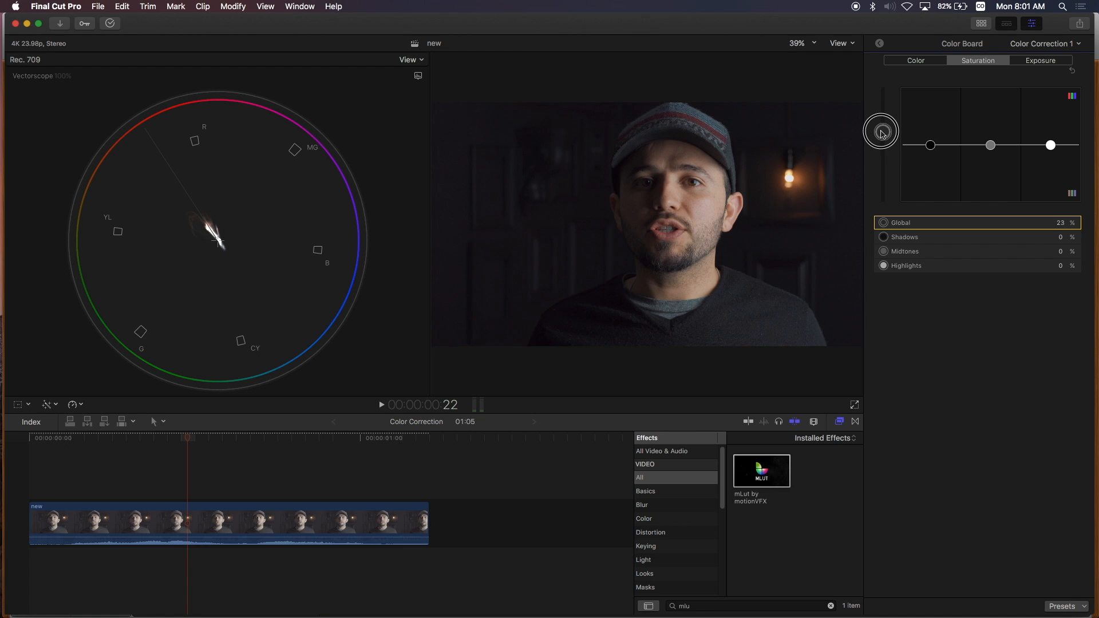
{"action": "mouse_move", "coordinate": [905, 41]}
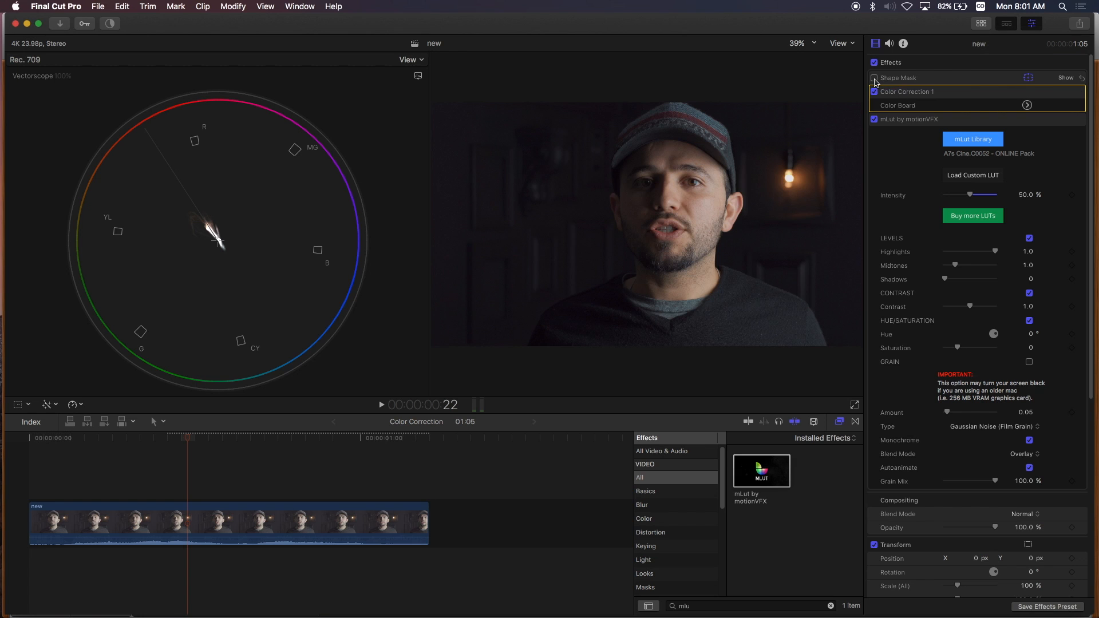
{"action": "left_click", "coordinate": [873, 78]}
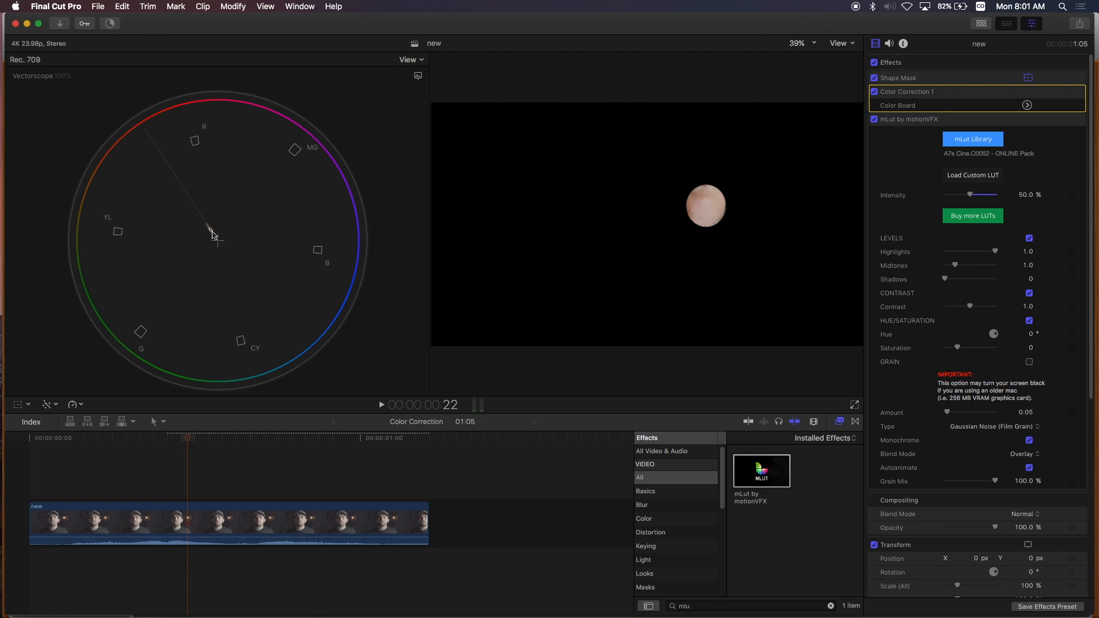
{"action": "mouse_move", "coordinate": [1066, 91]}
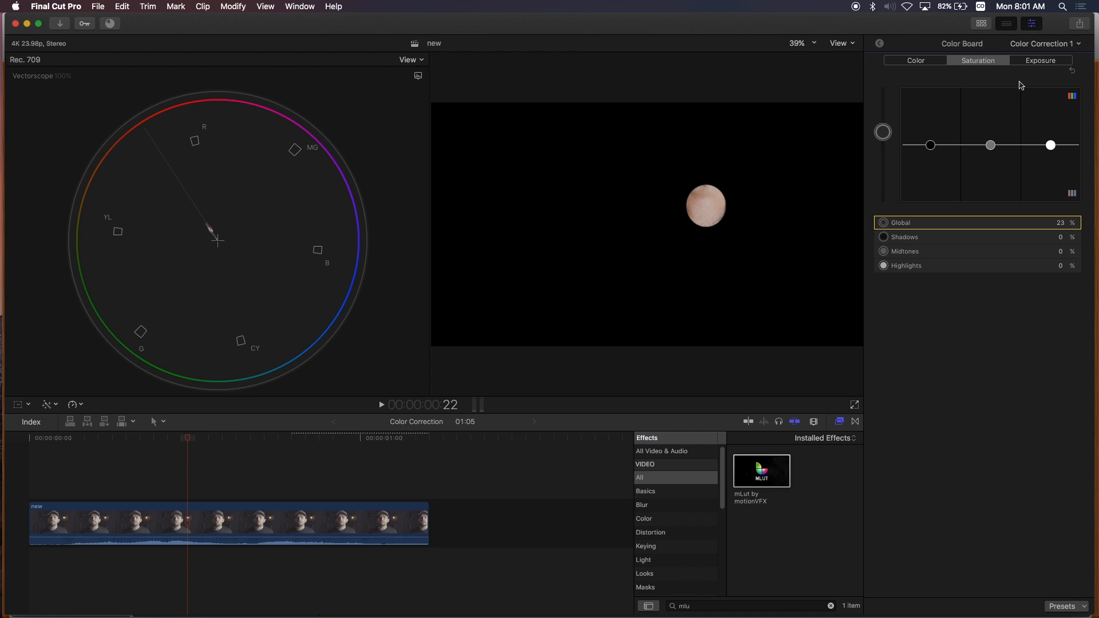
{"action": "left_click", "coordinate": [915, 60]}
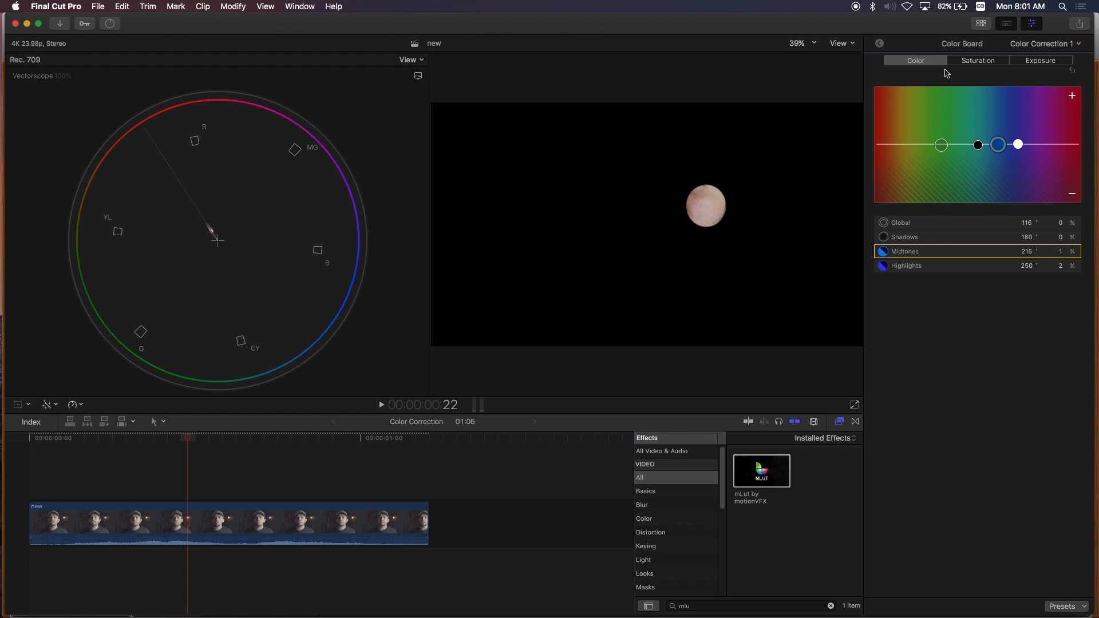
{"action": "mouse_move", "coordinate": [885, 82]}
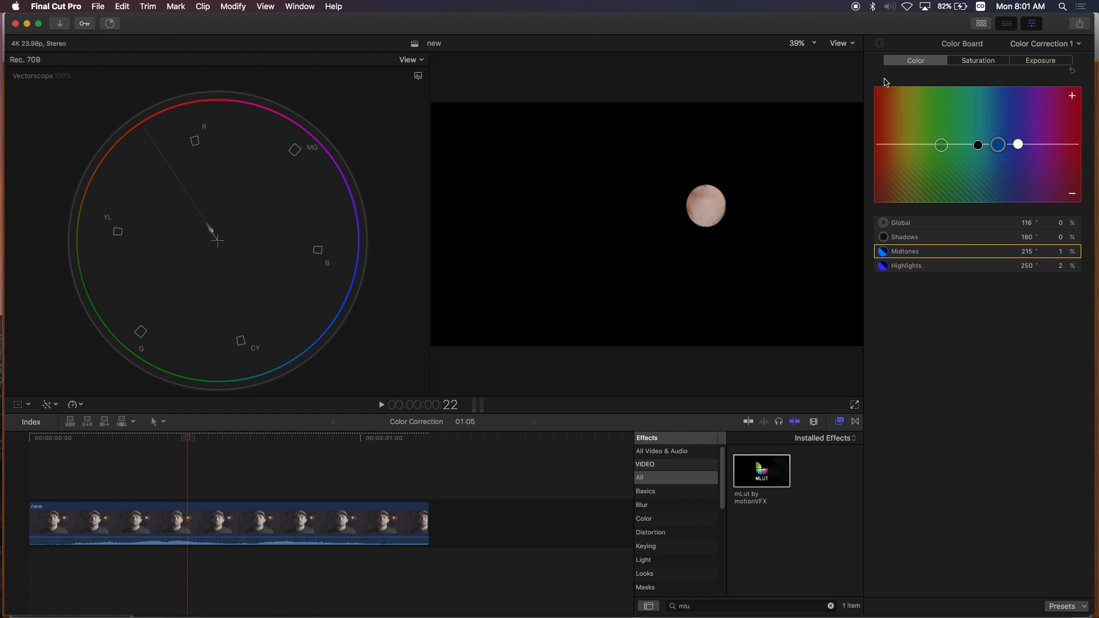
{"action": "left_click", "coordinate": [880, 43]}
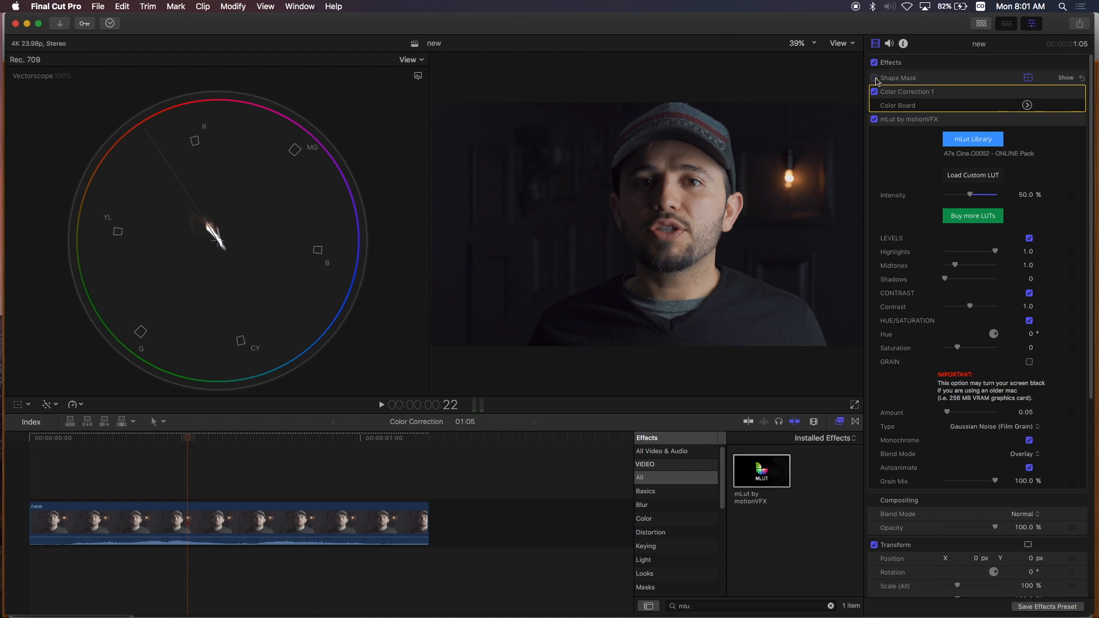
{"action": "left_click", "coordinate": [874, 78]}
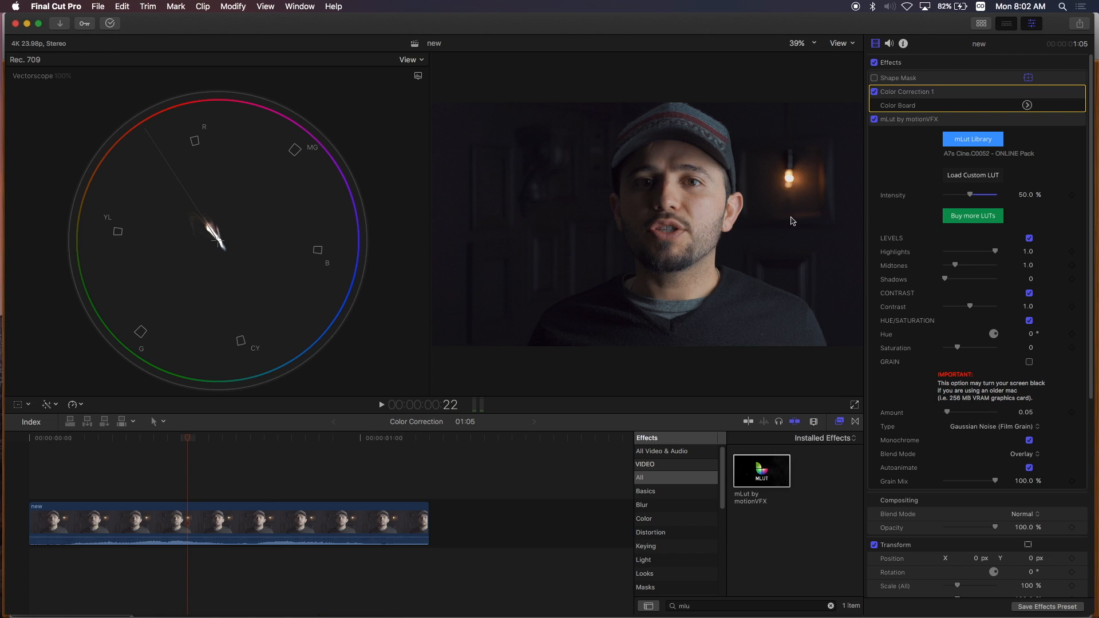
{"action": "mouse_move", "coordinate": [859, 114]}
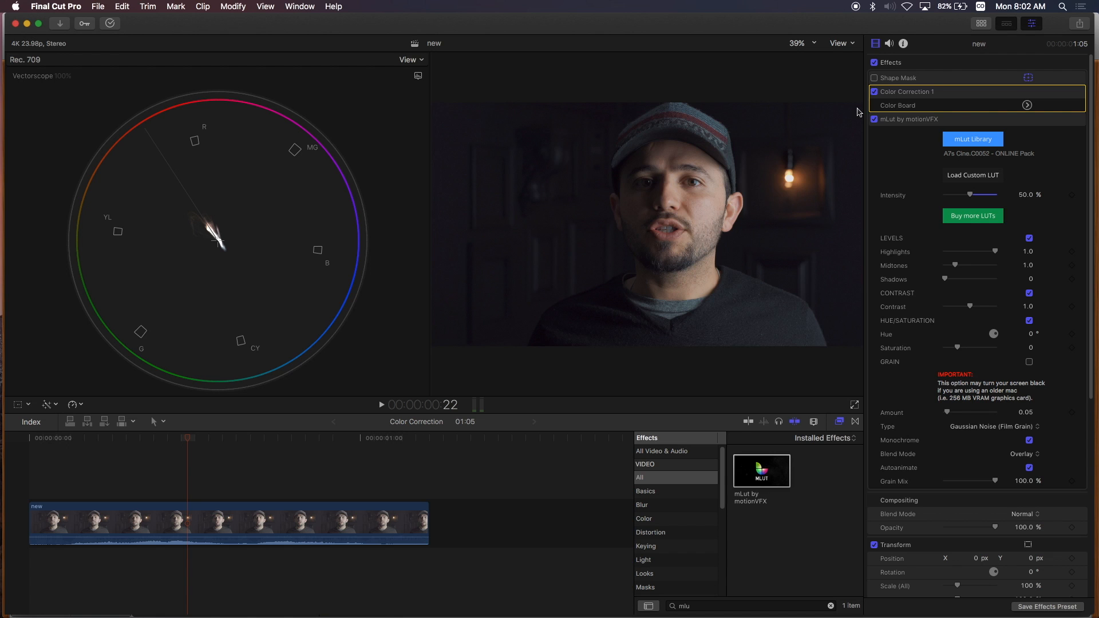
{"action": "mouse_move", "coordinate": [790, 172]}
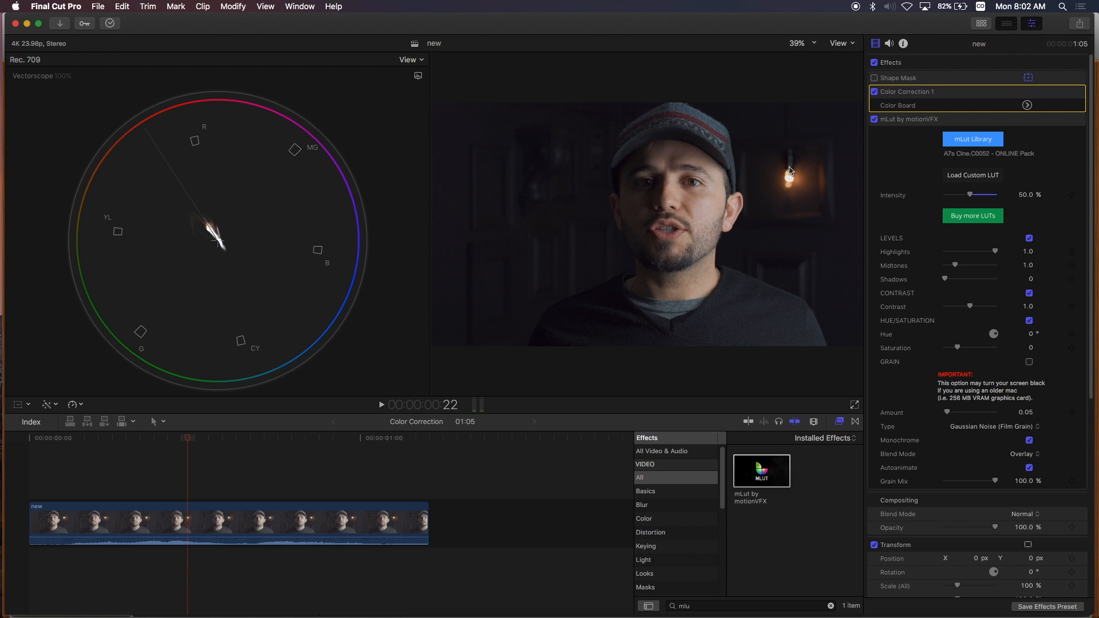
{"action": "mouse_move", "coordinate": [787, 192]}
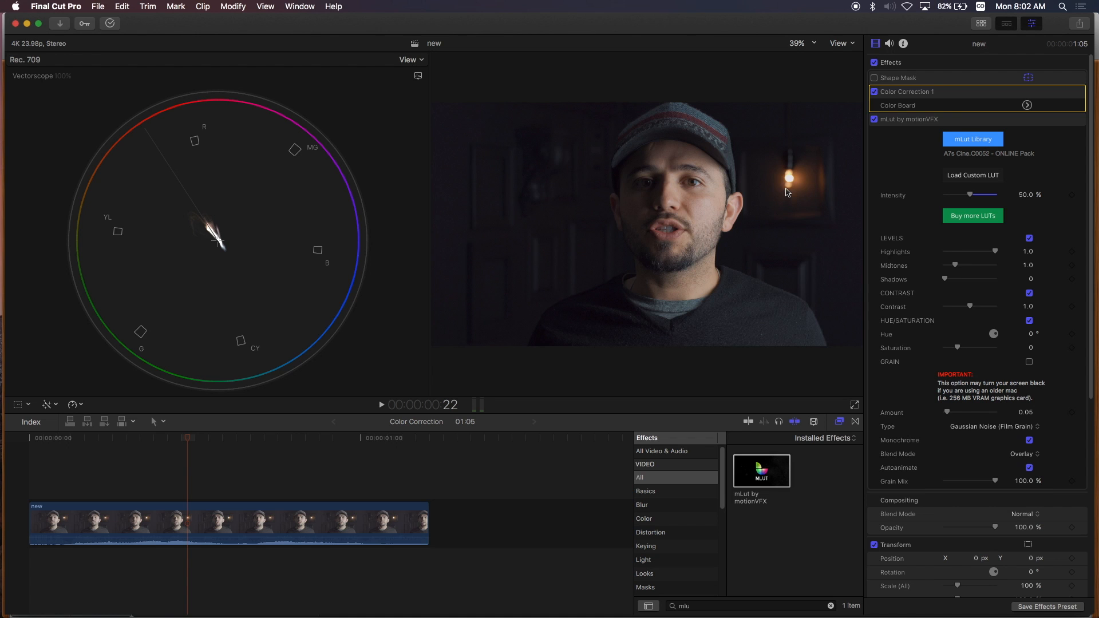
{"action": "mouse_move", "coordinate": [763, 192]}
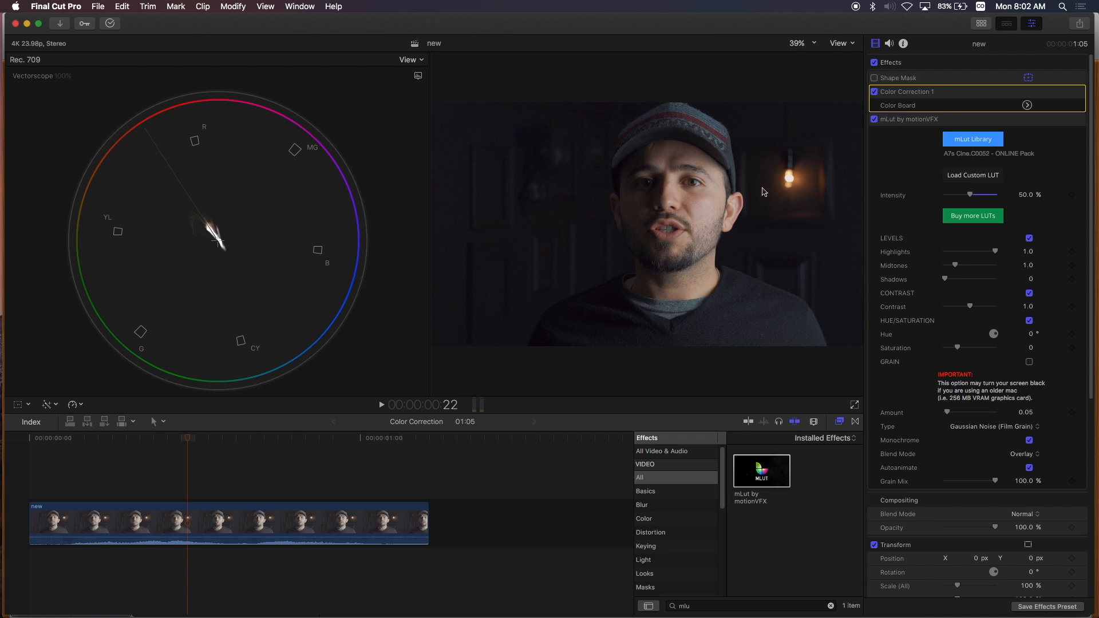
{"action": "mouse_move", "coordinate": [700, 190]}
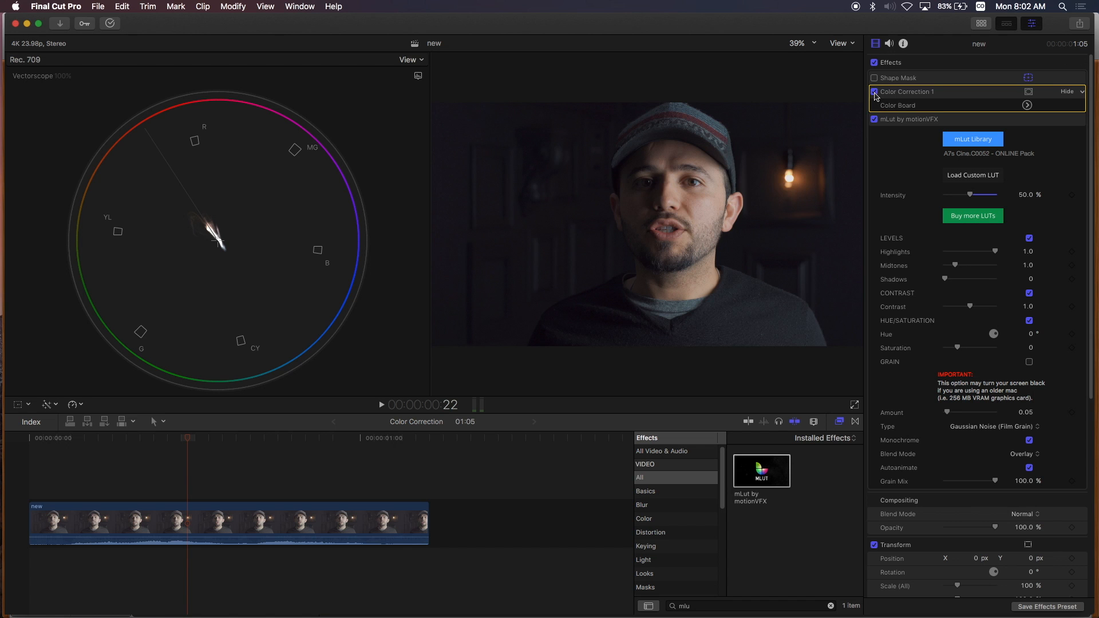
{"action": "left_click", "coordinate": [873, 92]}
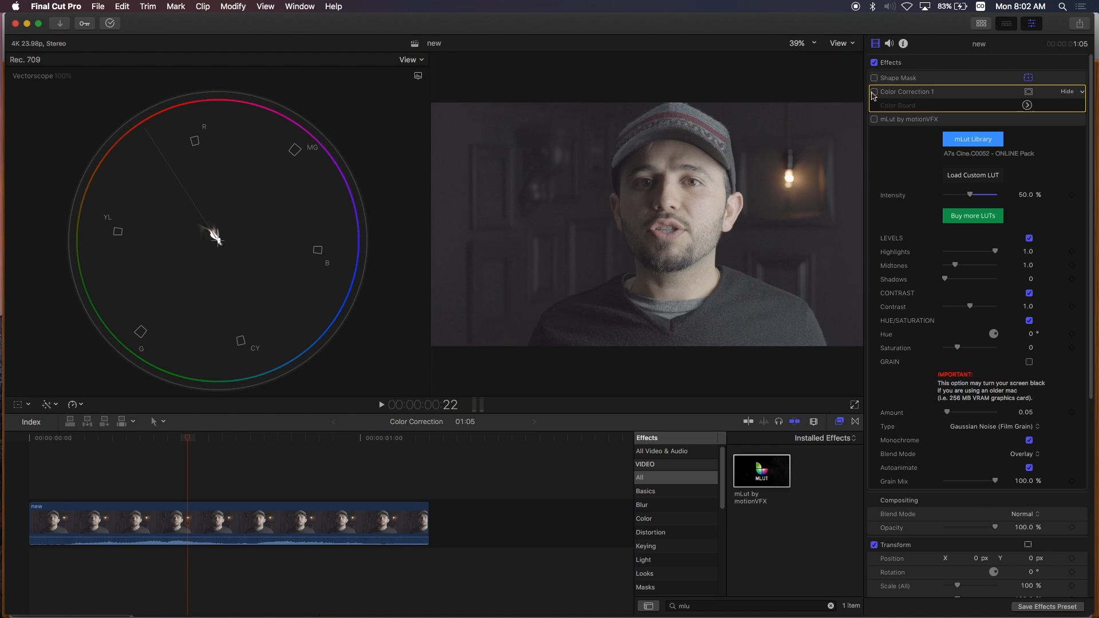
{"action": "left_click", "coordinate": [874, 91]}
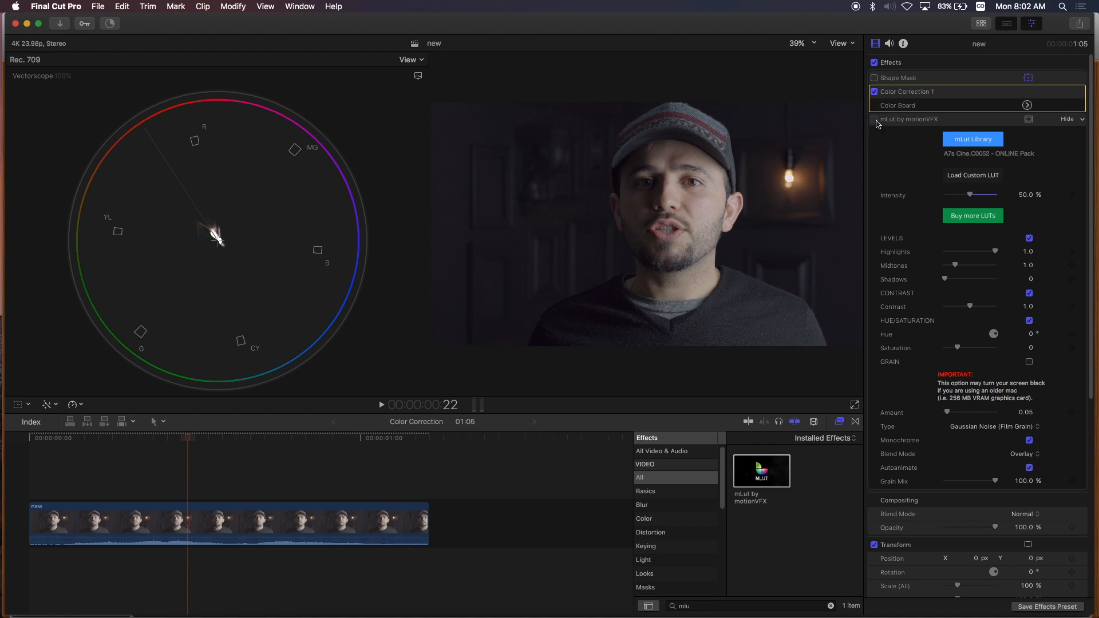
{"action": "left_click", "coordinate": [874, 118]}
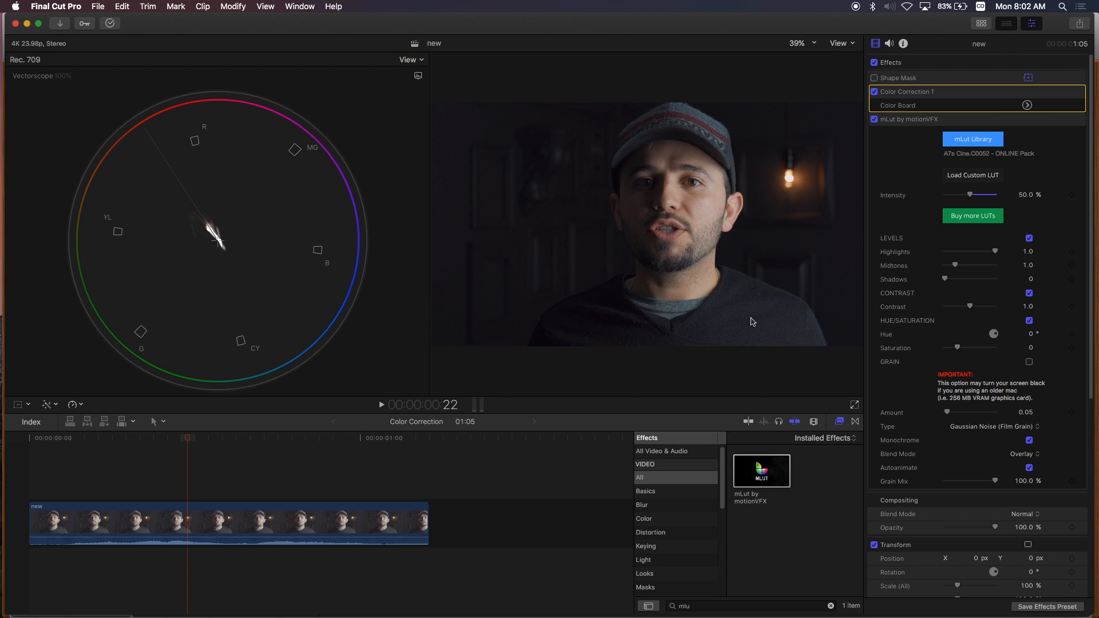